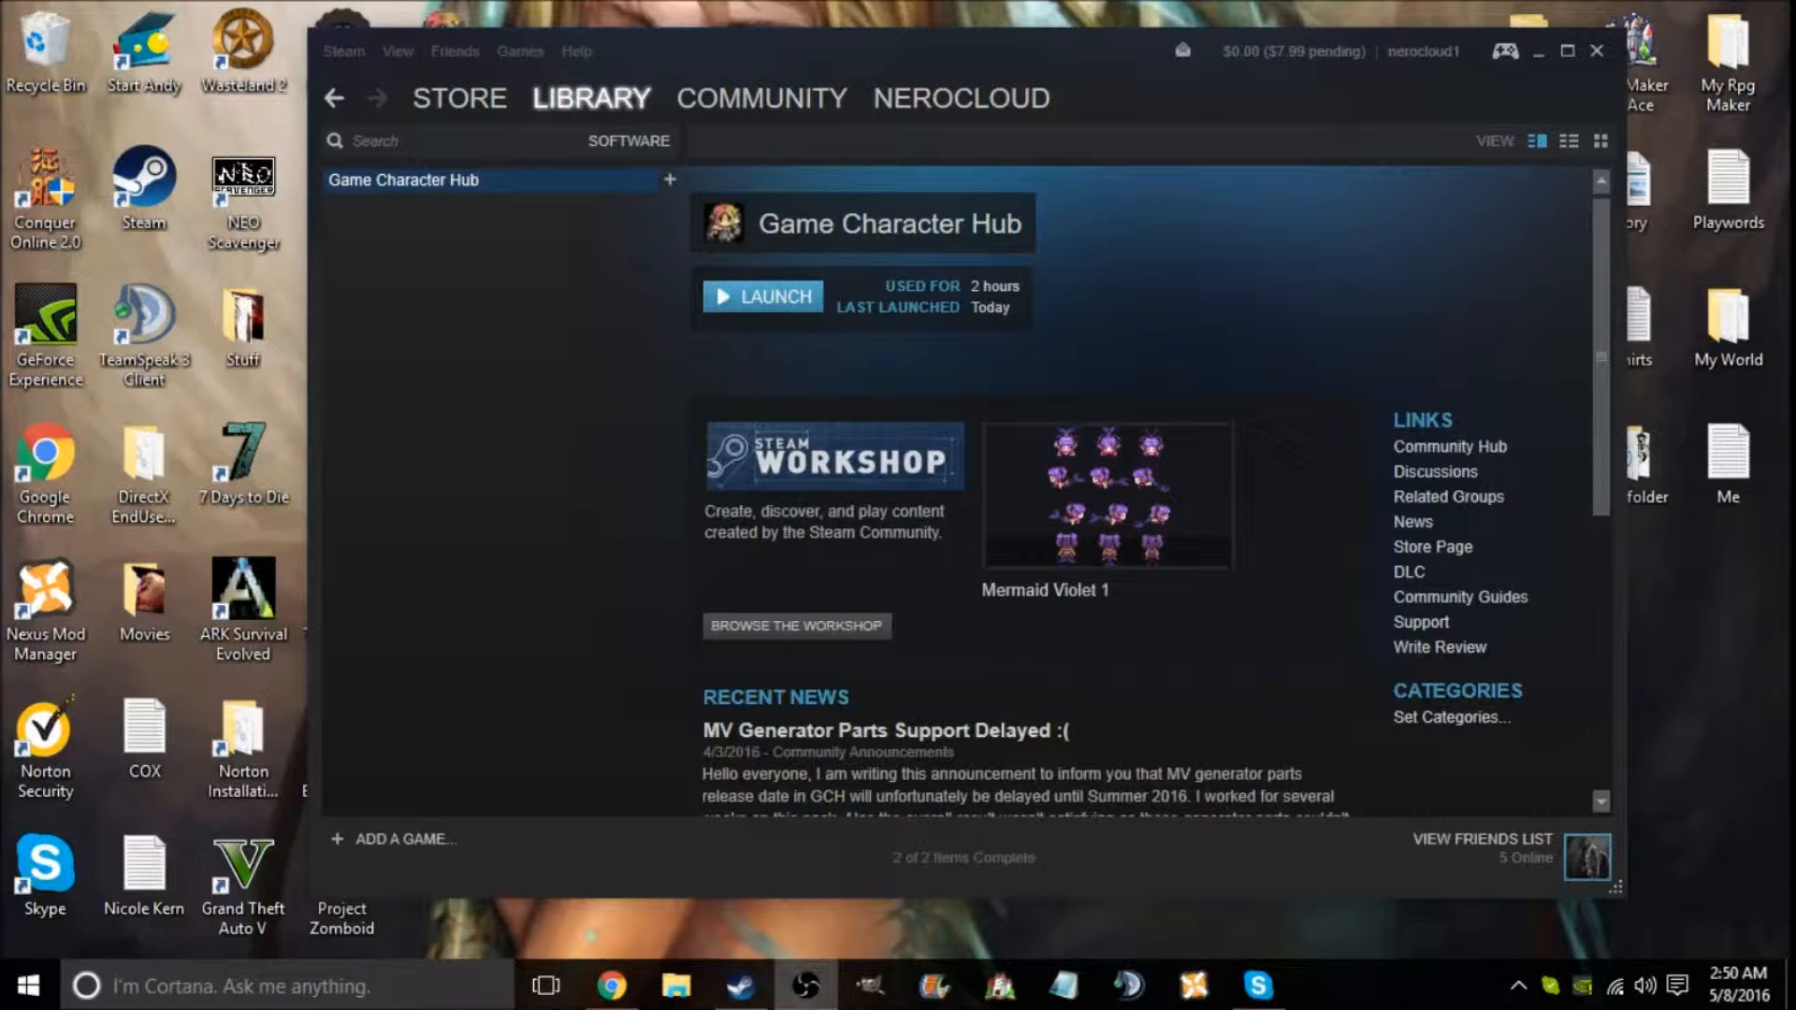
{"action": "mouse_move", "coordinate": [991, 435]}
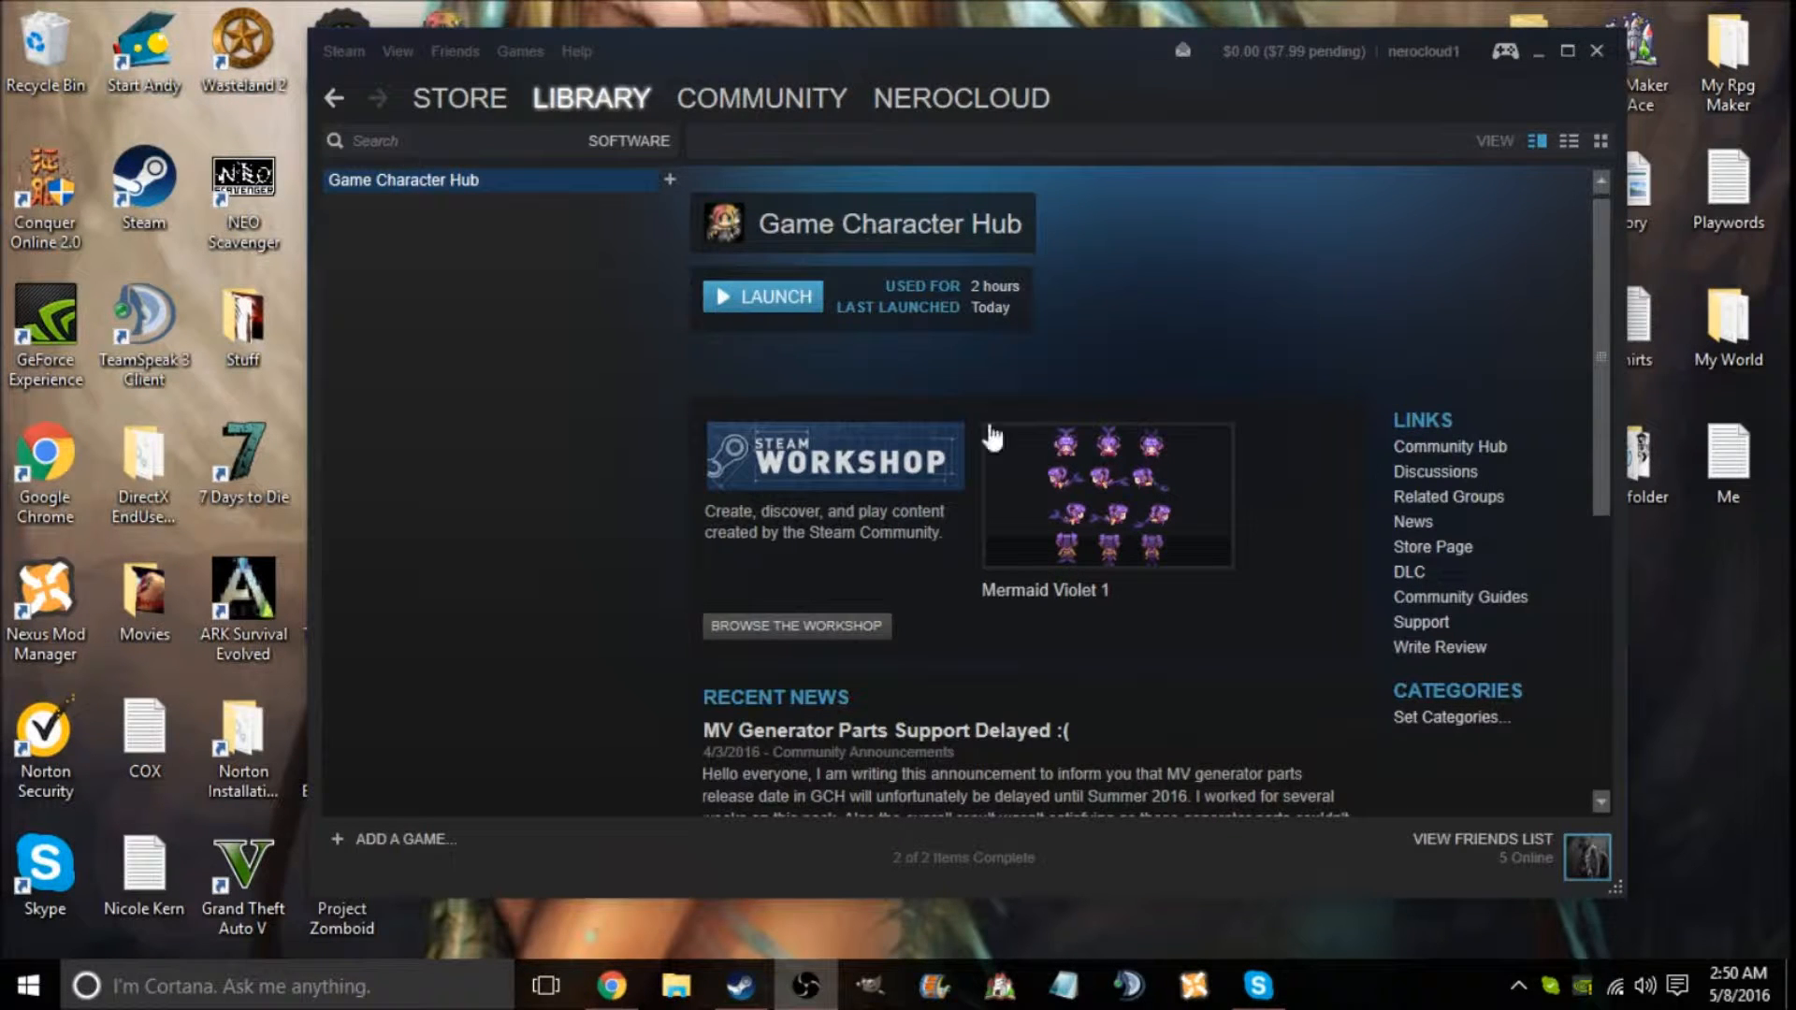
{"action": "mouse_move", "coordinate": [627, 559]}
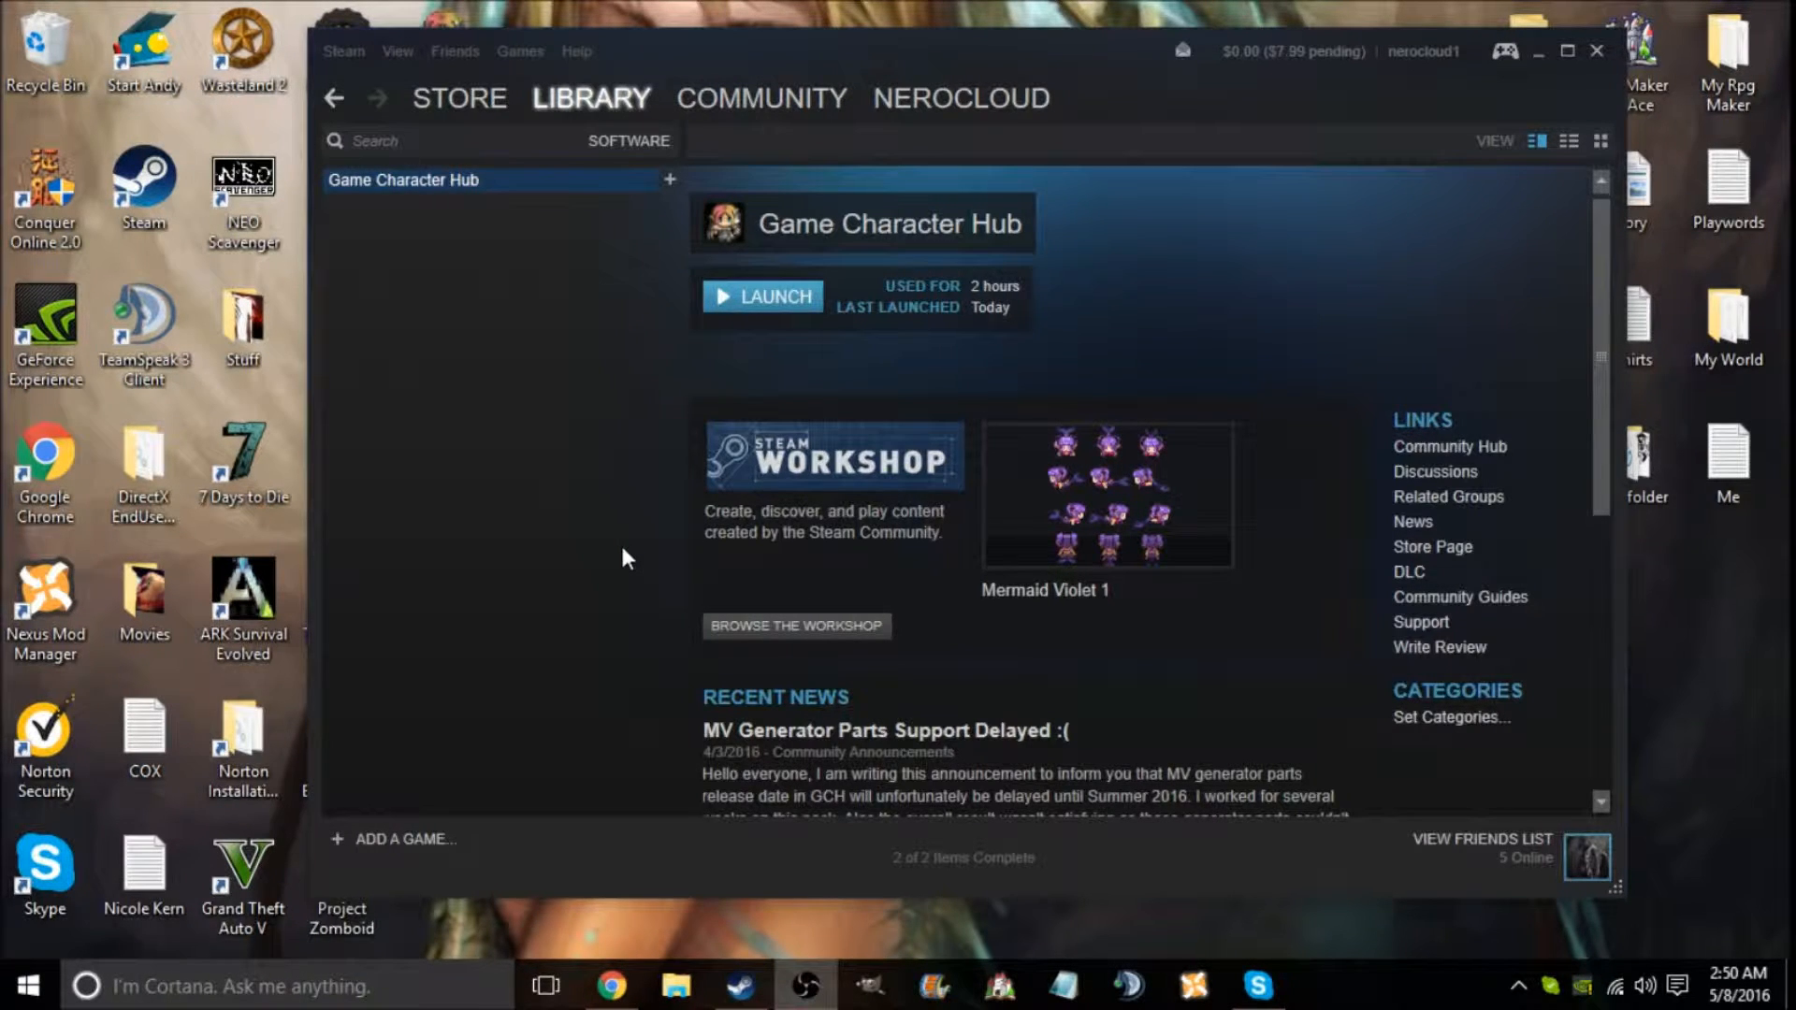
{"action": "mouse_move", "coordinate": [789, 258]}
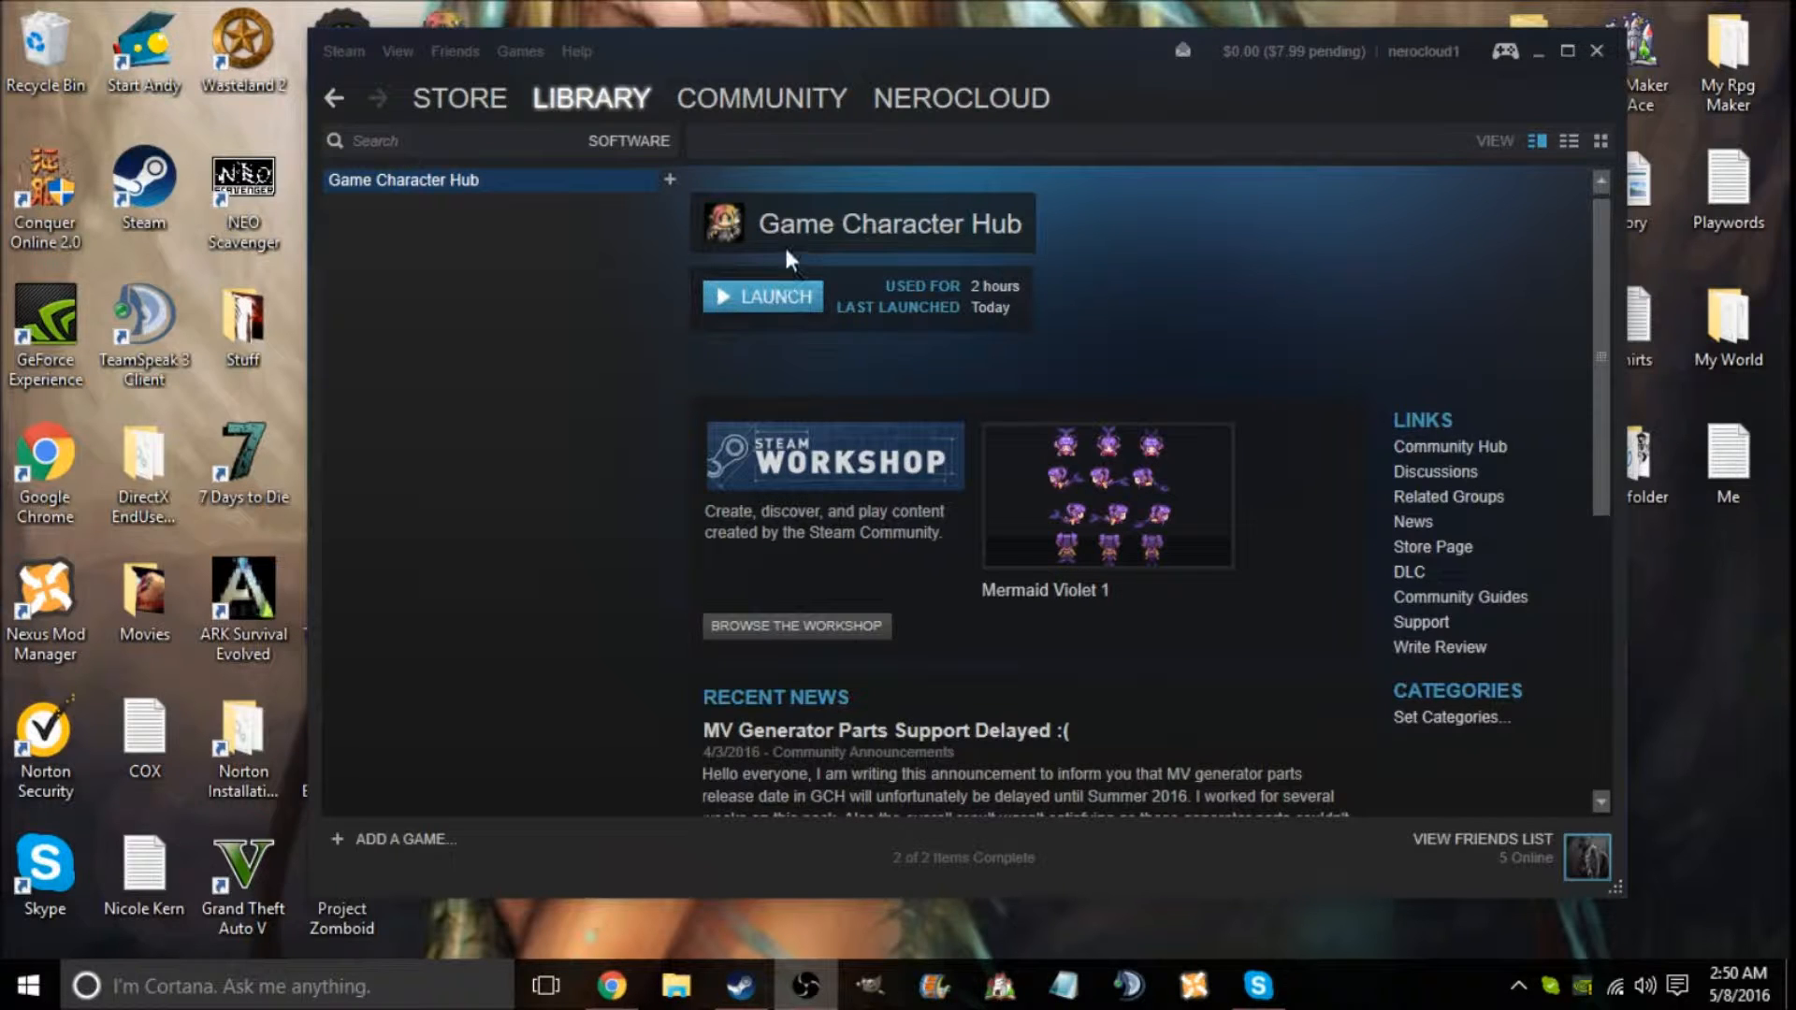
{"action": "mouse_move", "coordinate": [977, 254]}
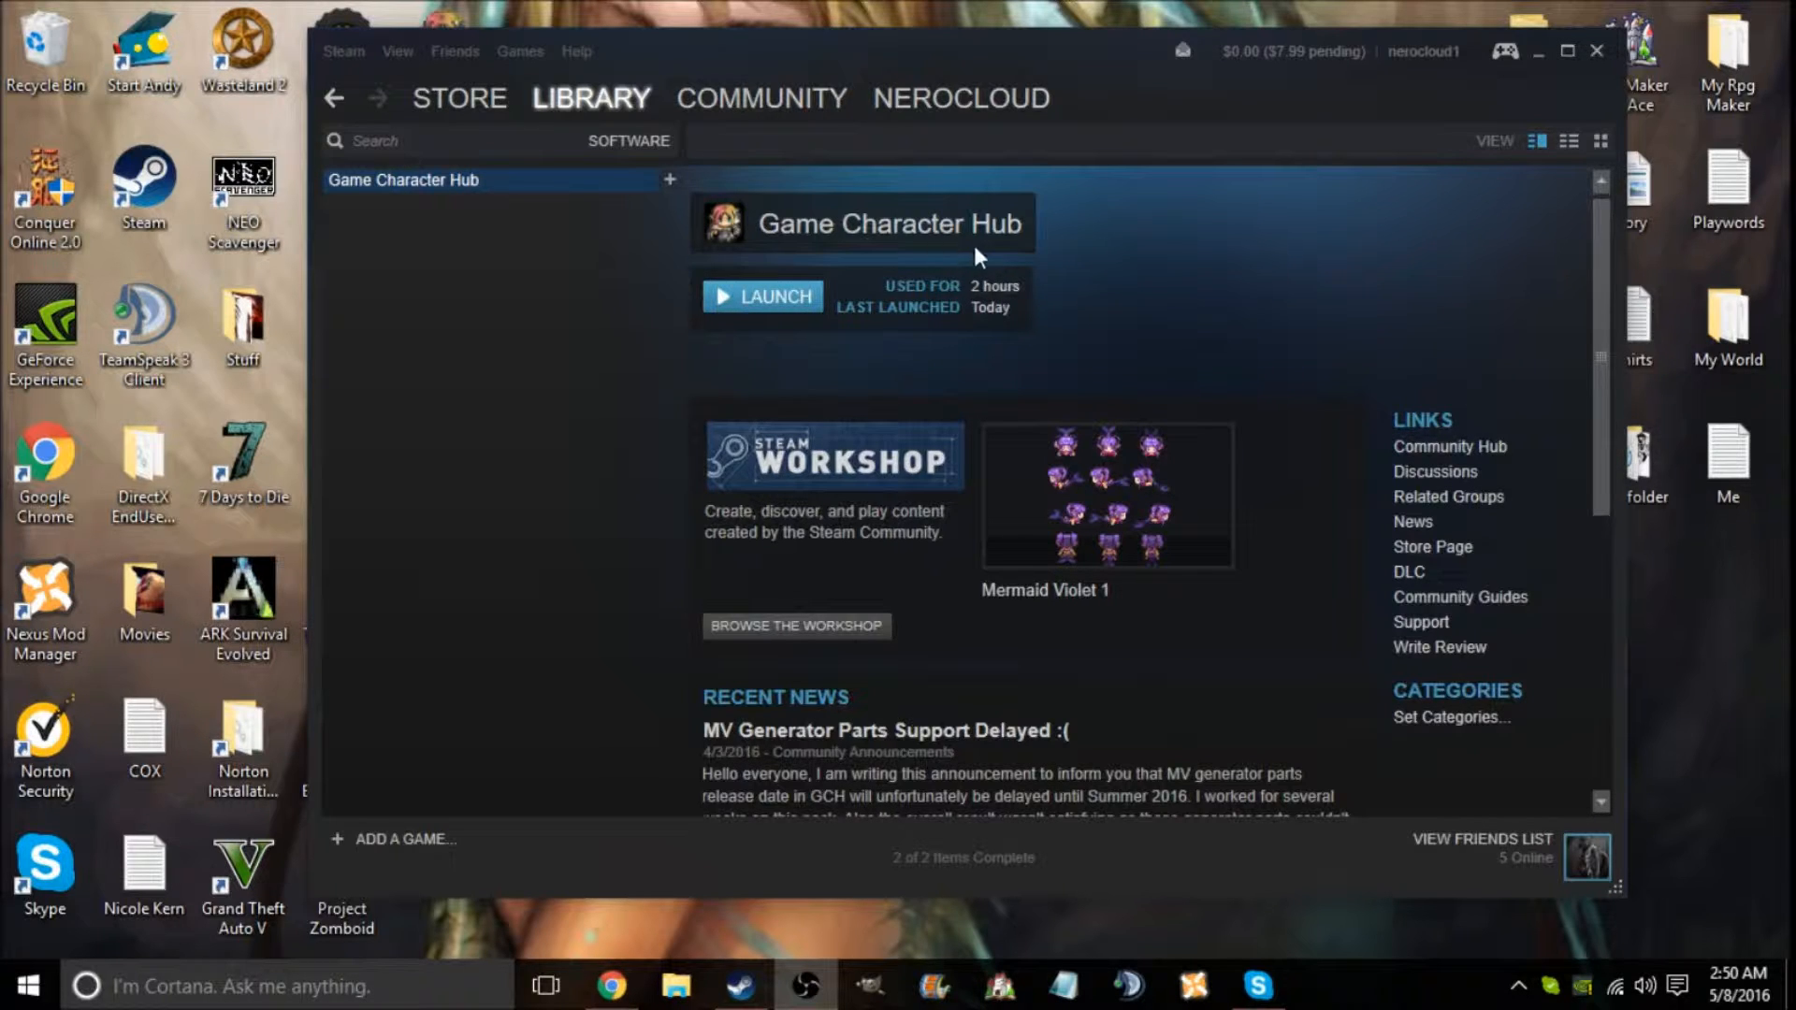
- Launch Game Character Hub from the Steam library
{"action": "left_click", "coordinate": [762, 295]}
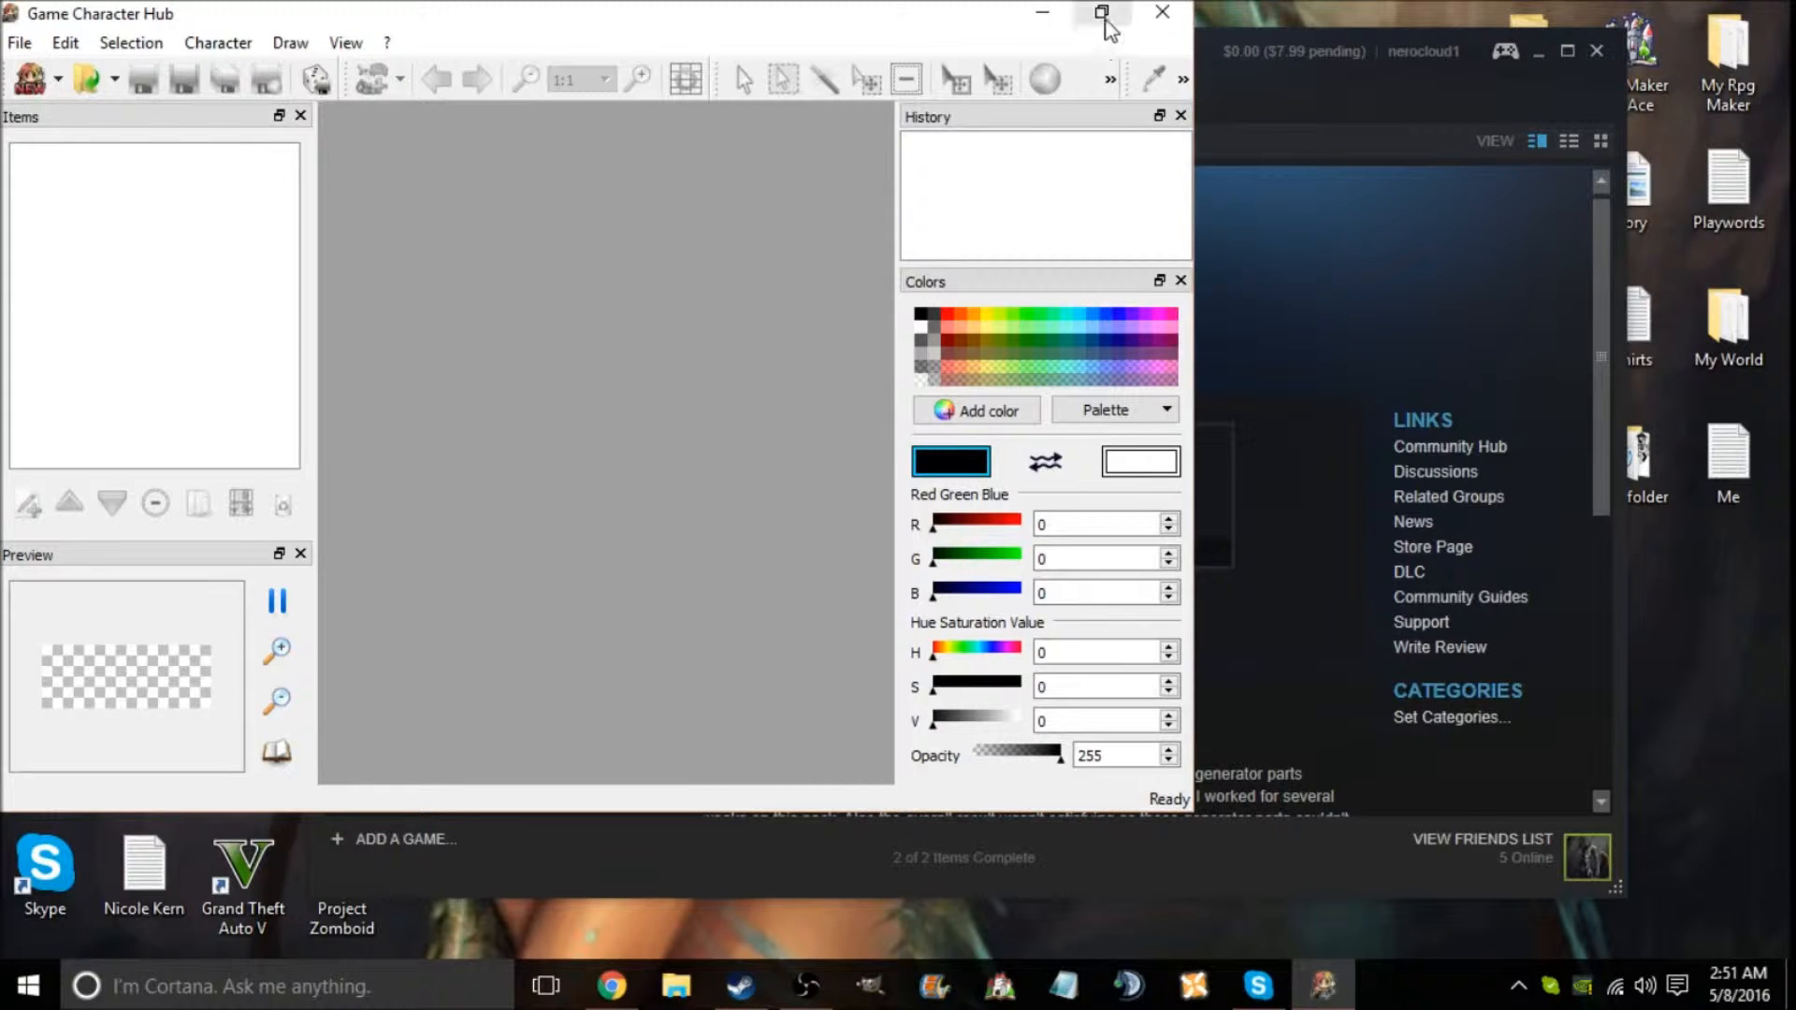
- Maximize the Game Character Hub editor window to full screen
{"action": "left_click", "coordinate": [1100, 13]}
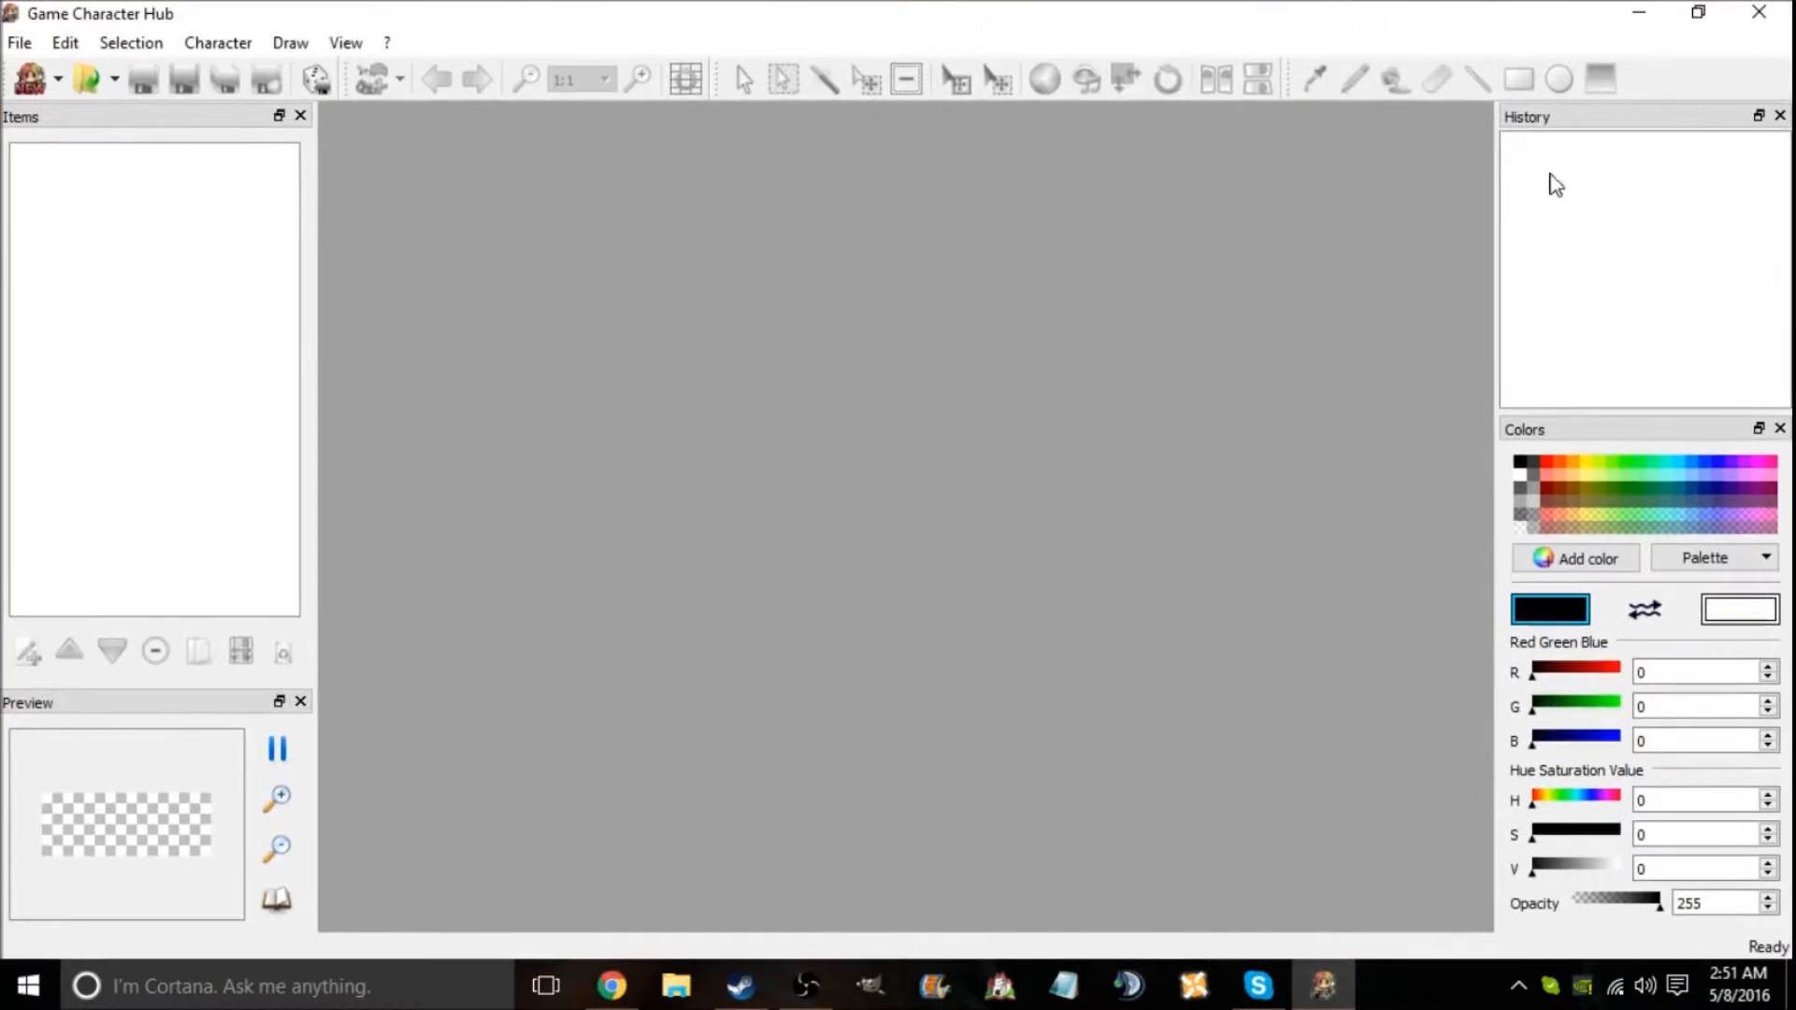
{"action": "mouse_move", "coordinate": [135, 165]}
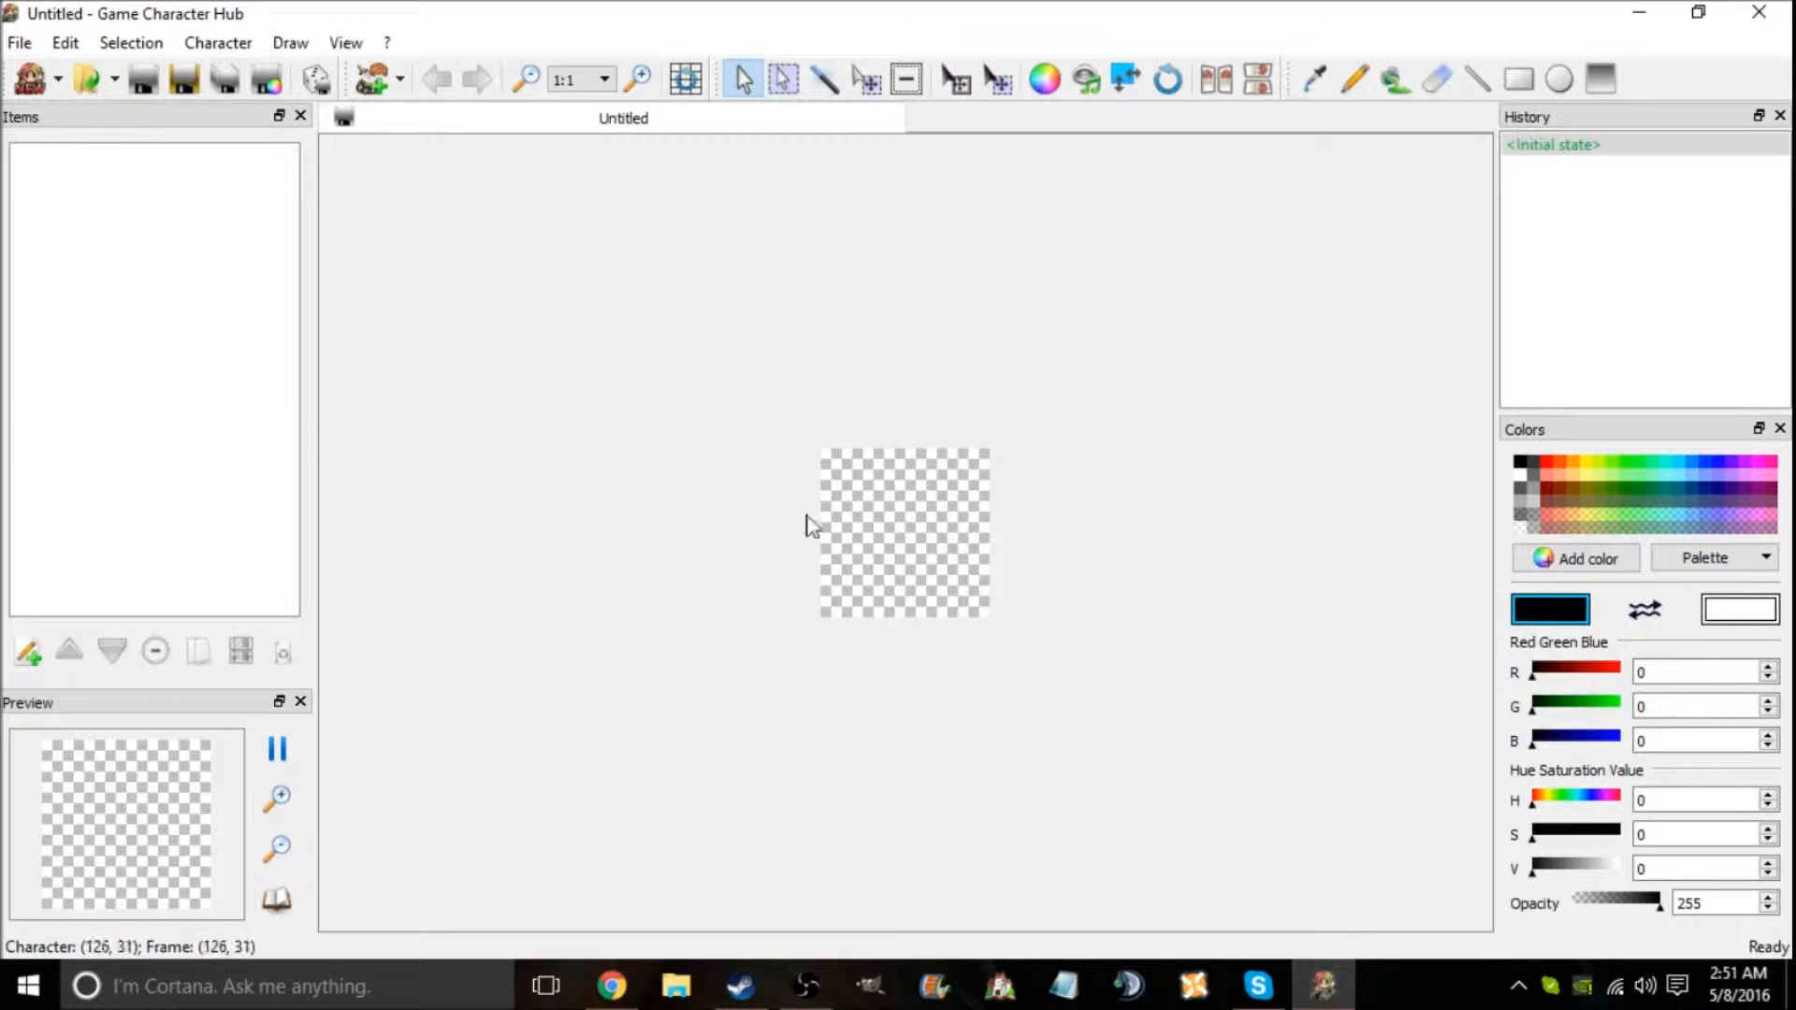
{"action": "mouse_move", "coordinate": [979, 974]}
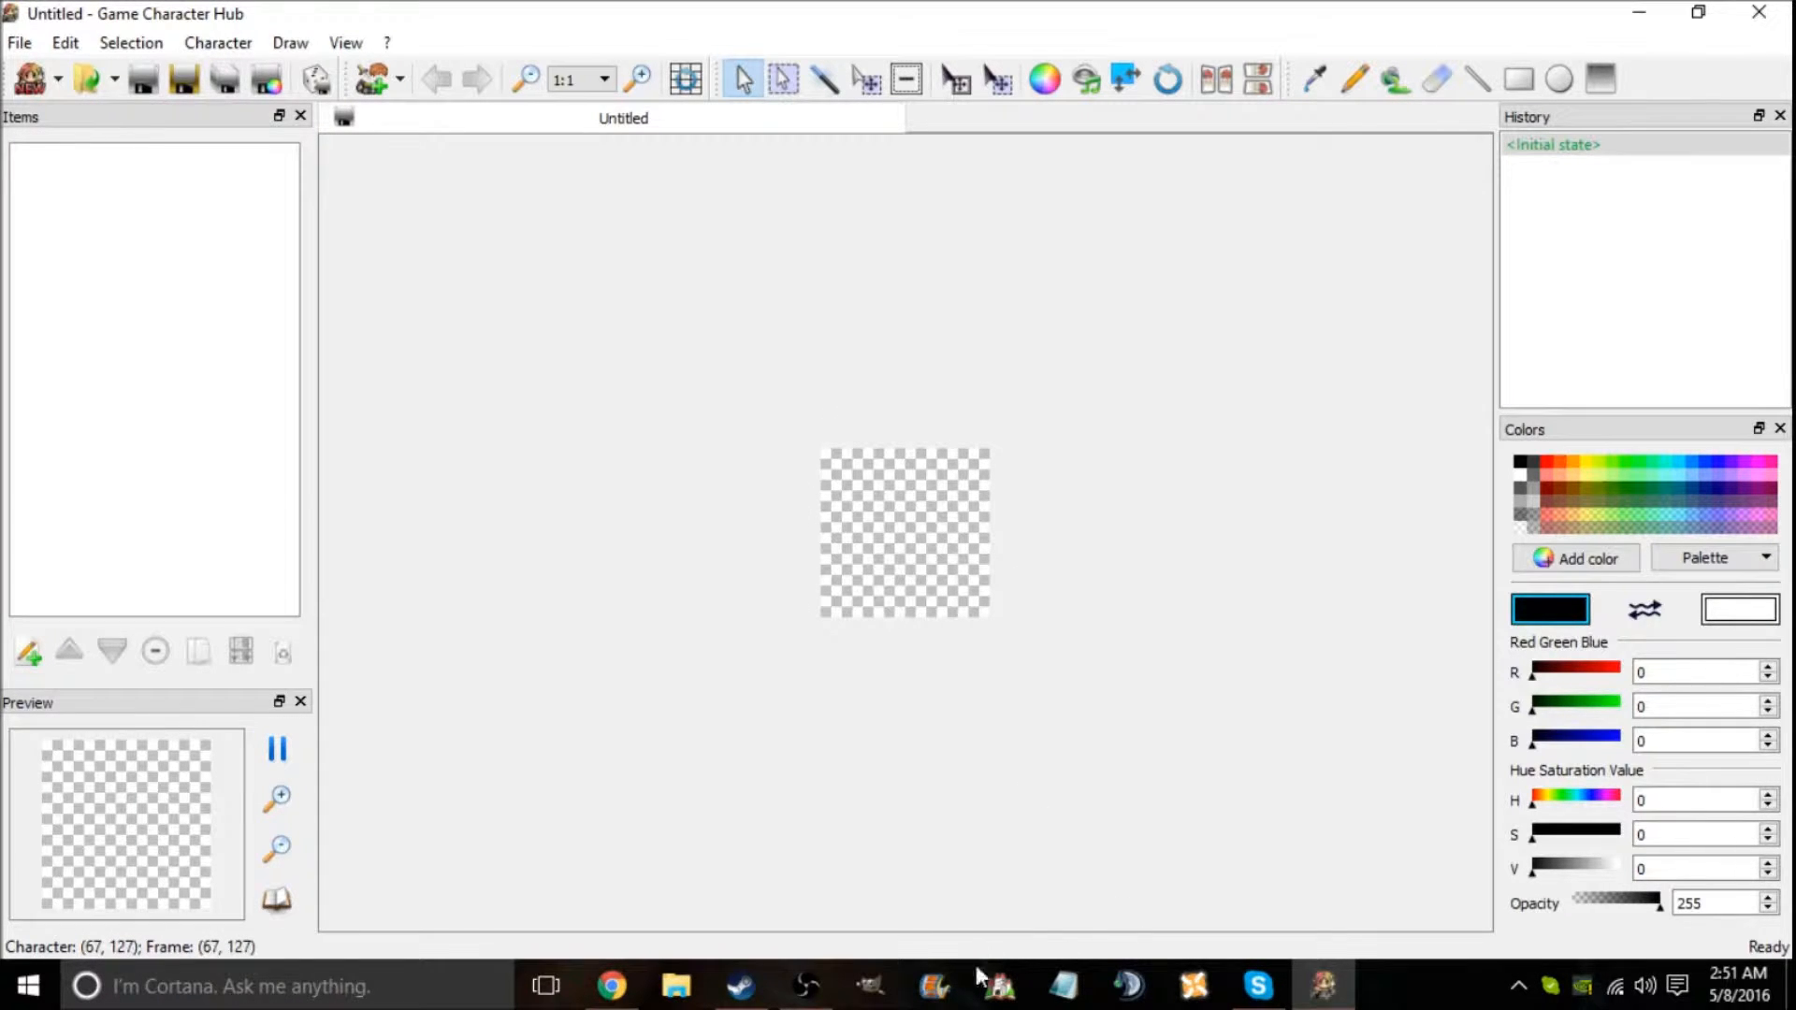
{"action": "mouse_move", "coordinate": [1002, 986]}
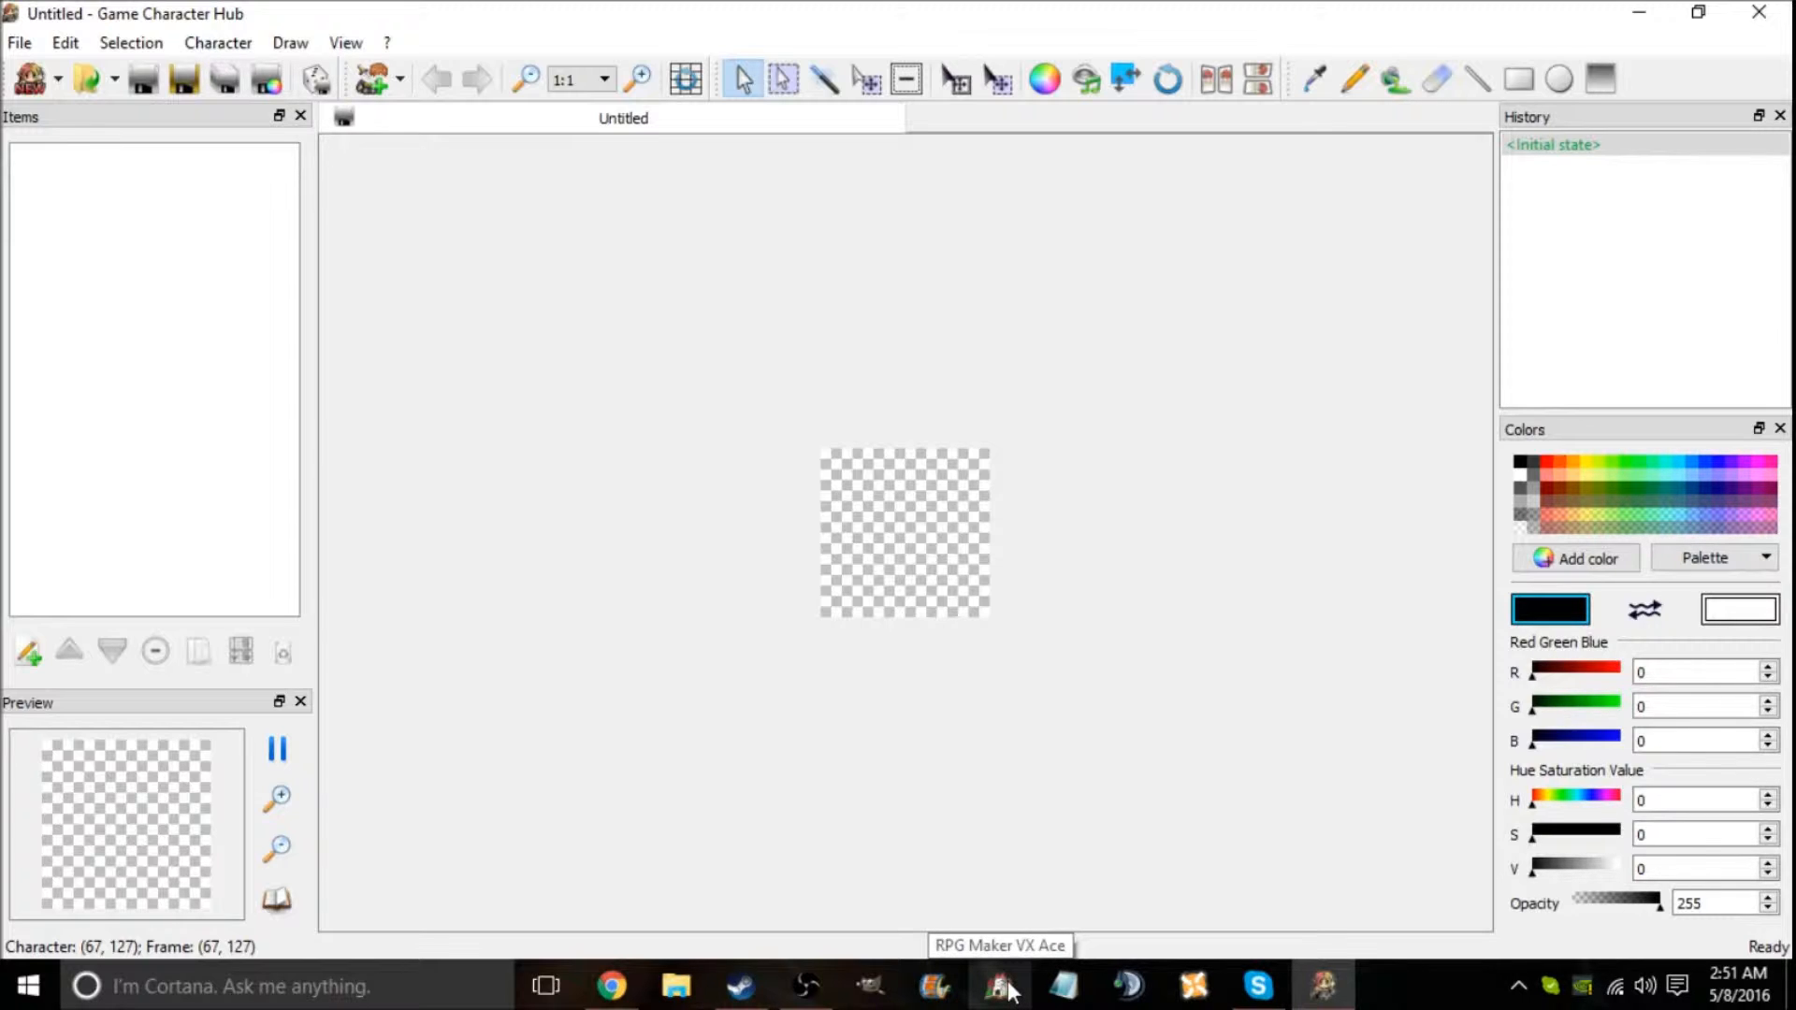
{"action": "mouse_move", "coordinate": [1002, 988]}
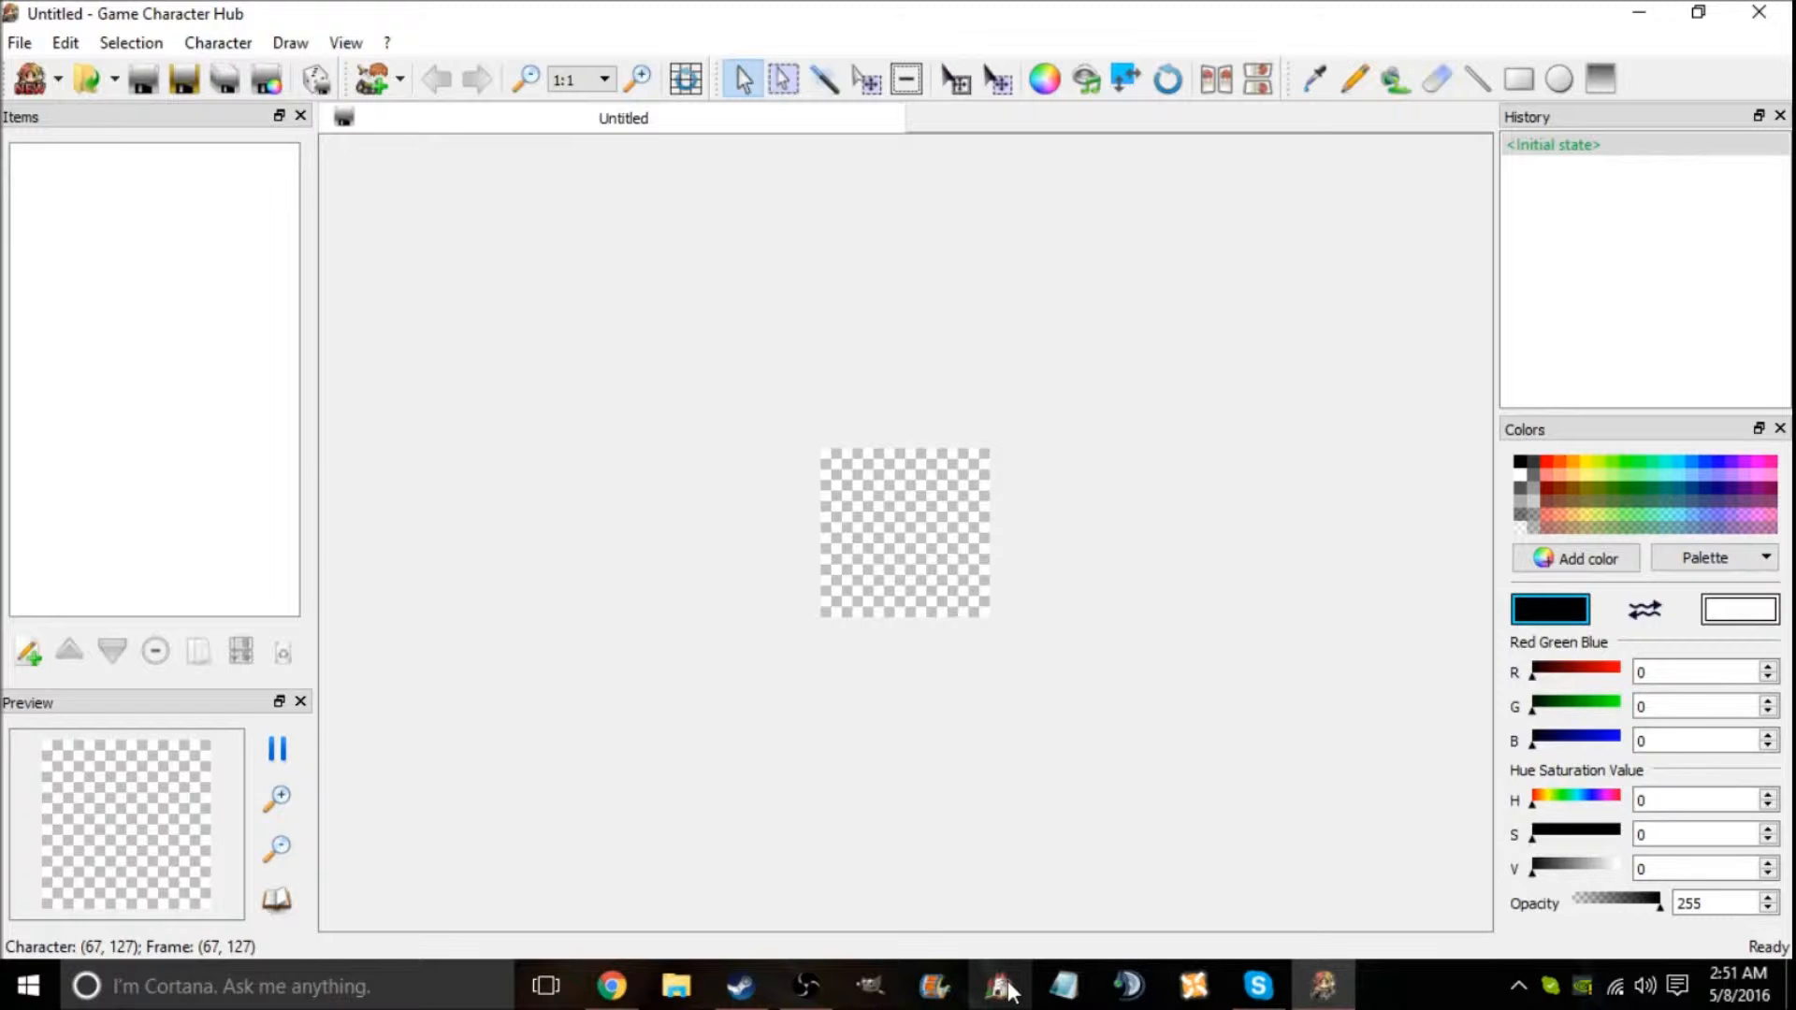
{"action": "mouse_move", "coordinate": [222, 115]}
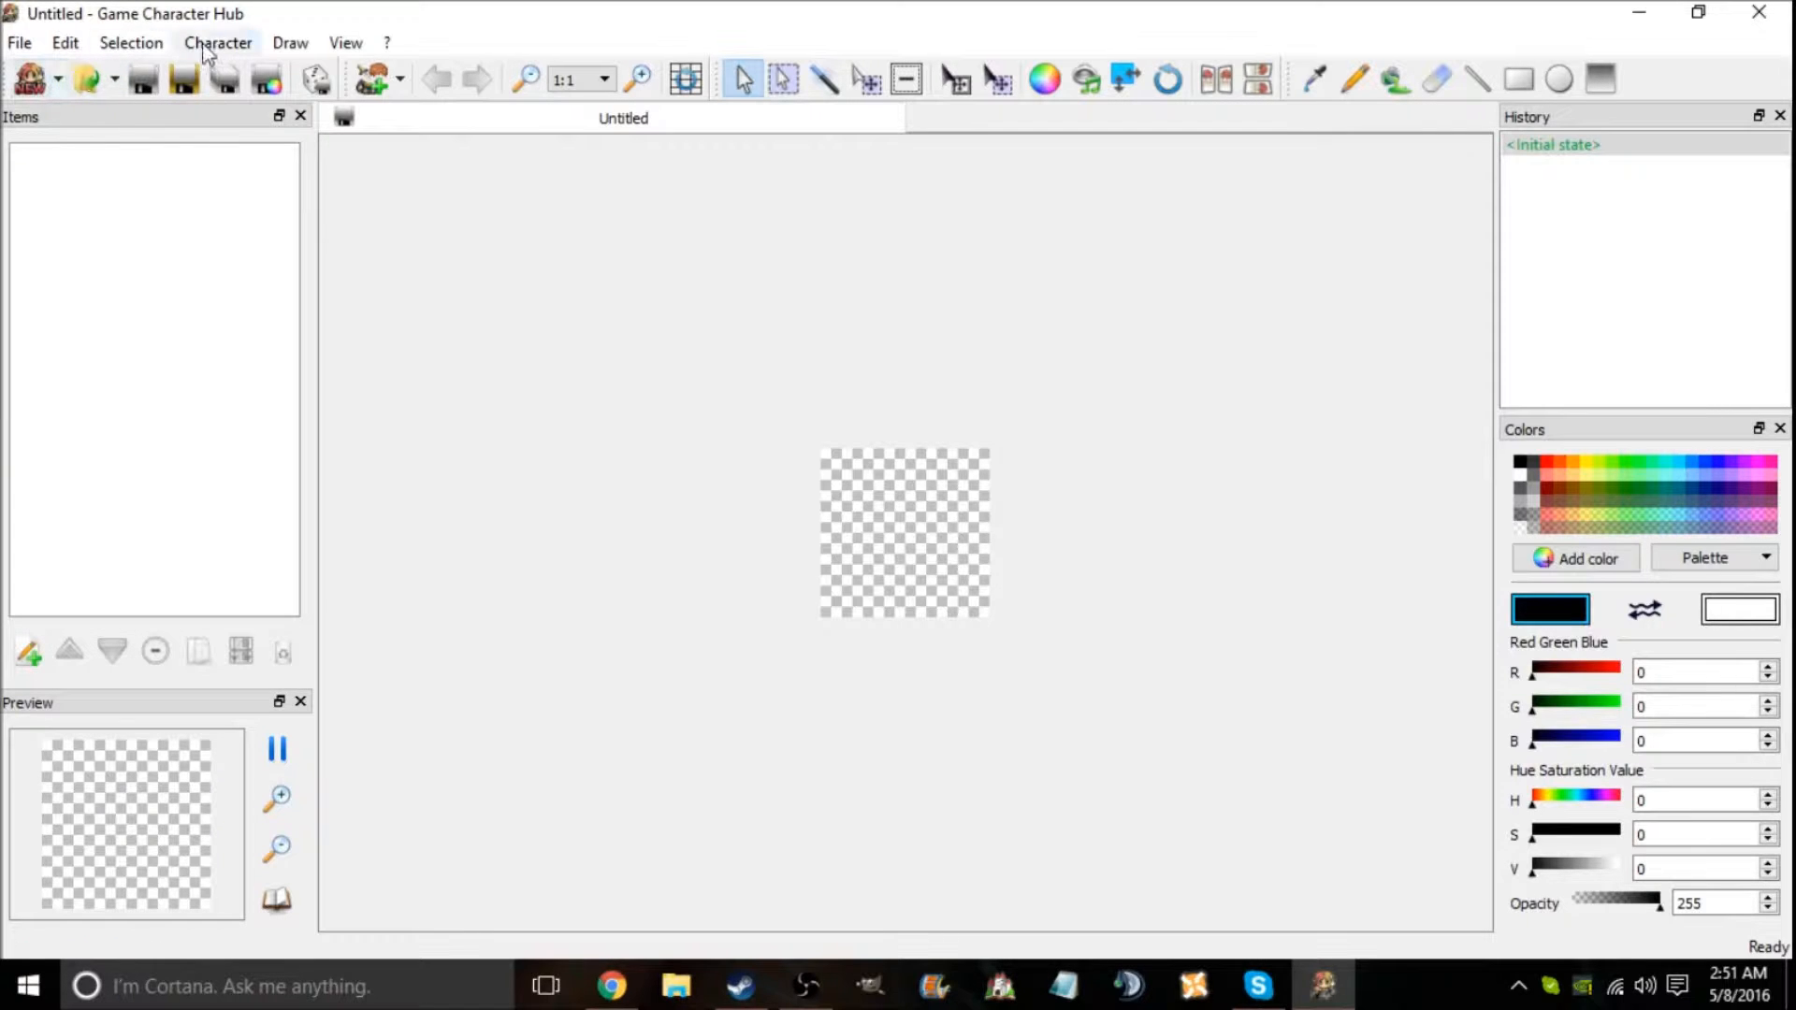
- Add the Face (10) base from Face (VX Ace) > Female > Face to the character
{"action": "left_click", "coordinate": [217, 43]}
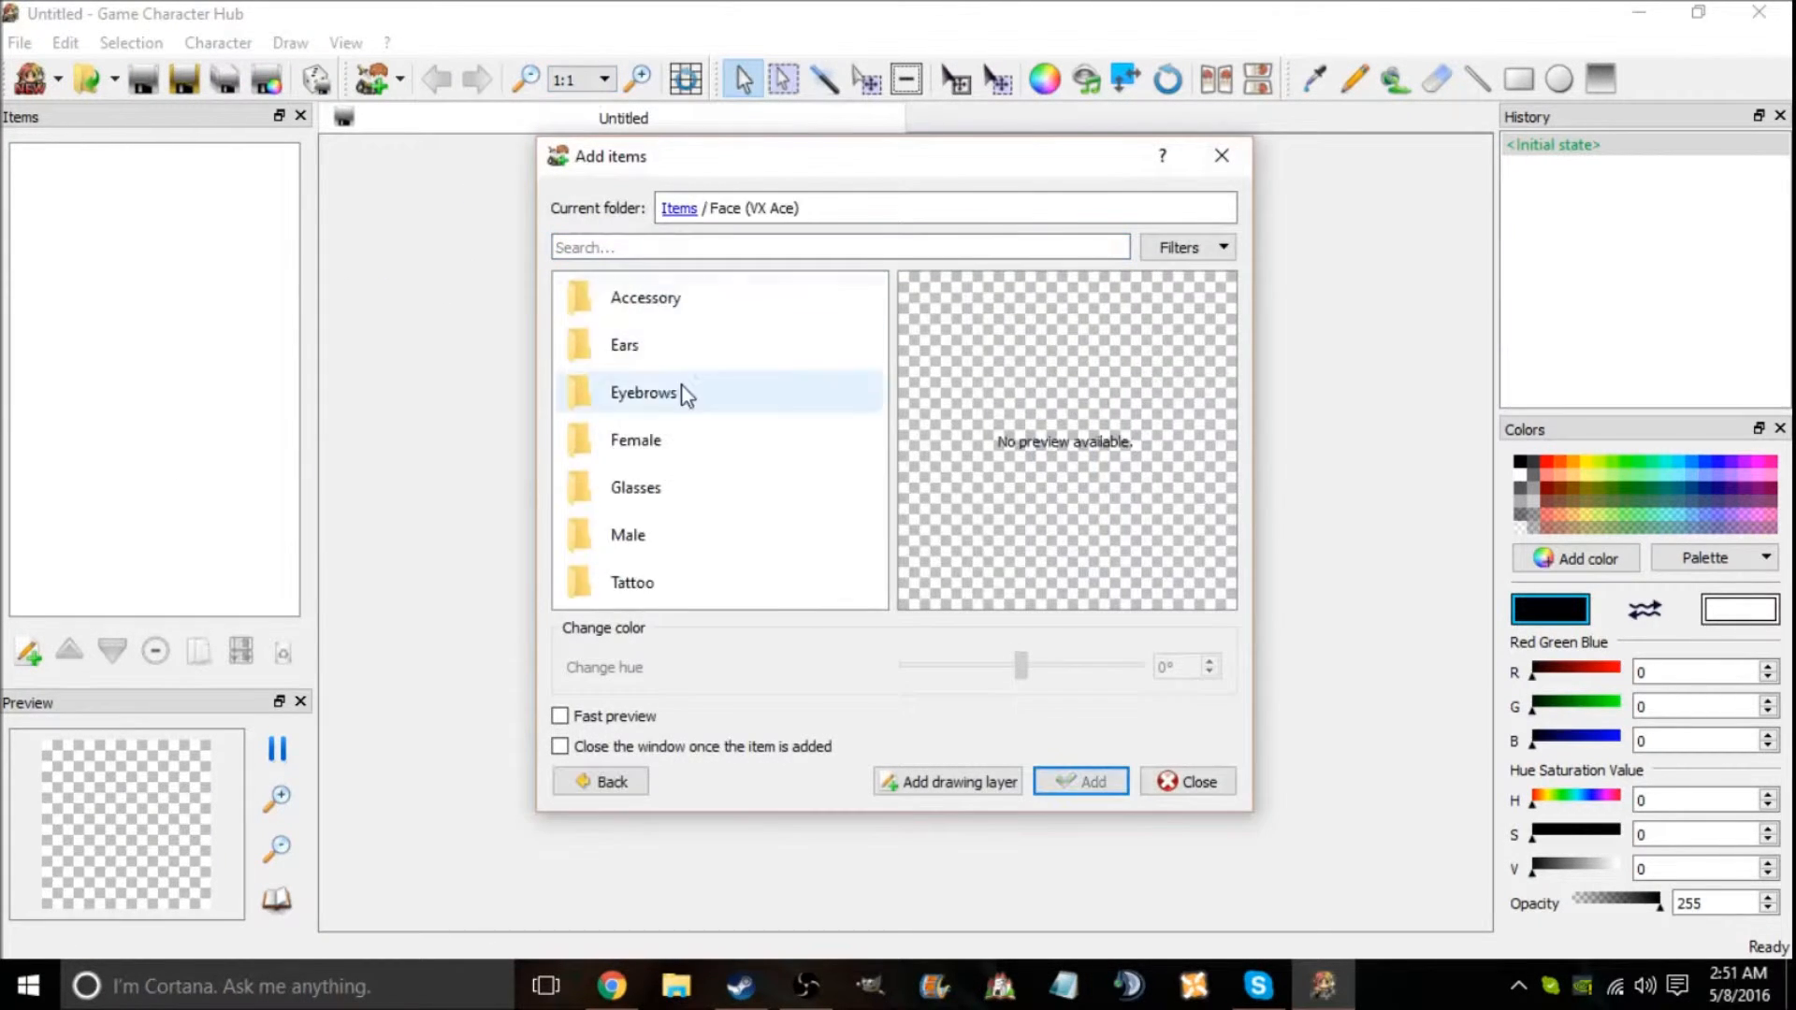
{"action": "double_click", "coordinate": [635, 437]}
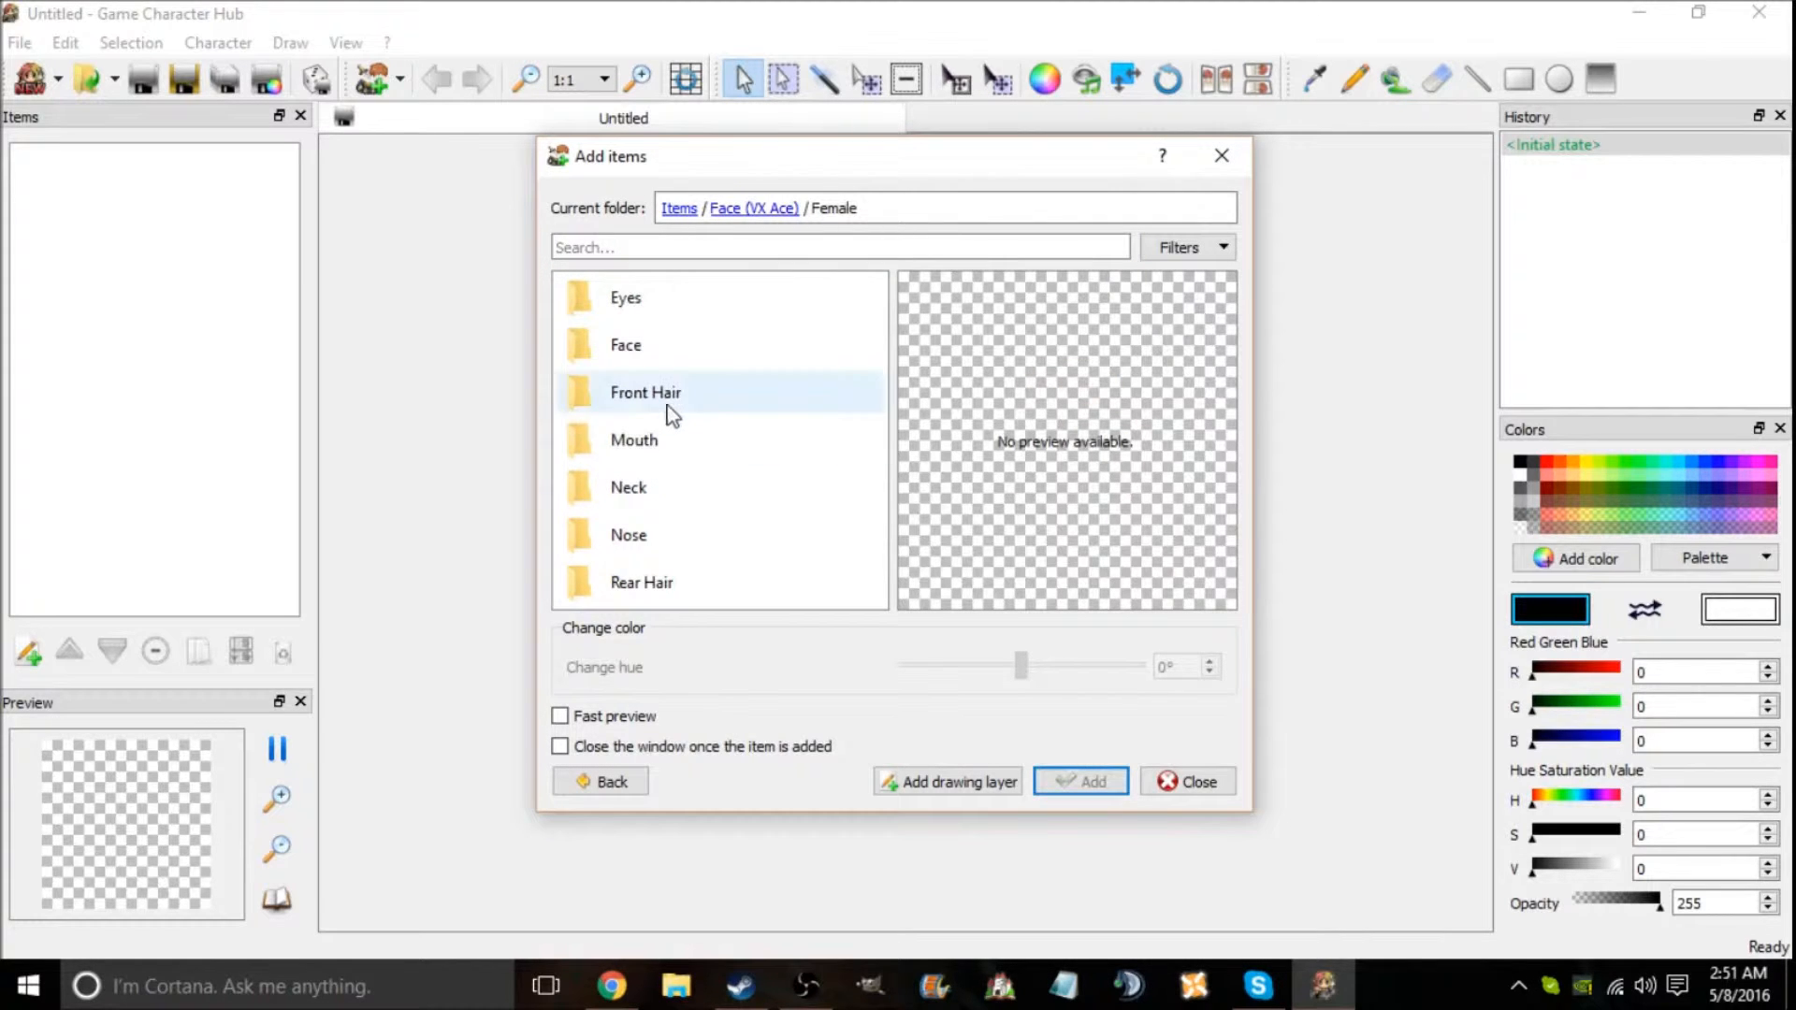
{"action": "left_click", "coordinate": [625, 344]}
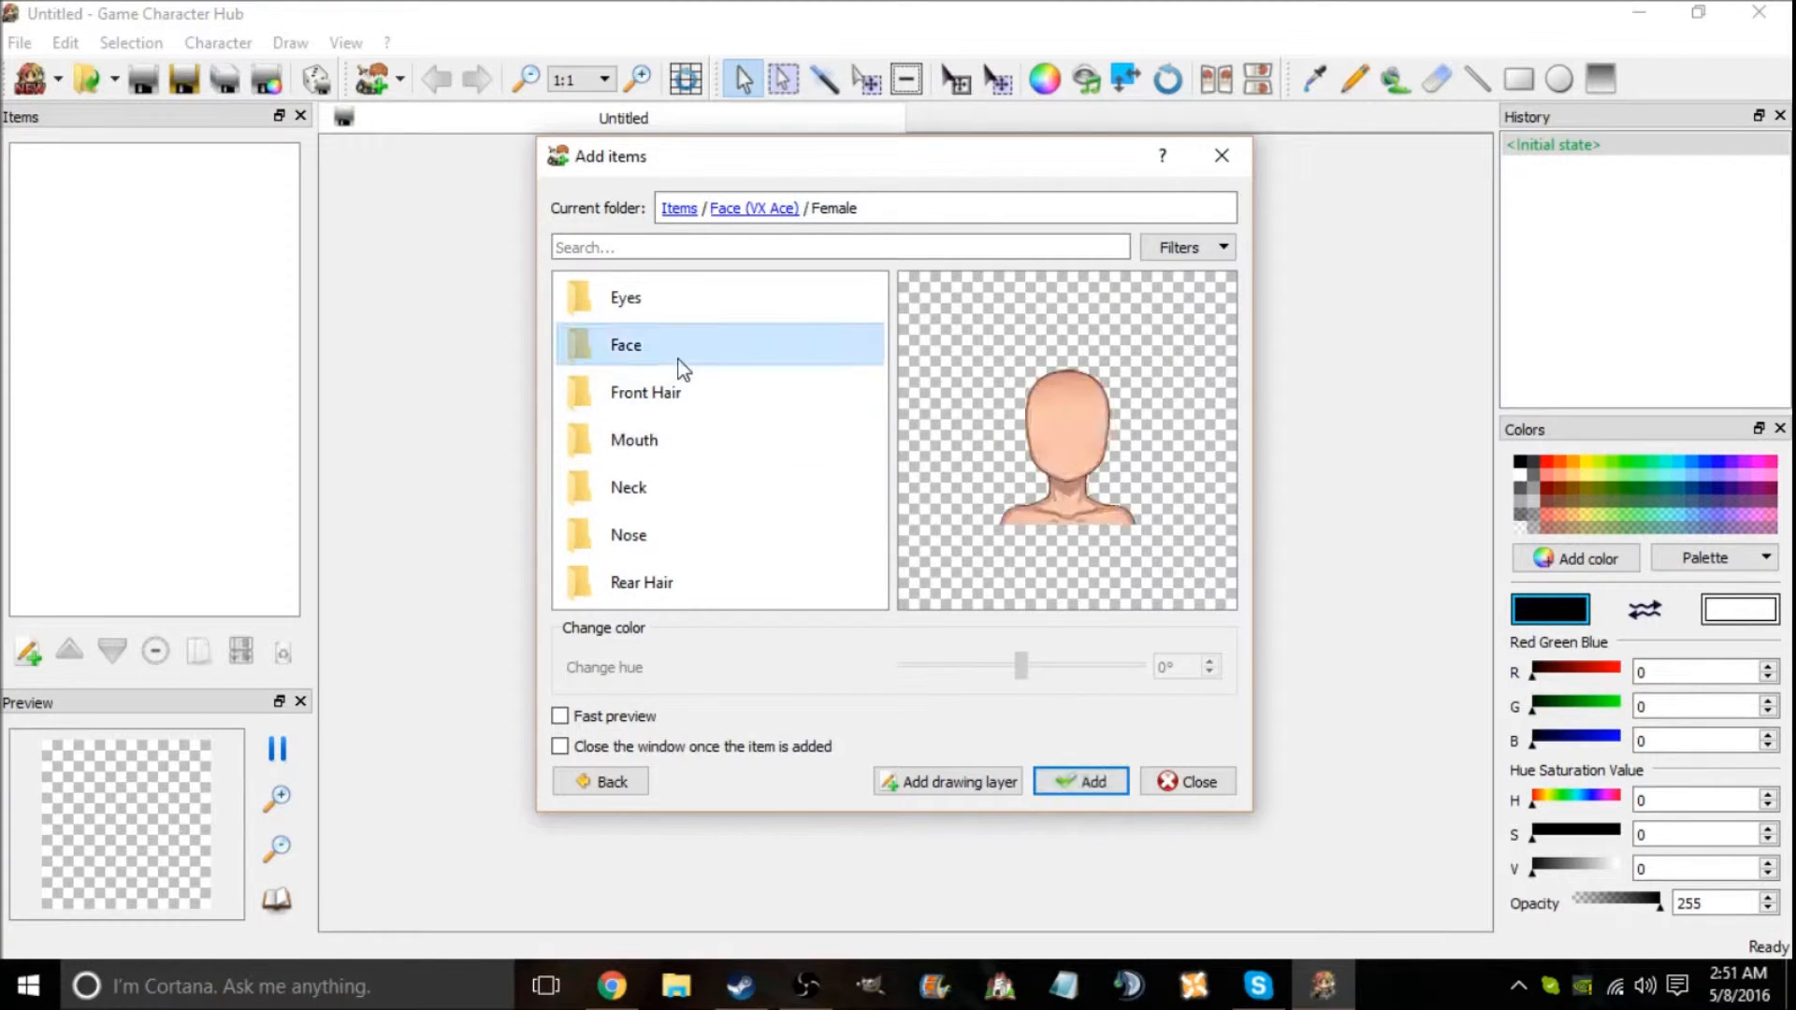
{"action": "double_click", "coordinate": [625, 345]}
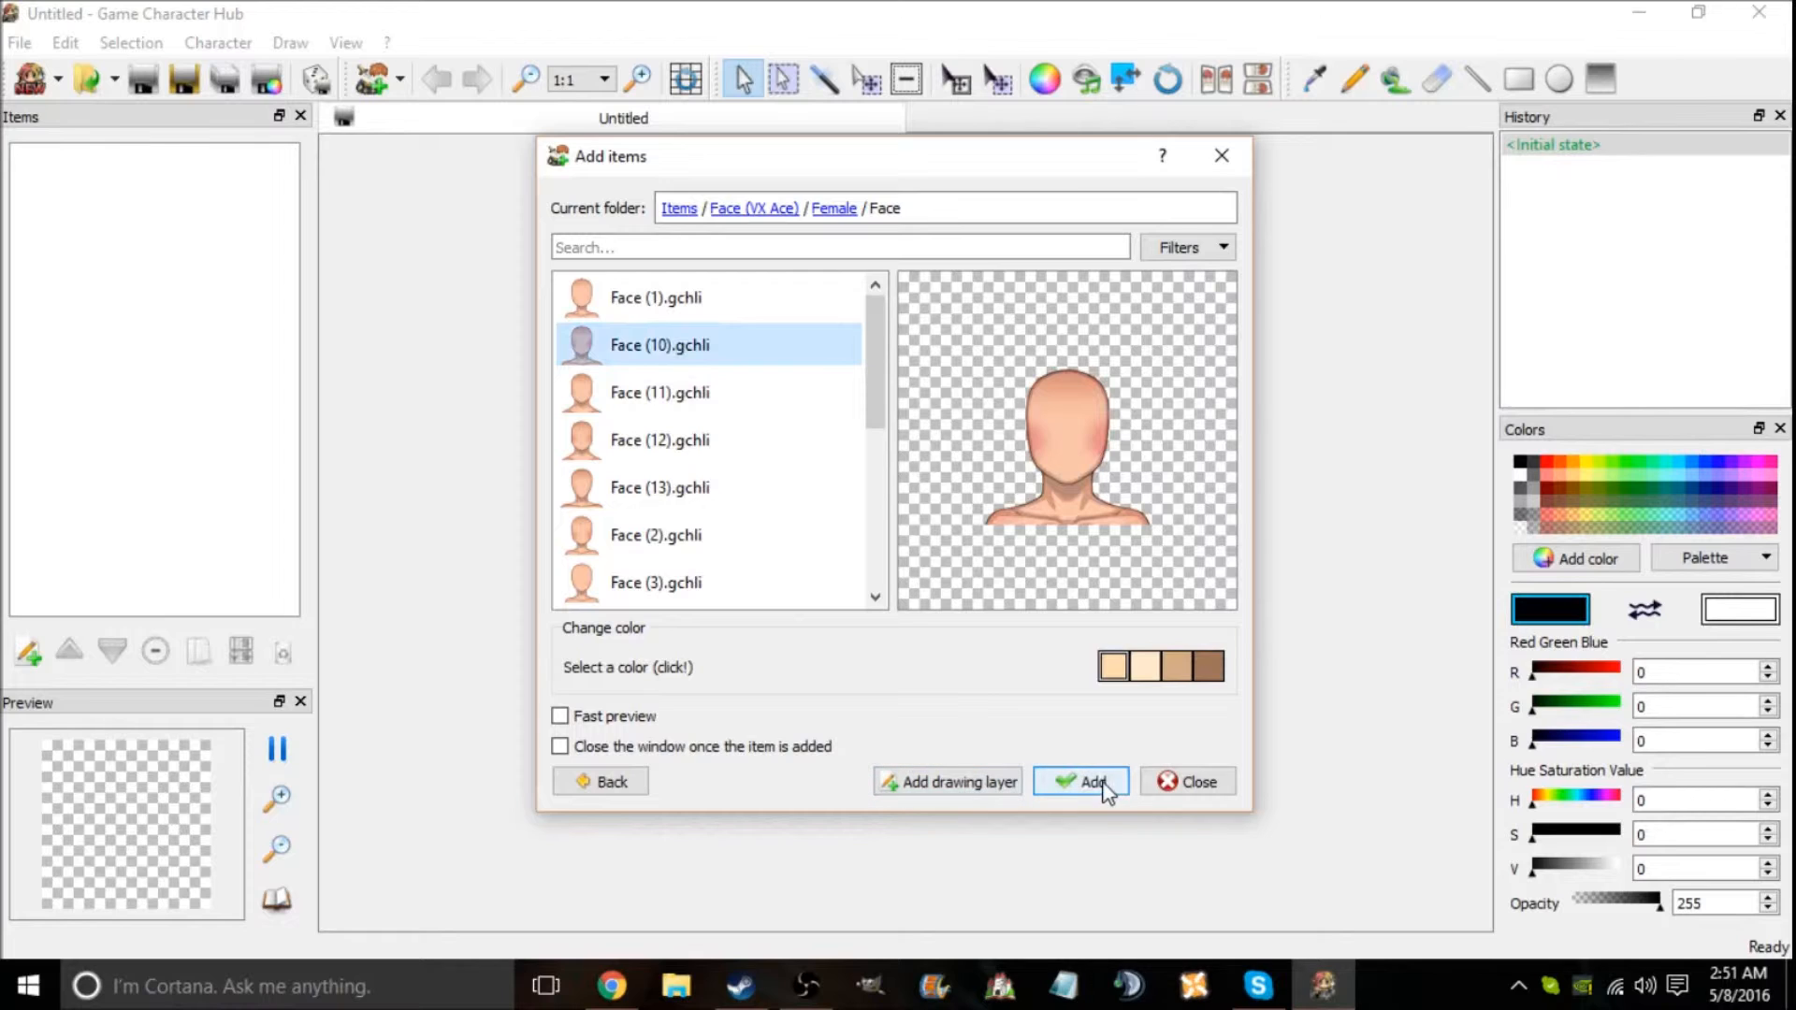
{"action": "left_click", "coordinate": [1090, 782]}
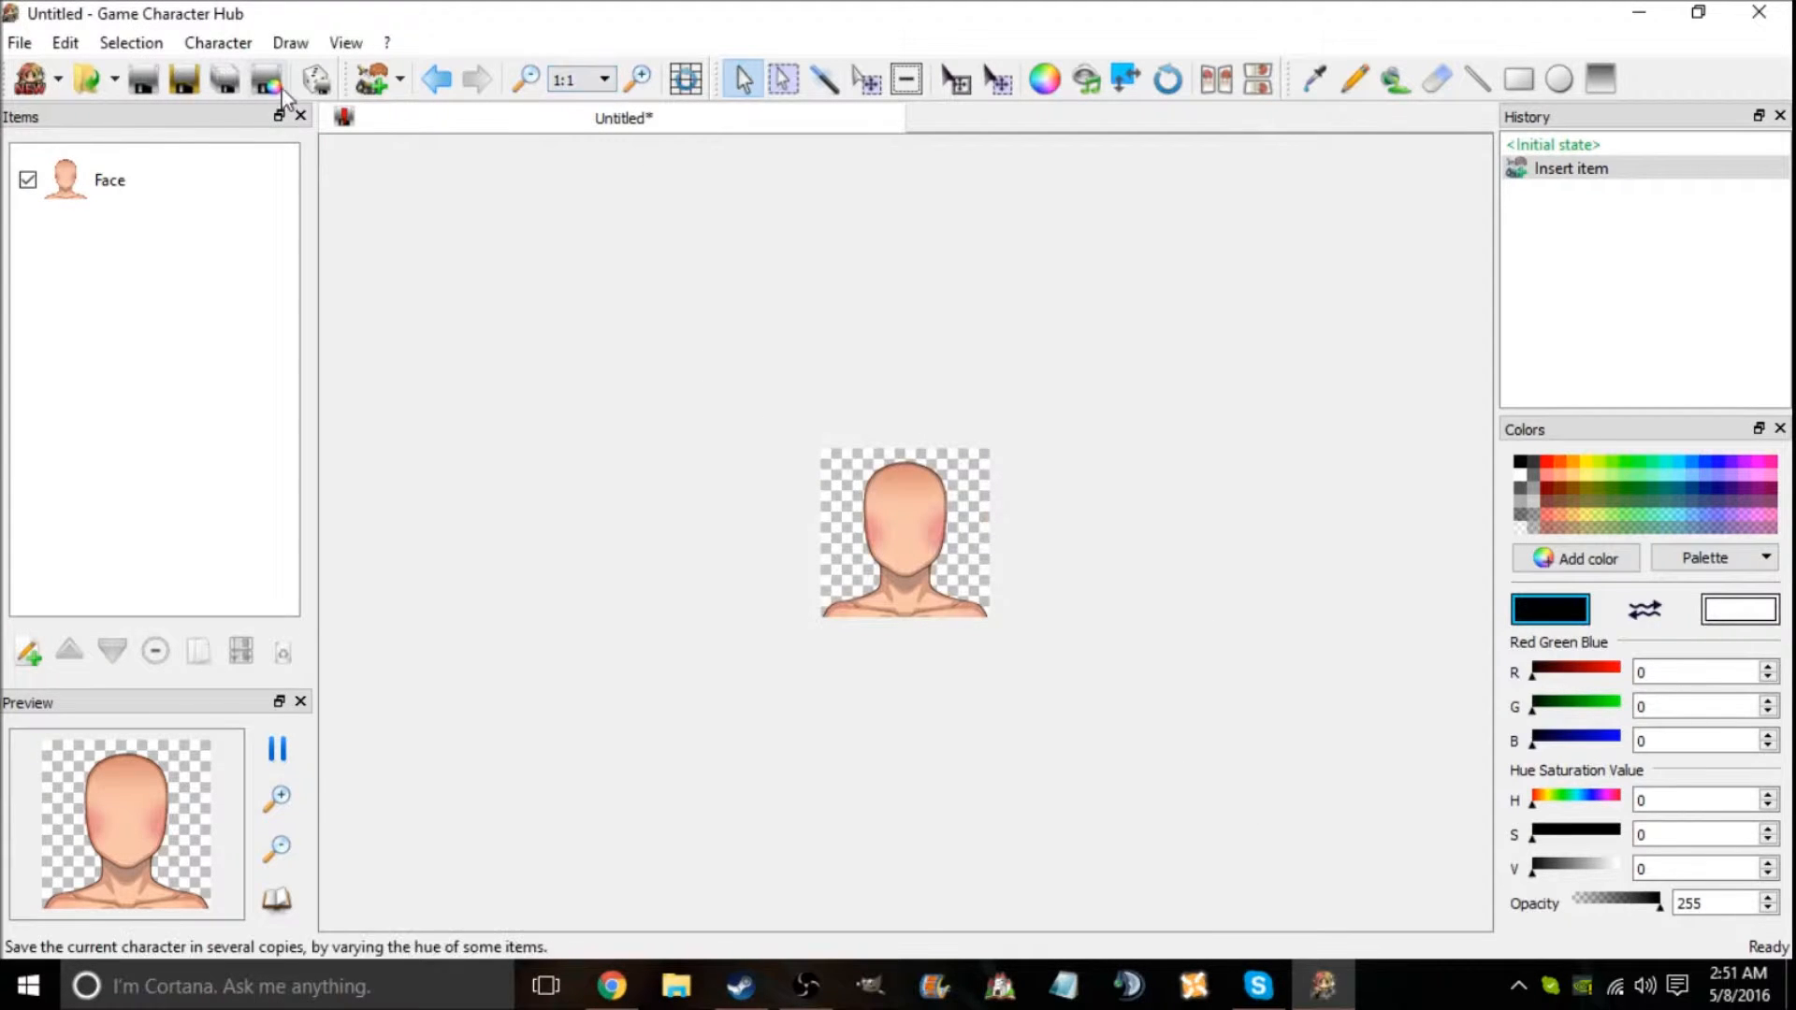
{"action": "mouse_move", "coordinate": [227, 78]}
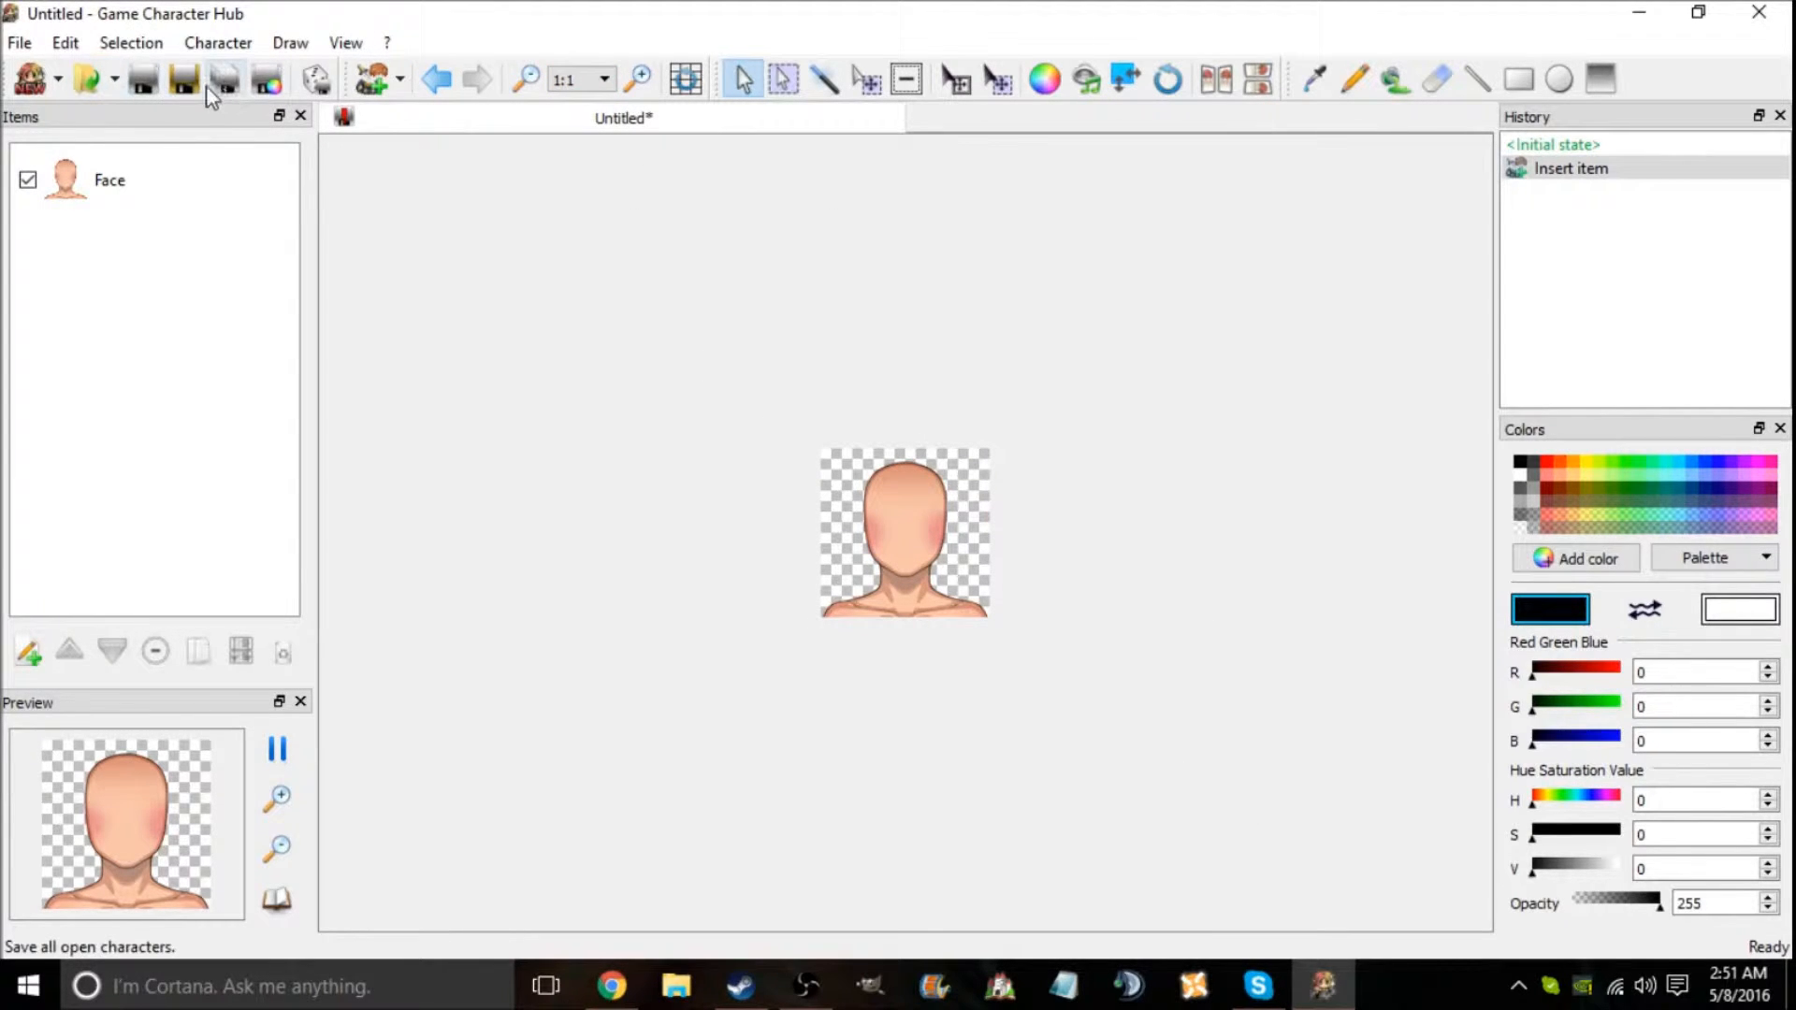
- Save the face as a PNG over the existing $Test file in Videos > Plc
{"action": "left_click", "coordinate": [183, 79]}
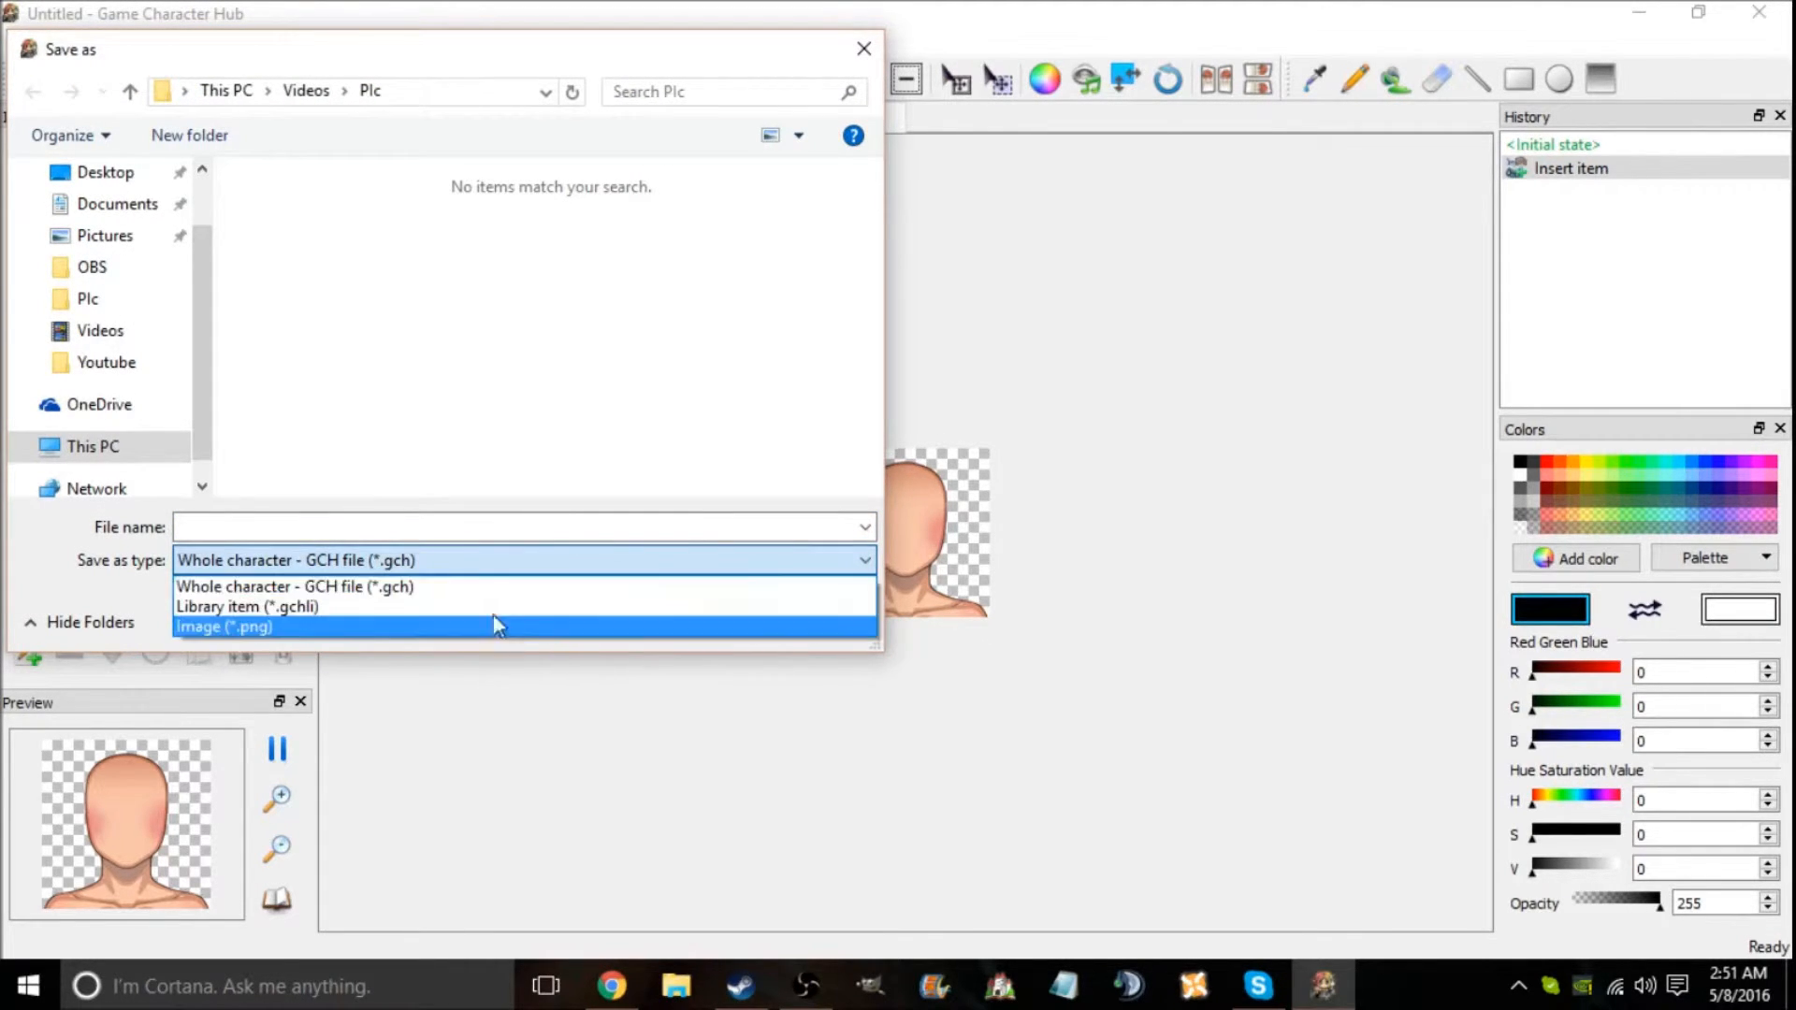
{"action": "mouse_move", "coordinate": [471, 641]}
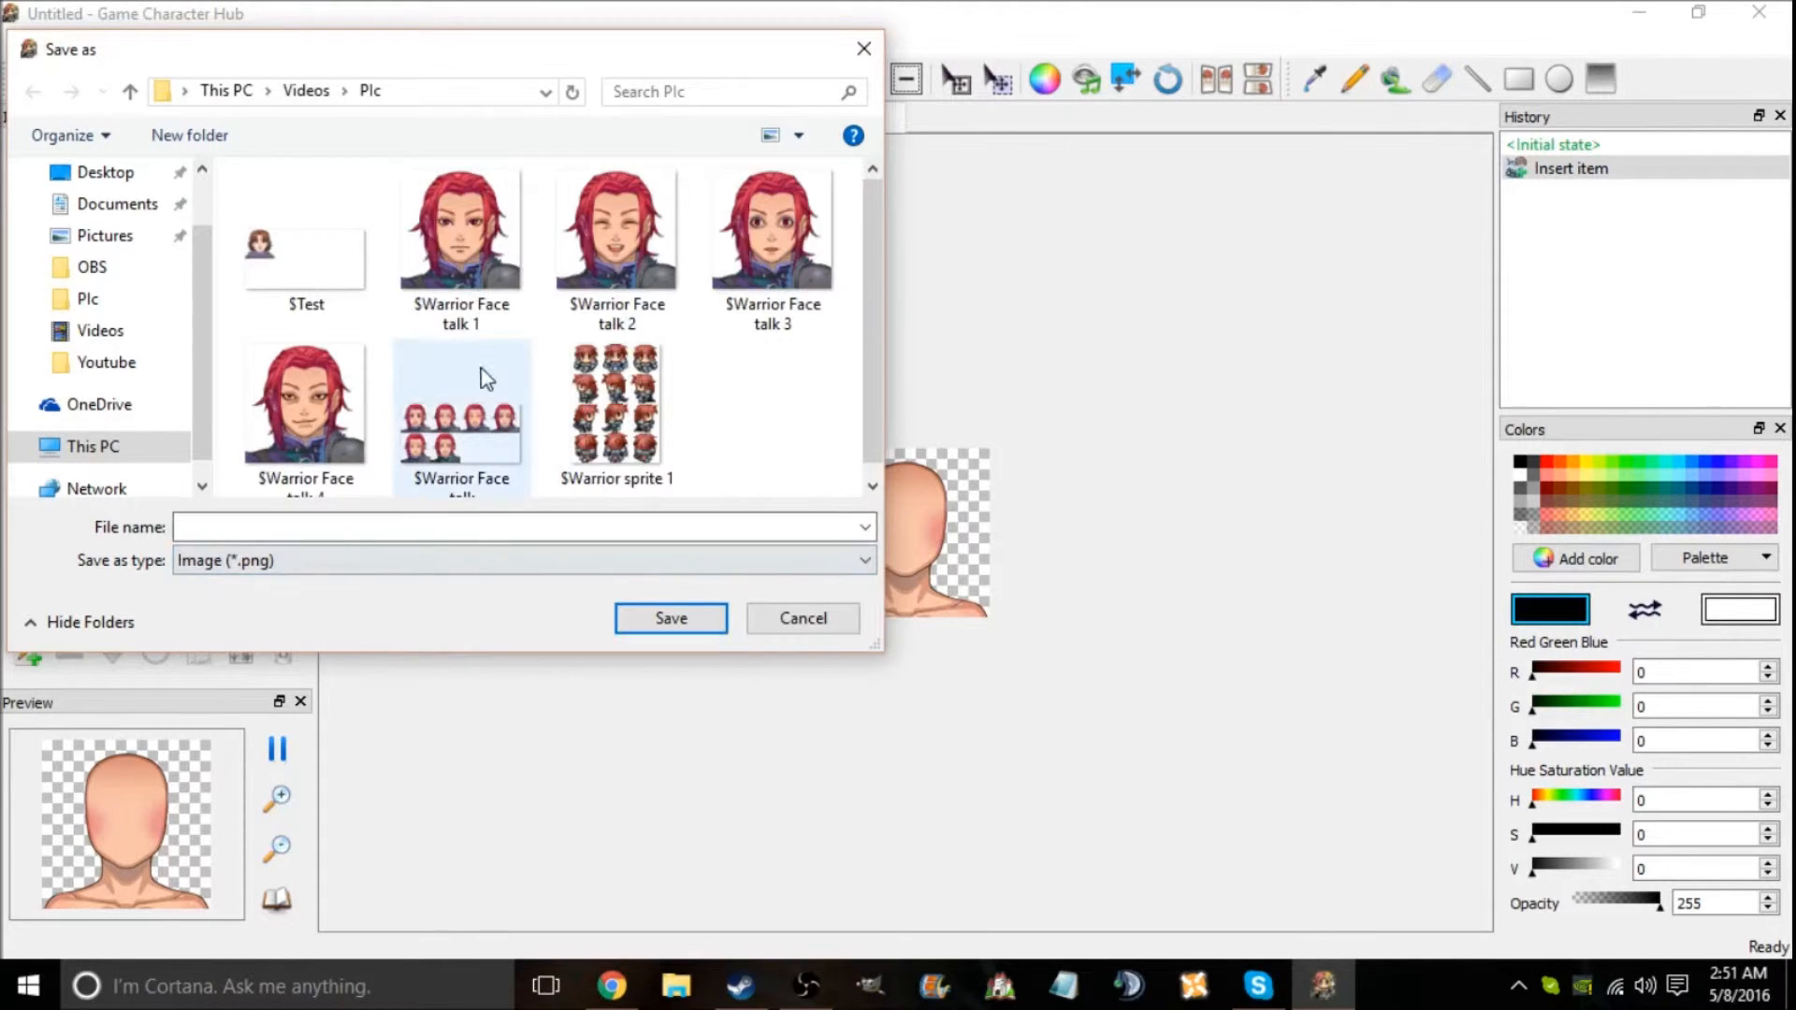
{"action": "left_click", "coordinate": [305, 242]}
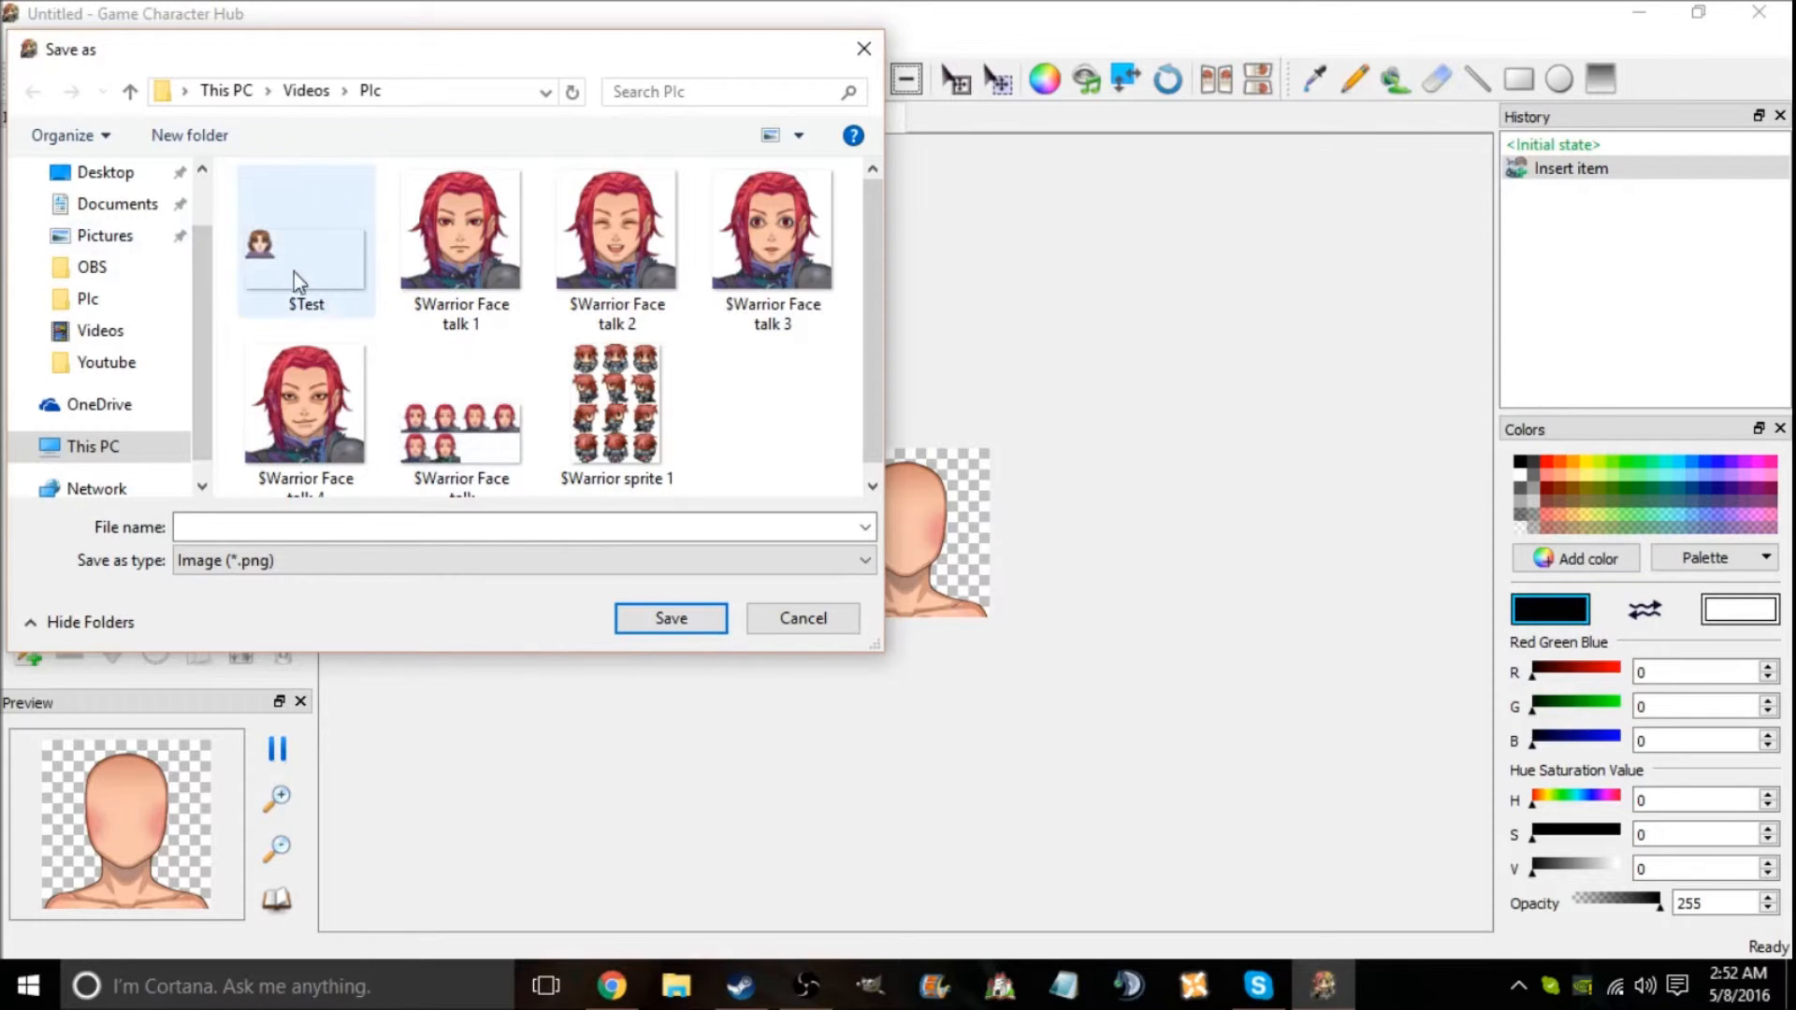
{"action": "left_click", "coordinate": [305, 241]}
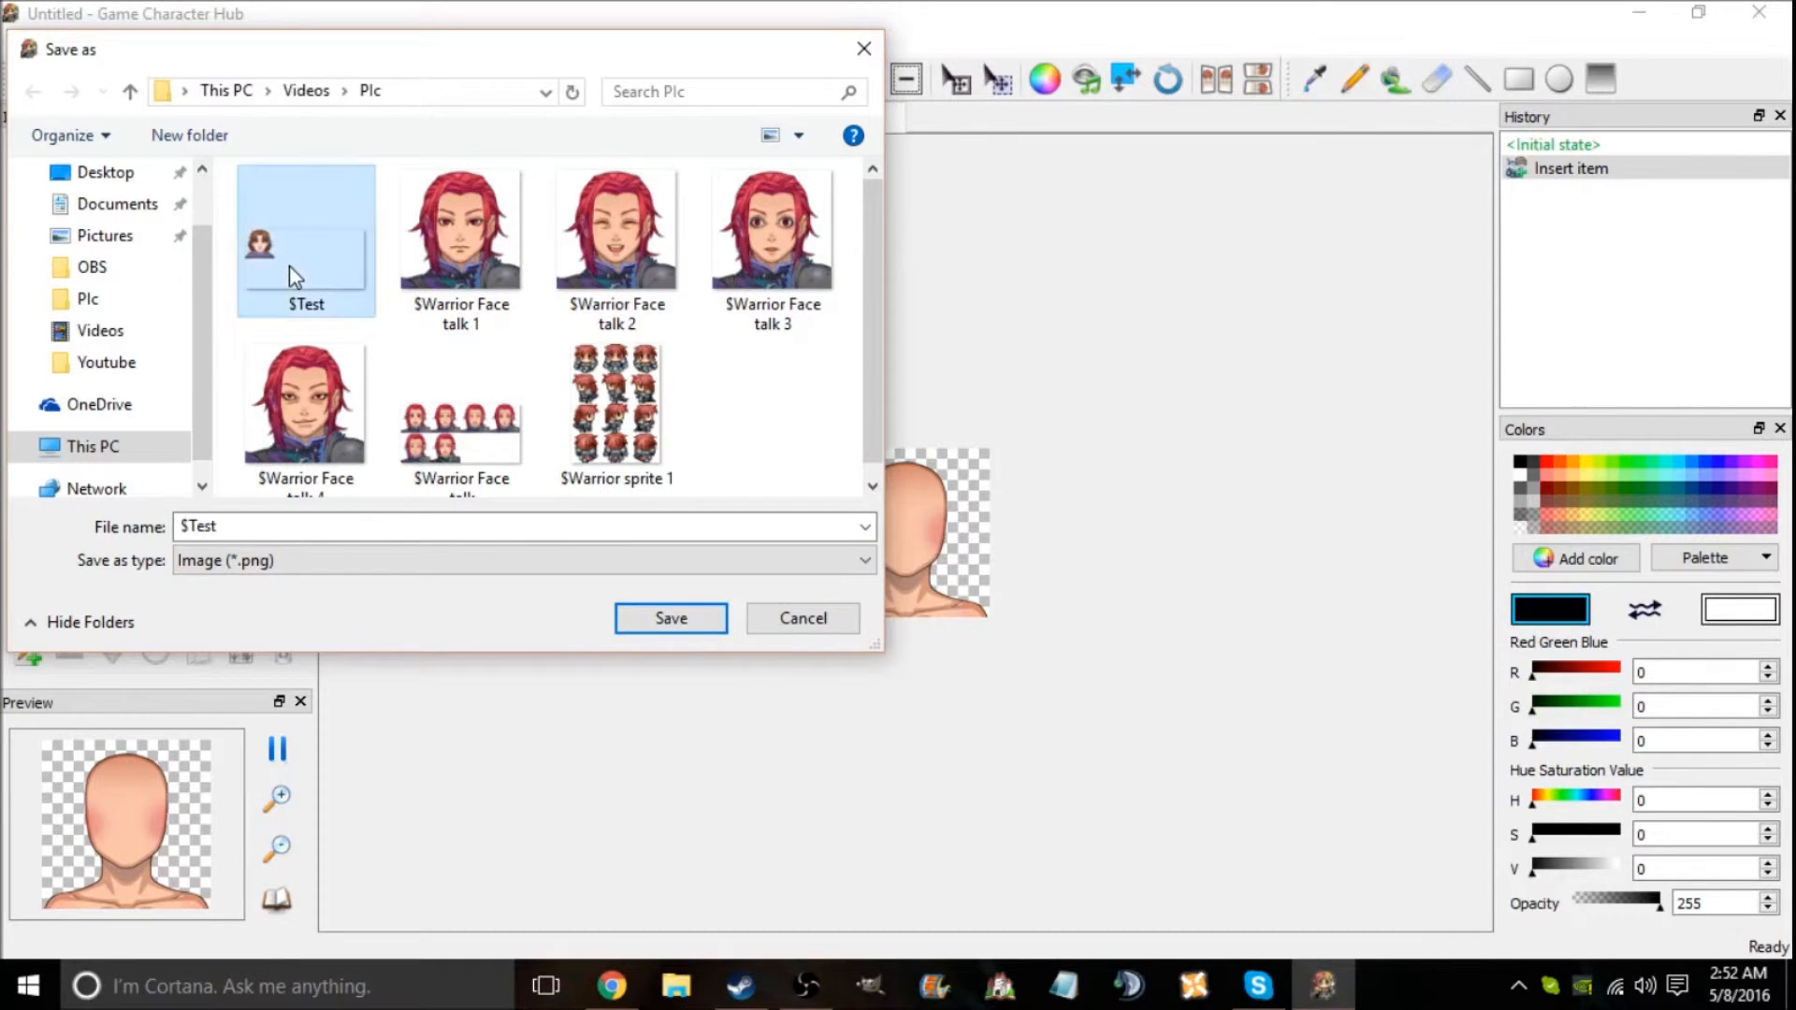
{"action": "mouse_move", "coordinate": [713, 385]}
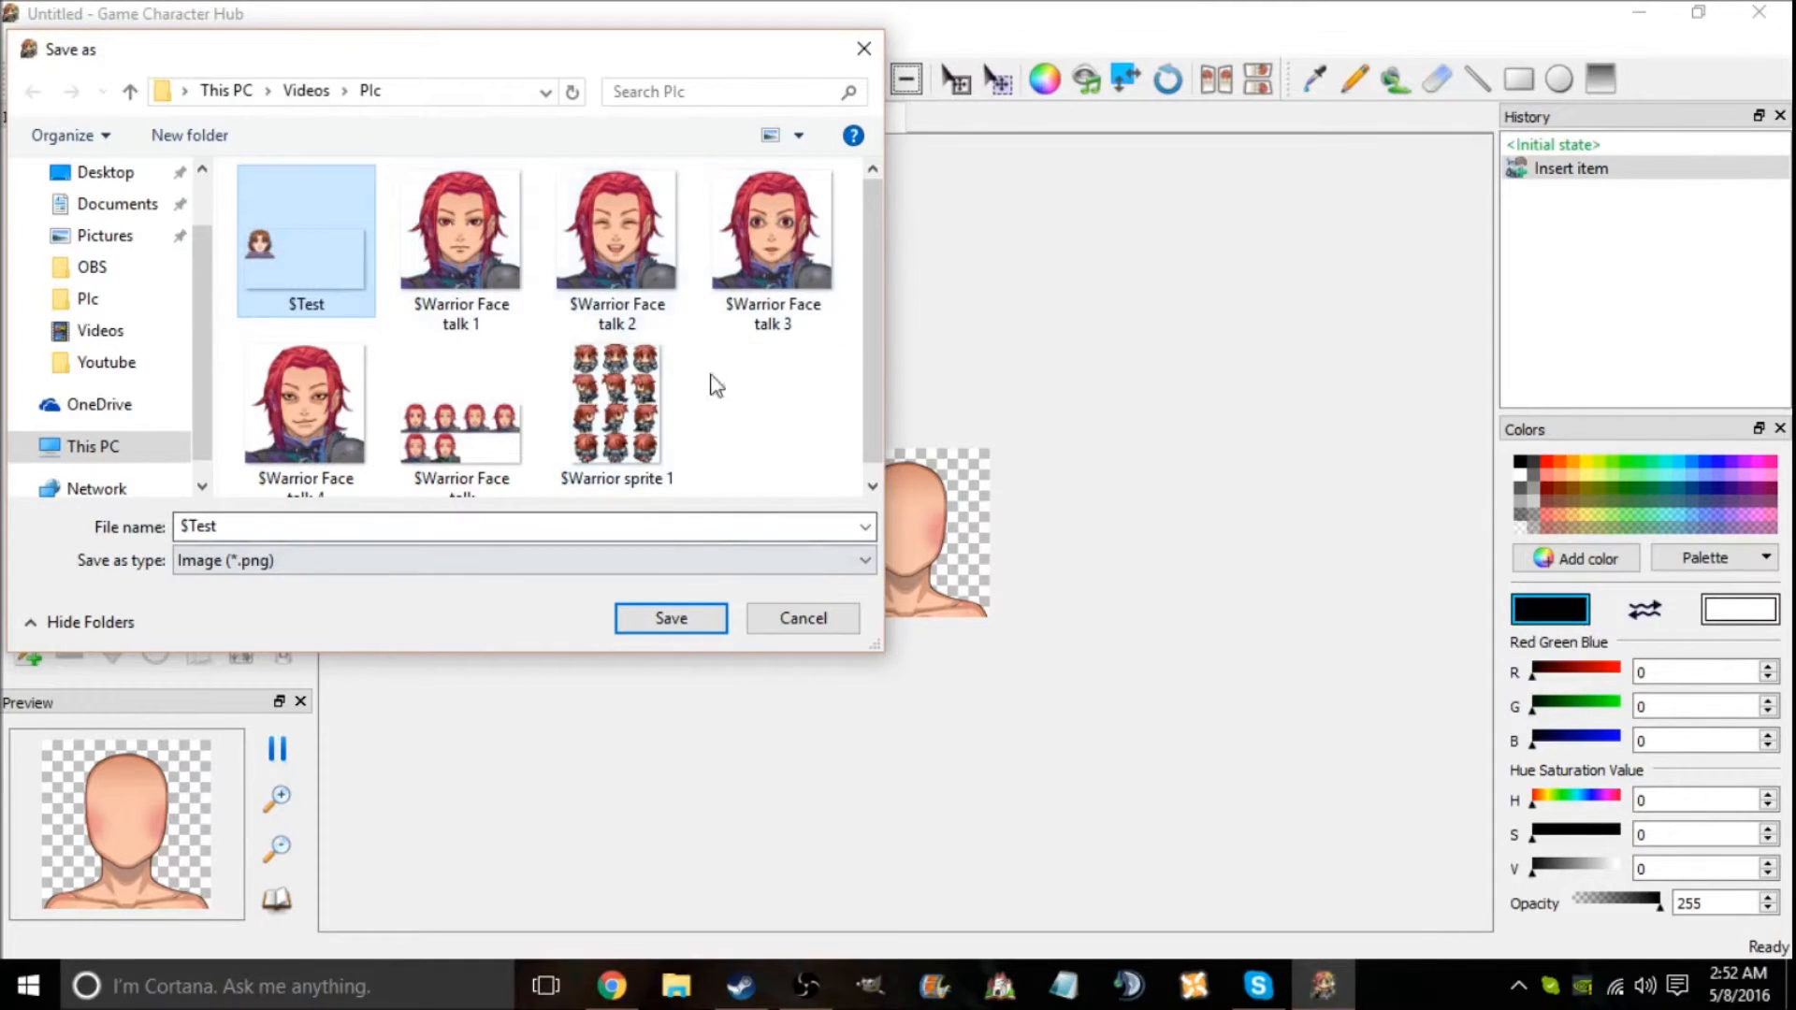
{"action": "left_click", "coordinate": [460, 226]}
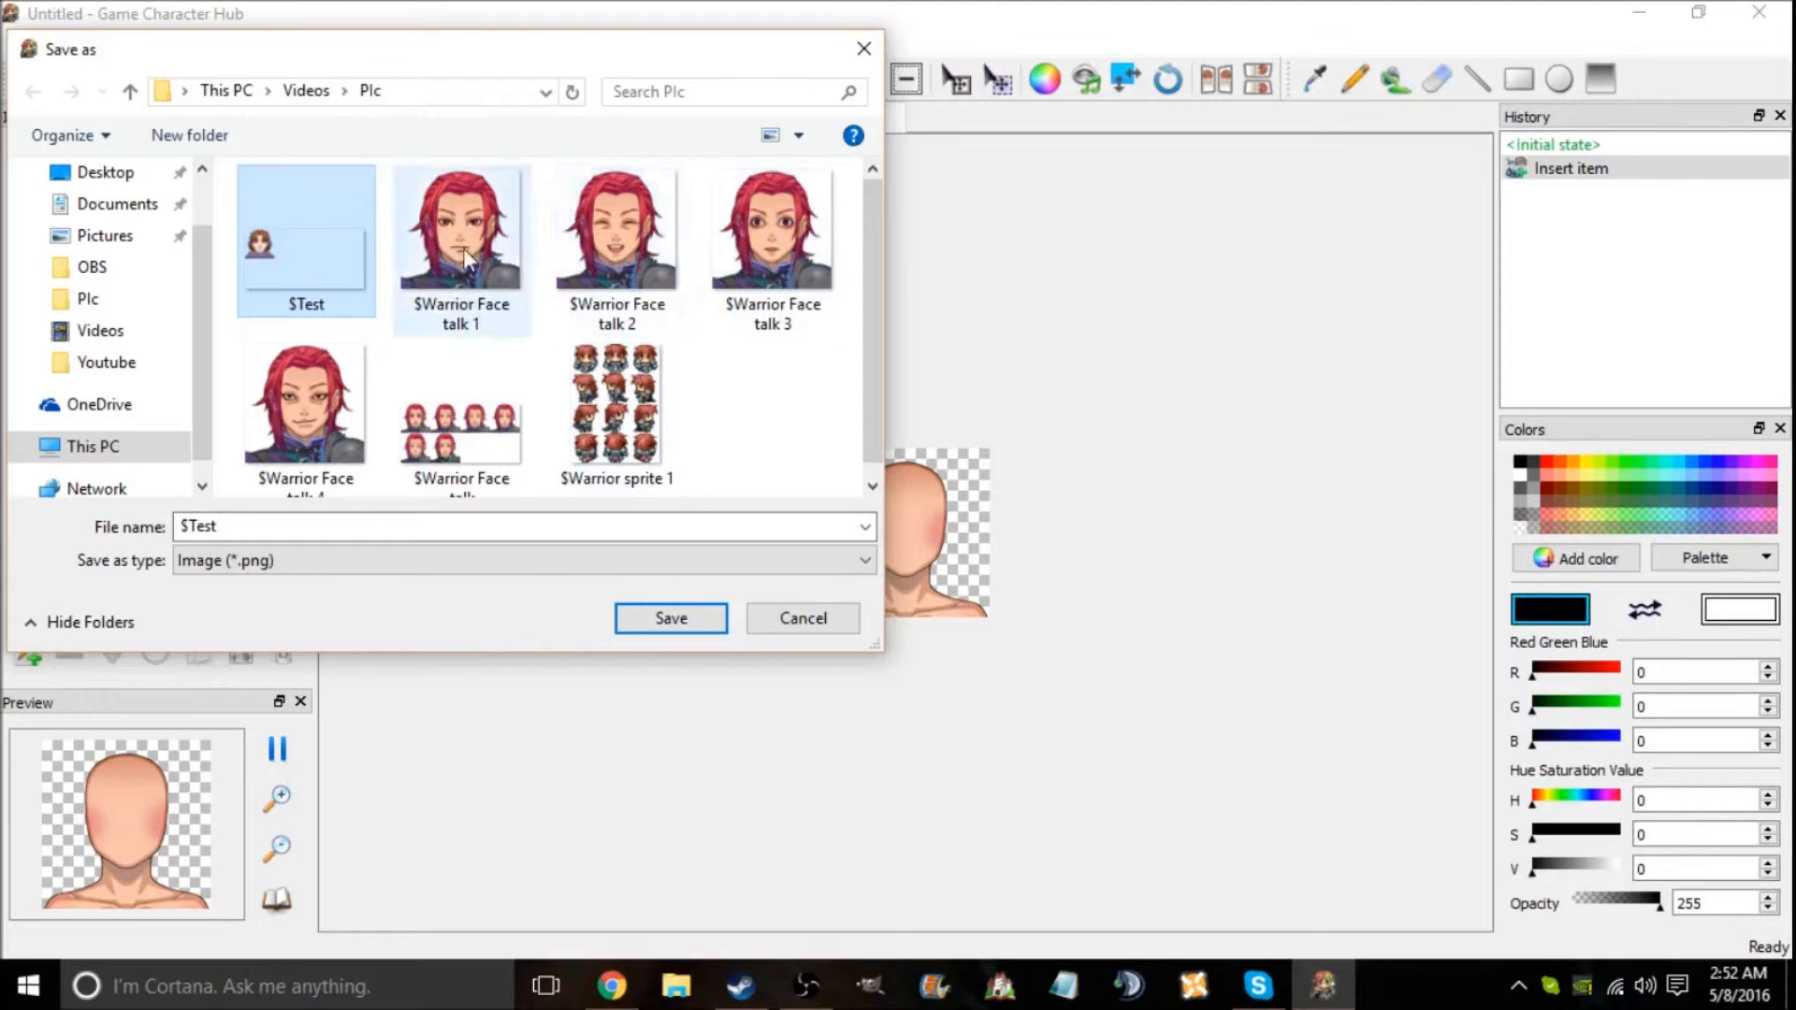
{"action": "mouse_move", "coordinate": [544, 333]}
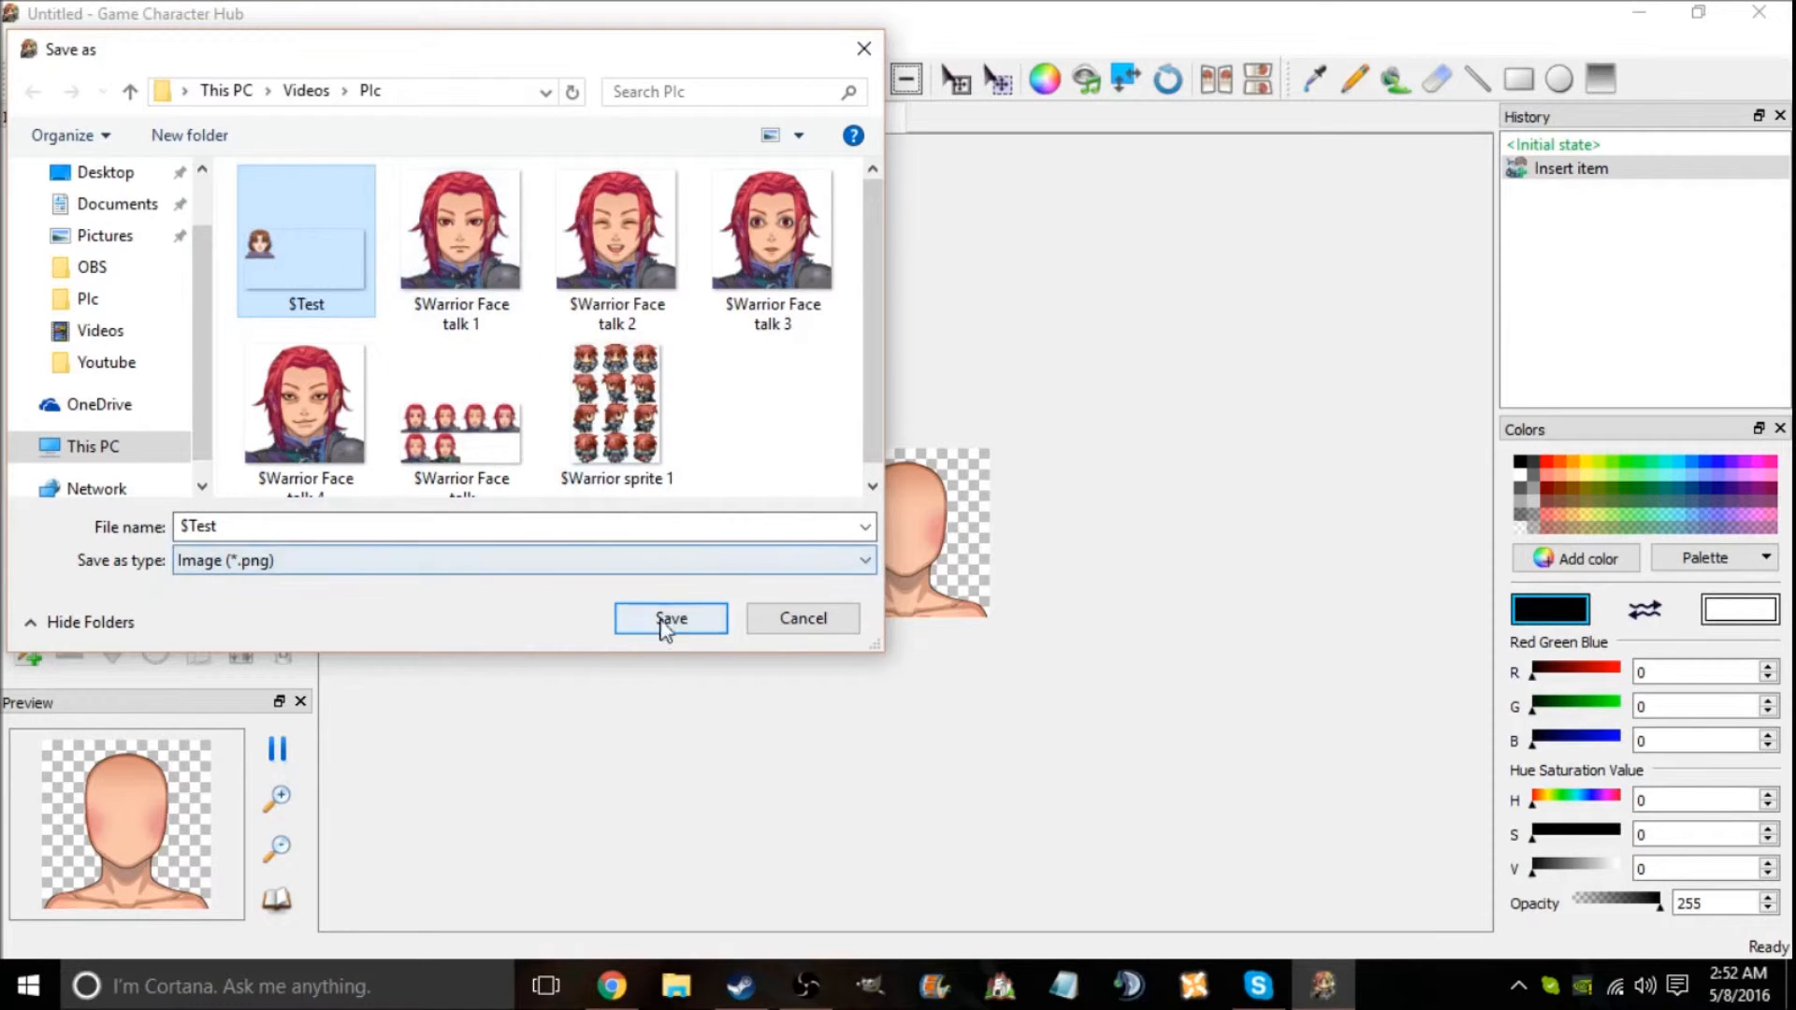
{"action": "left_click", "coordinate": [670, 619]}
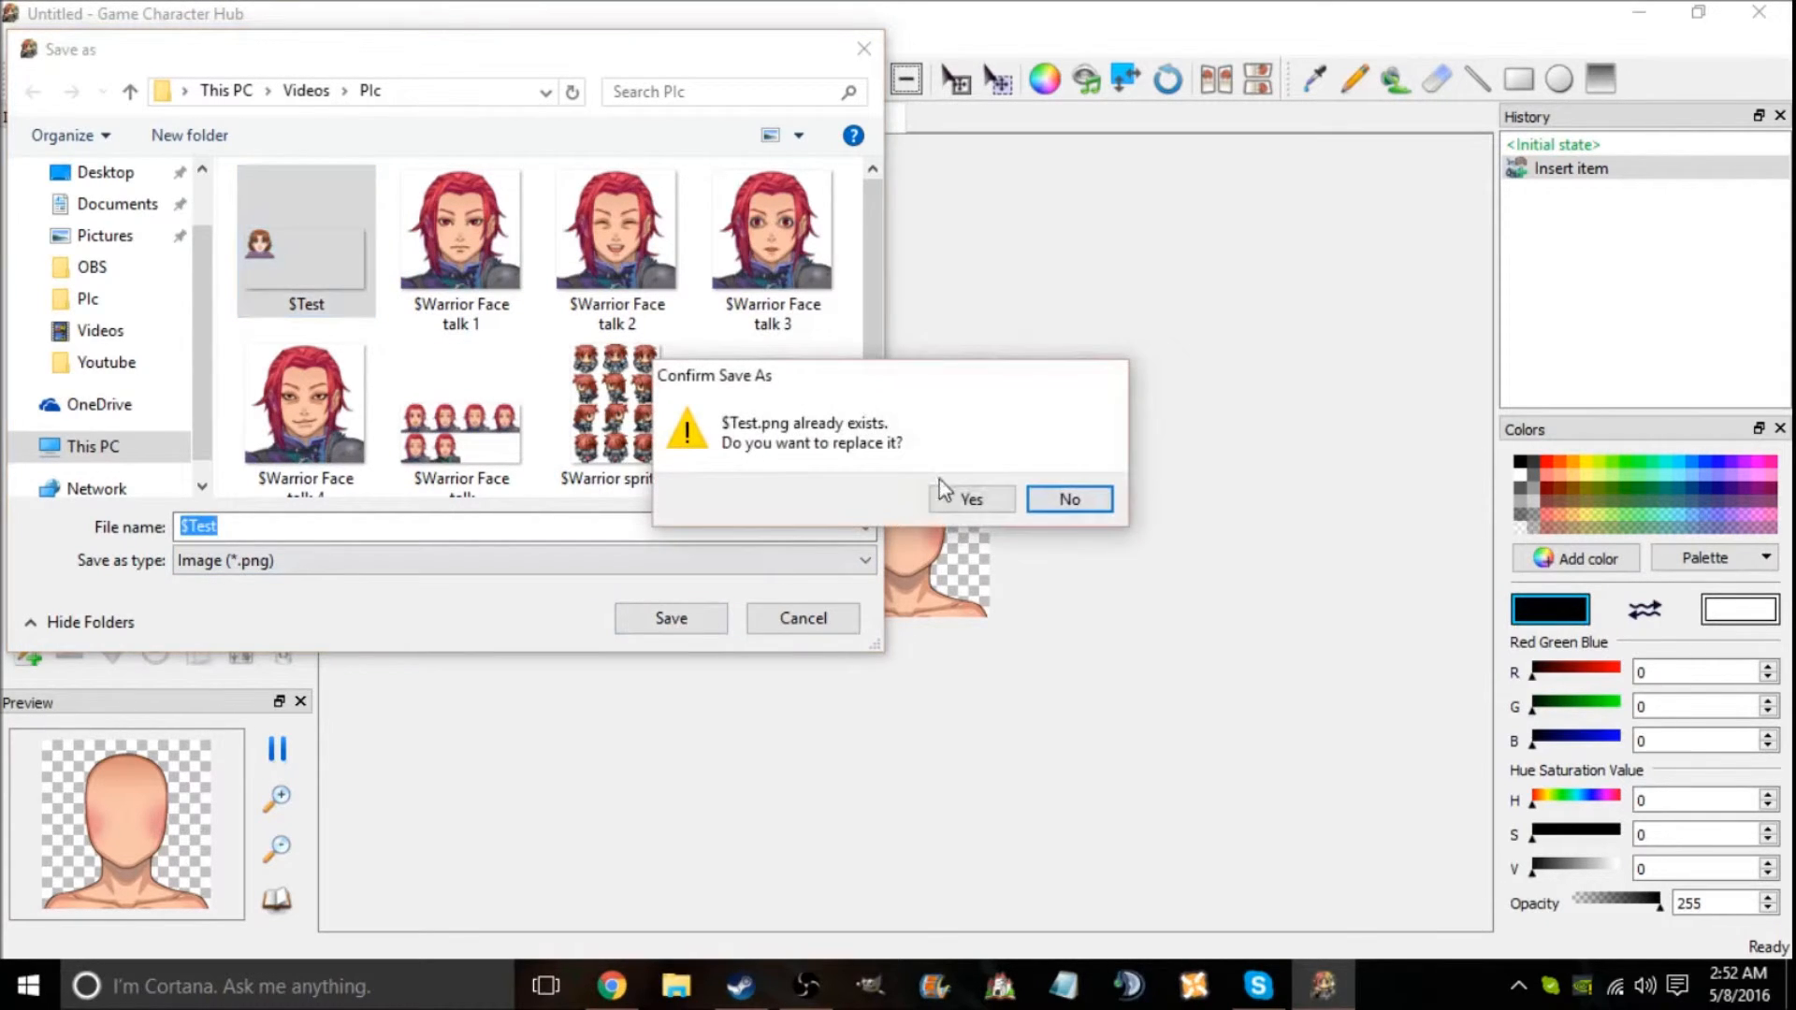
- Confirm the overwrite and export with the Face [RPG Maker VX Ace (1th row, 2th column)] mapping, then view the Plc folder
{"action": "left_click", "coordinate": [971, 497]}
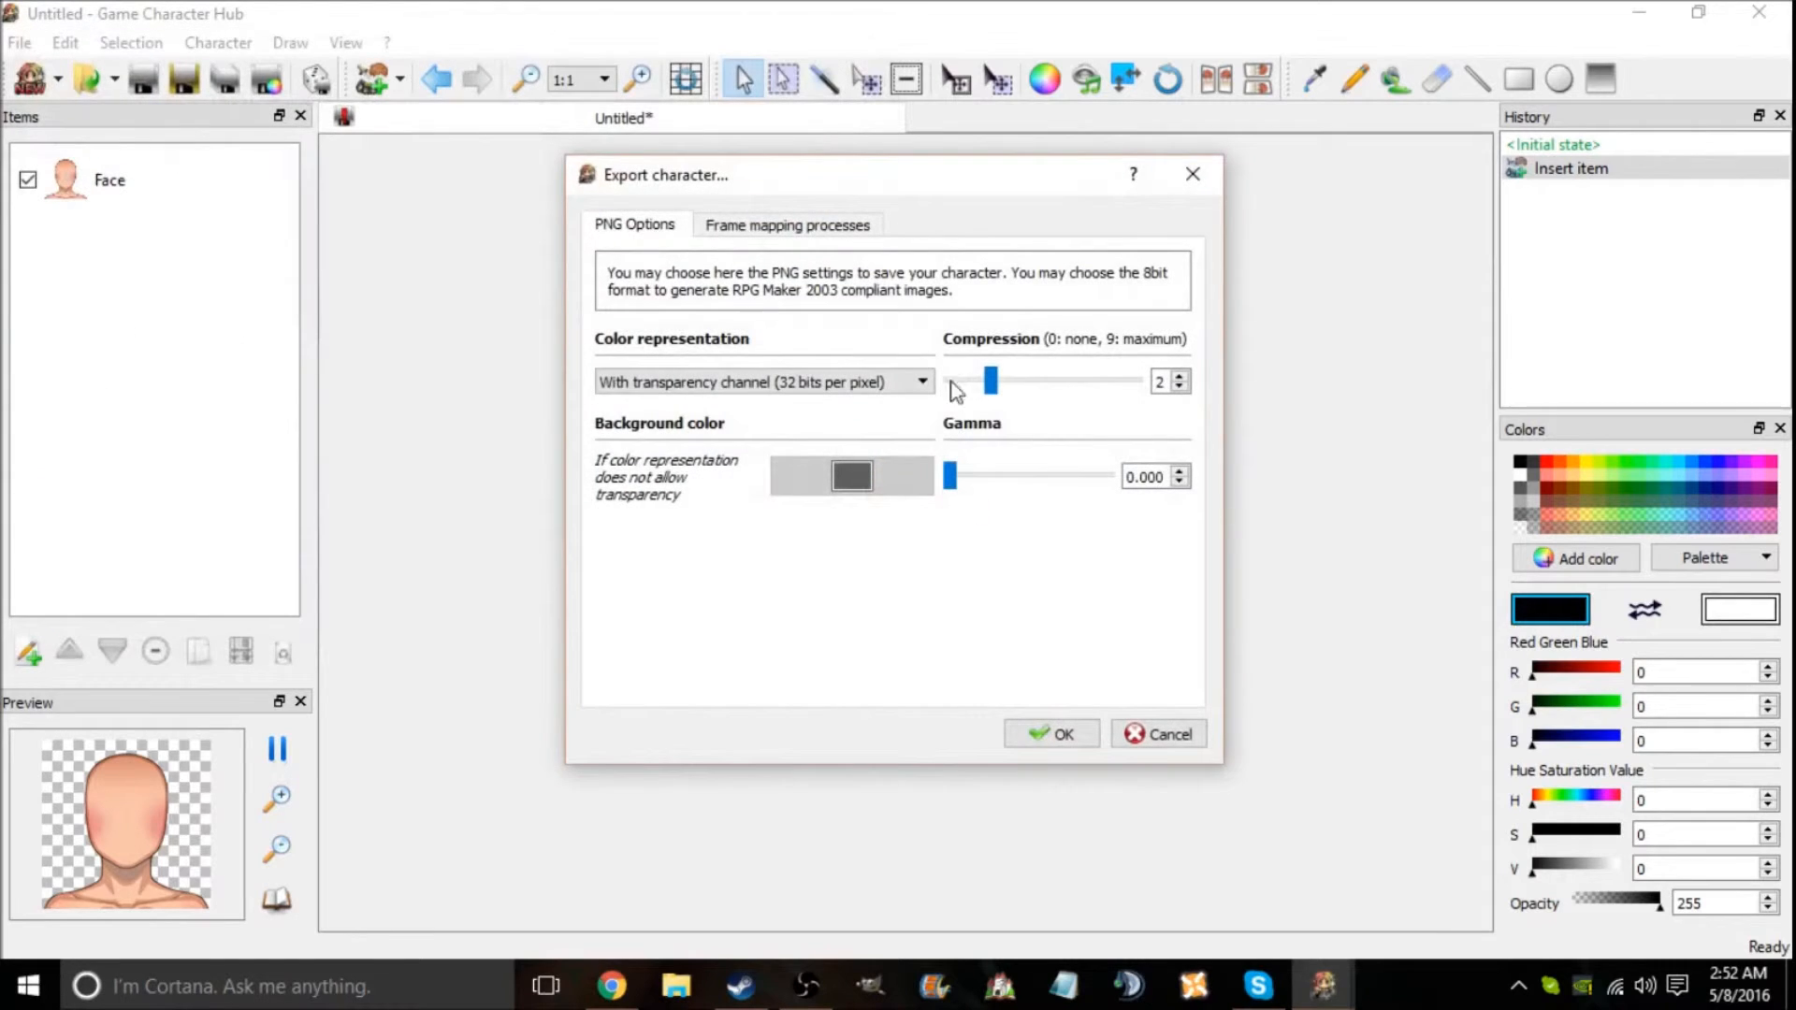
{"action": "left_click", "coordinate": [788, 223]}
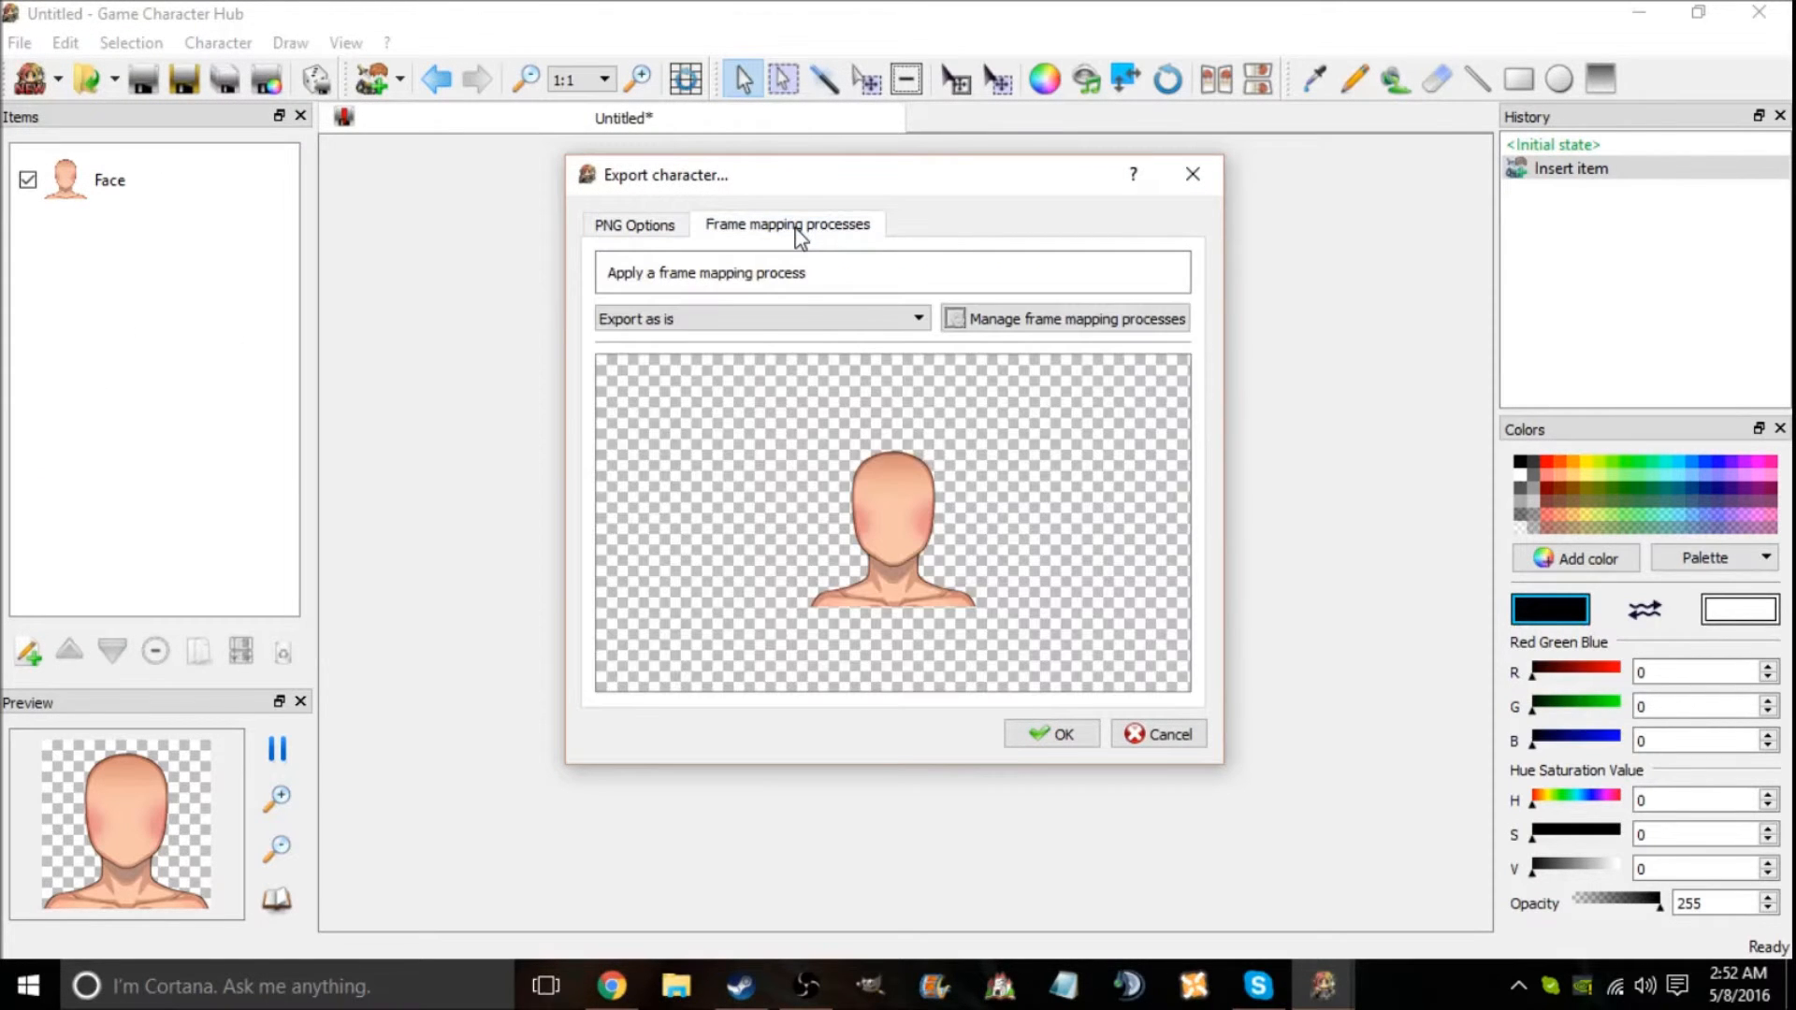
{"action": "mouse_move", "coordinate": [861, 245]}
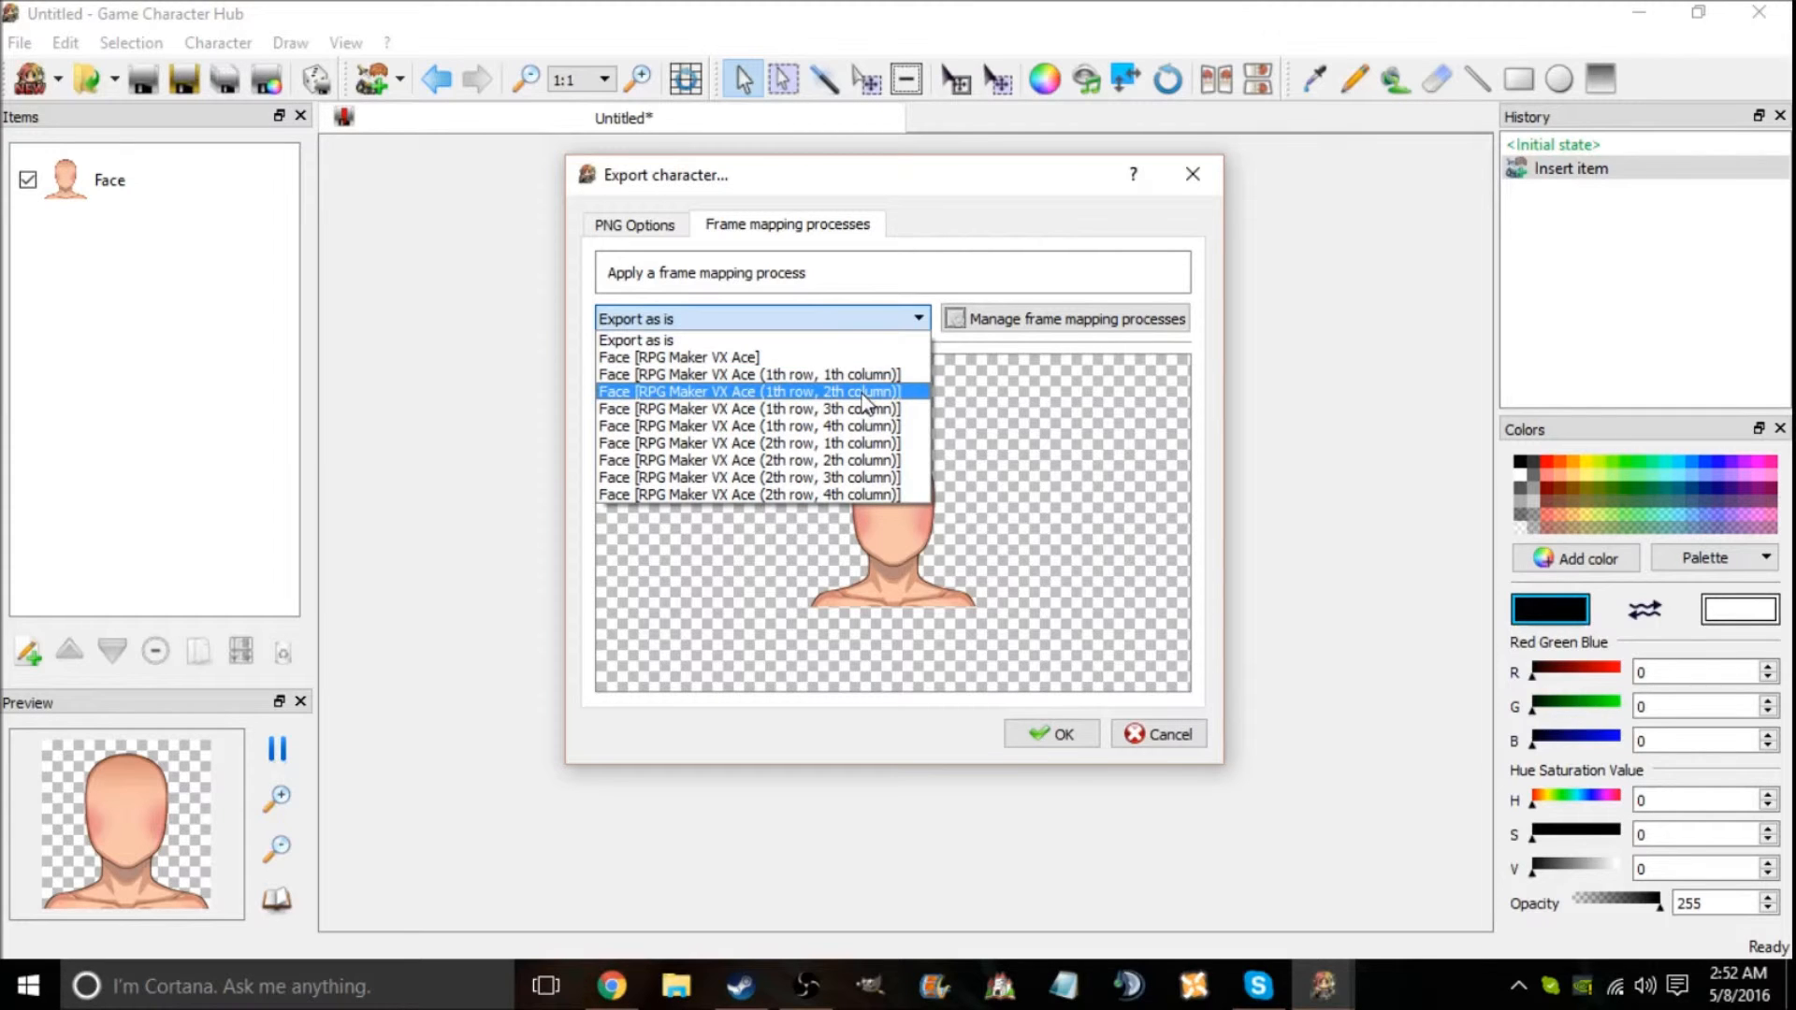
{"action": "left_click", "coordinate": [748, 391]}
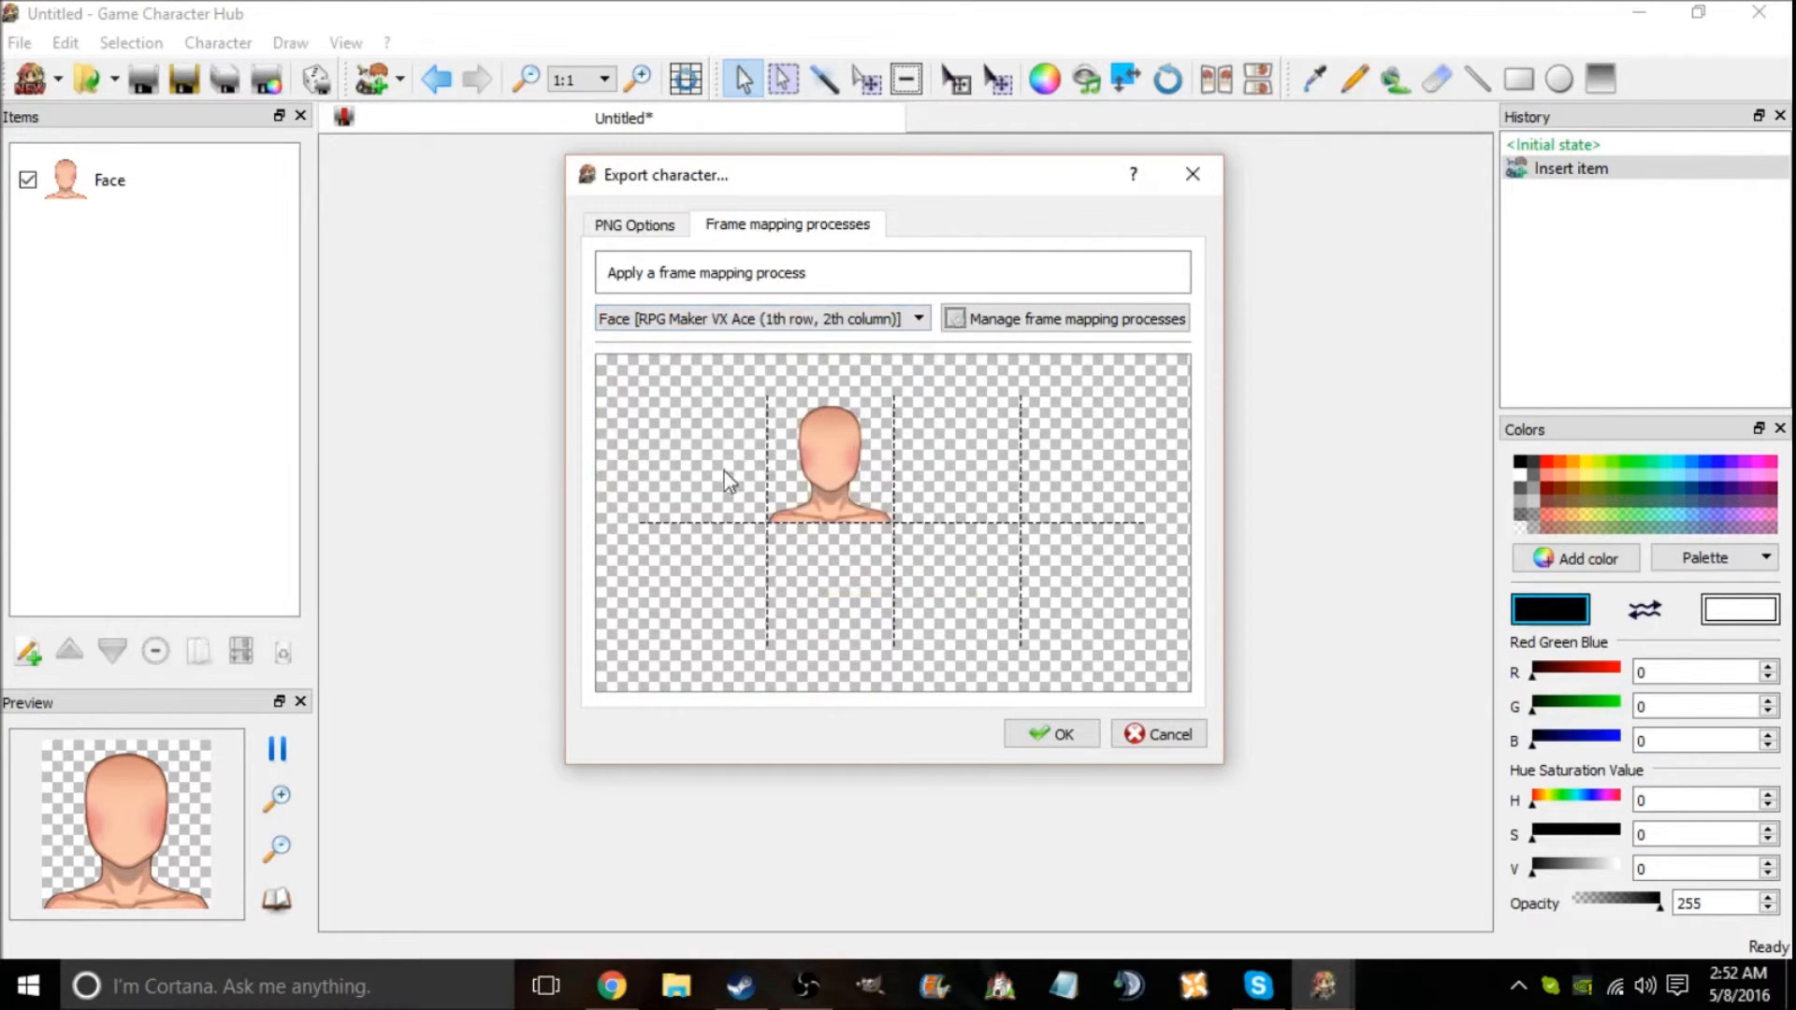
{"action": "mouse_move", "coordinate": [819, 501]}
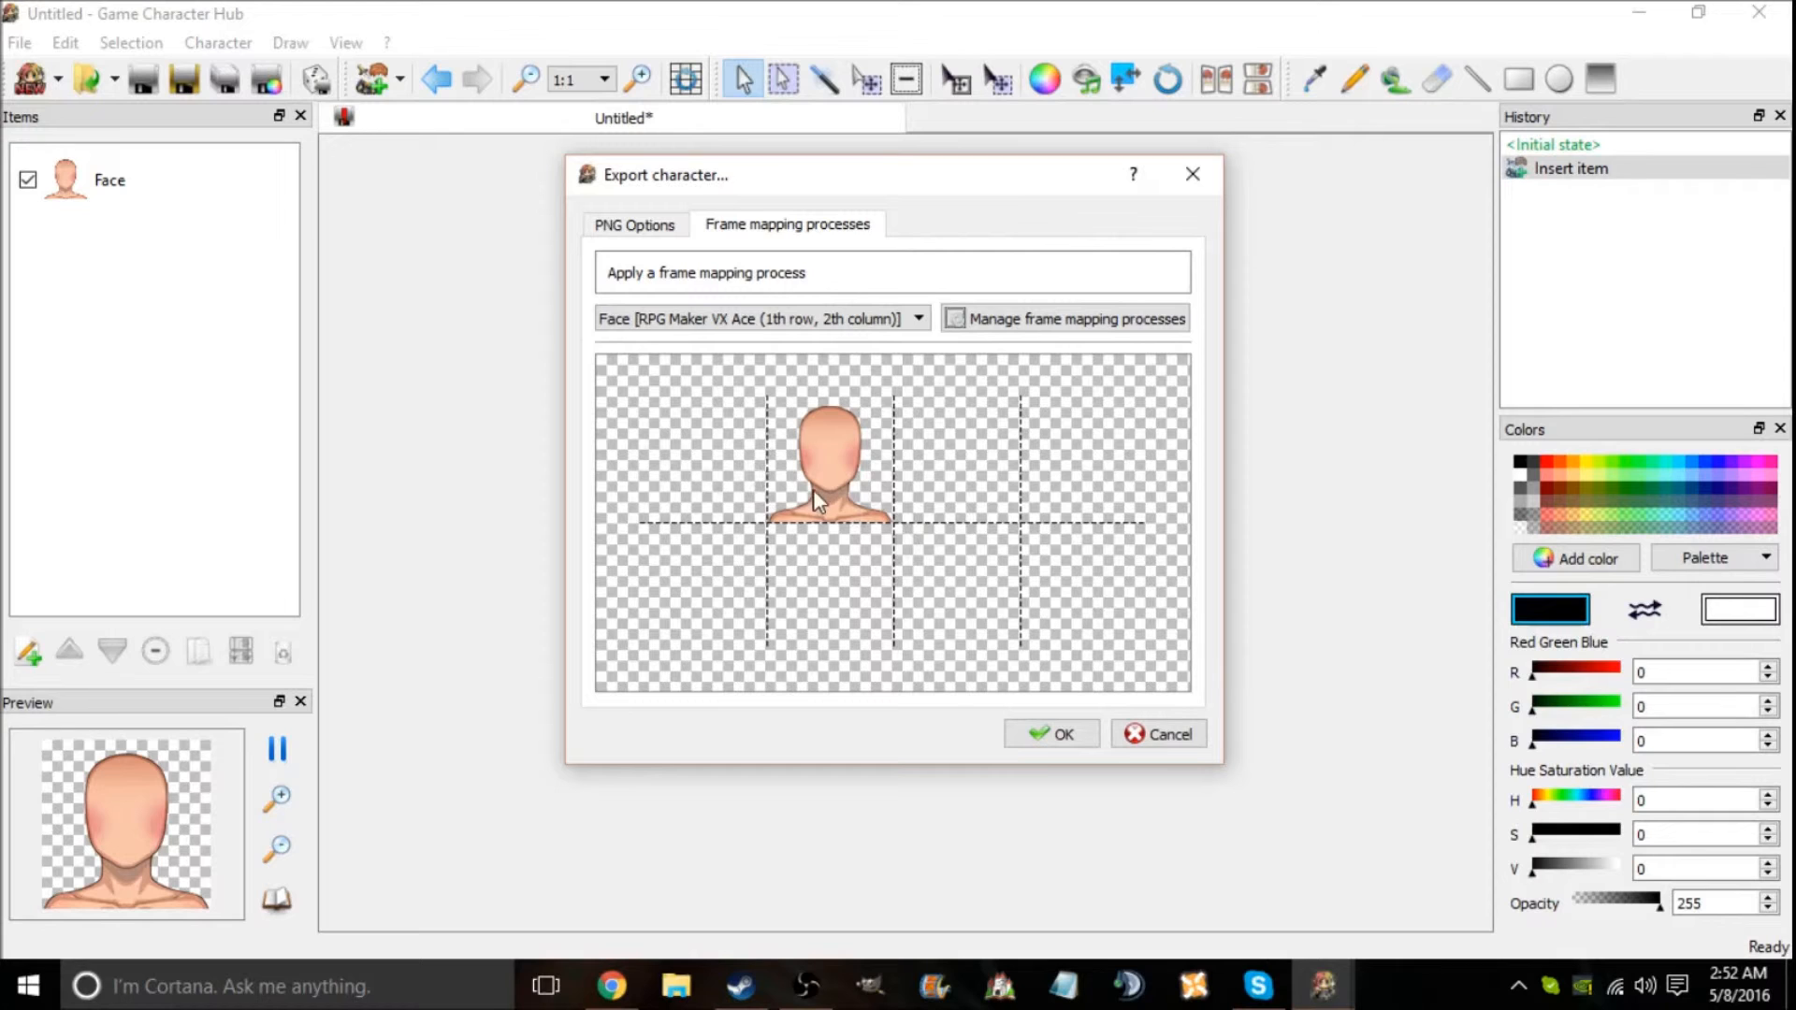
{"action": "mouse_move", "coordinate": [1104, 705]}
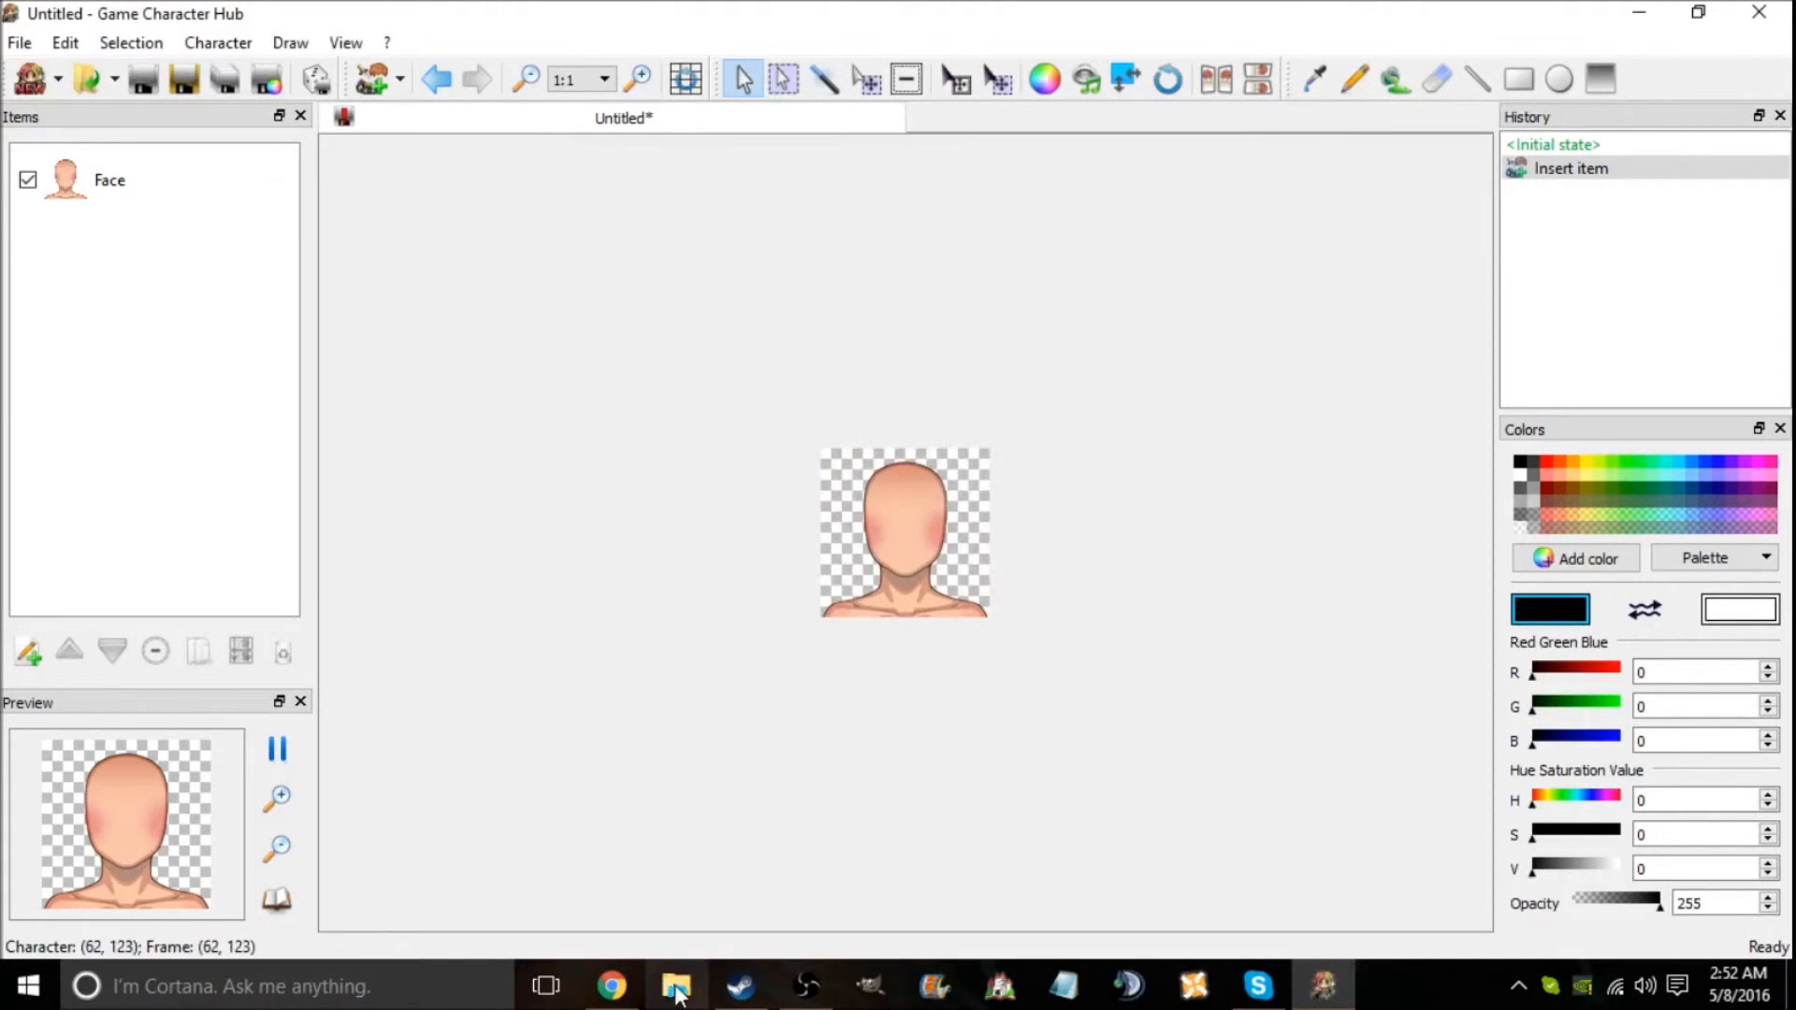
{"action": "left_click", "coordinate": [675, 986]}
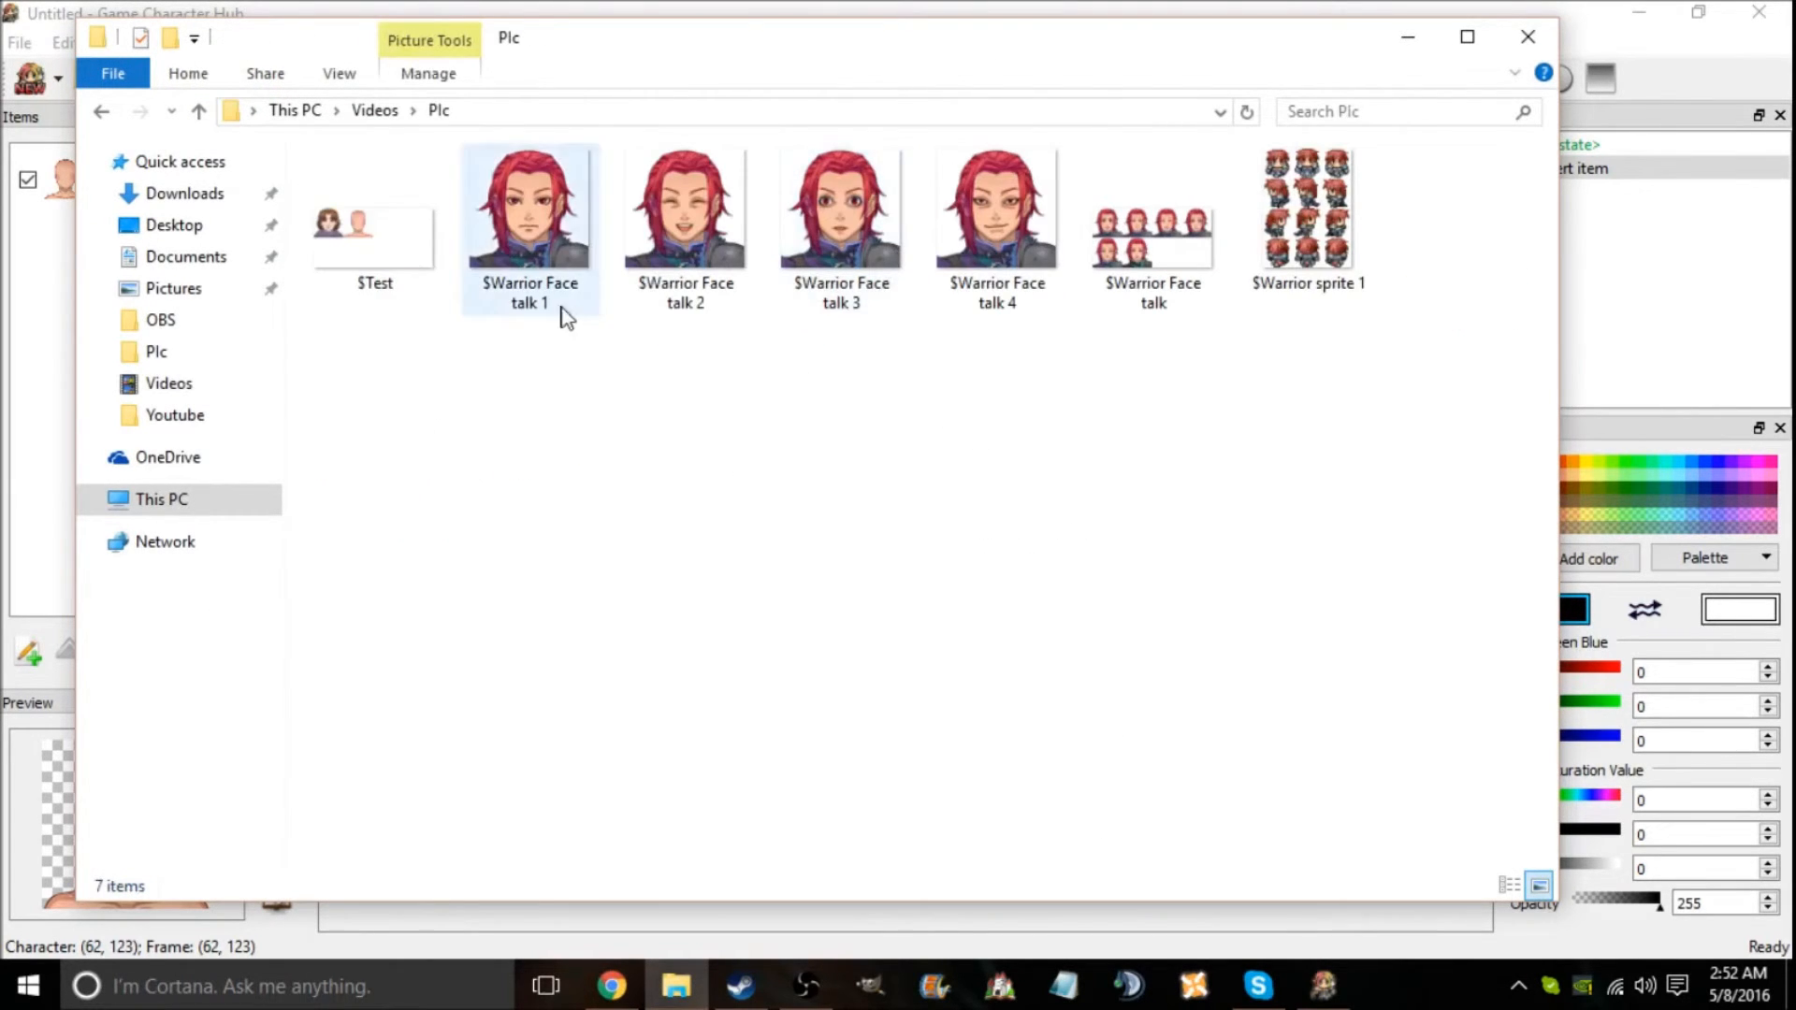
{"action": "double_click", "coordinate": [375, 238]}
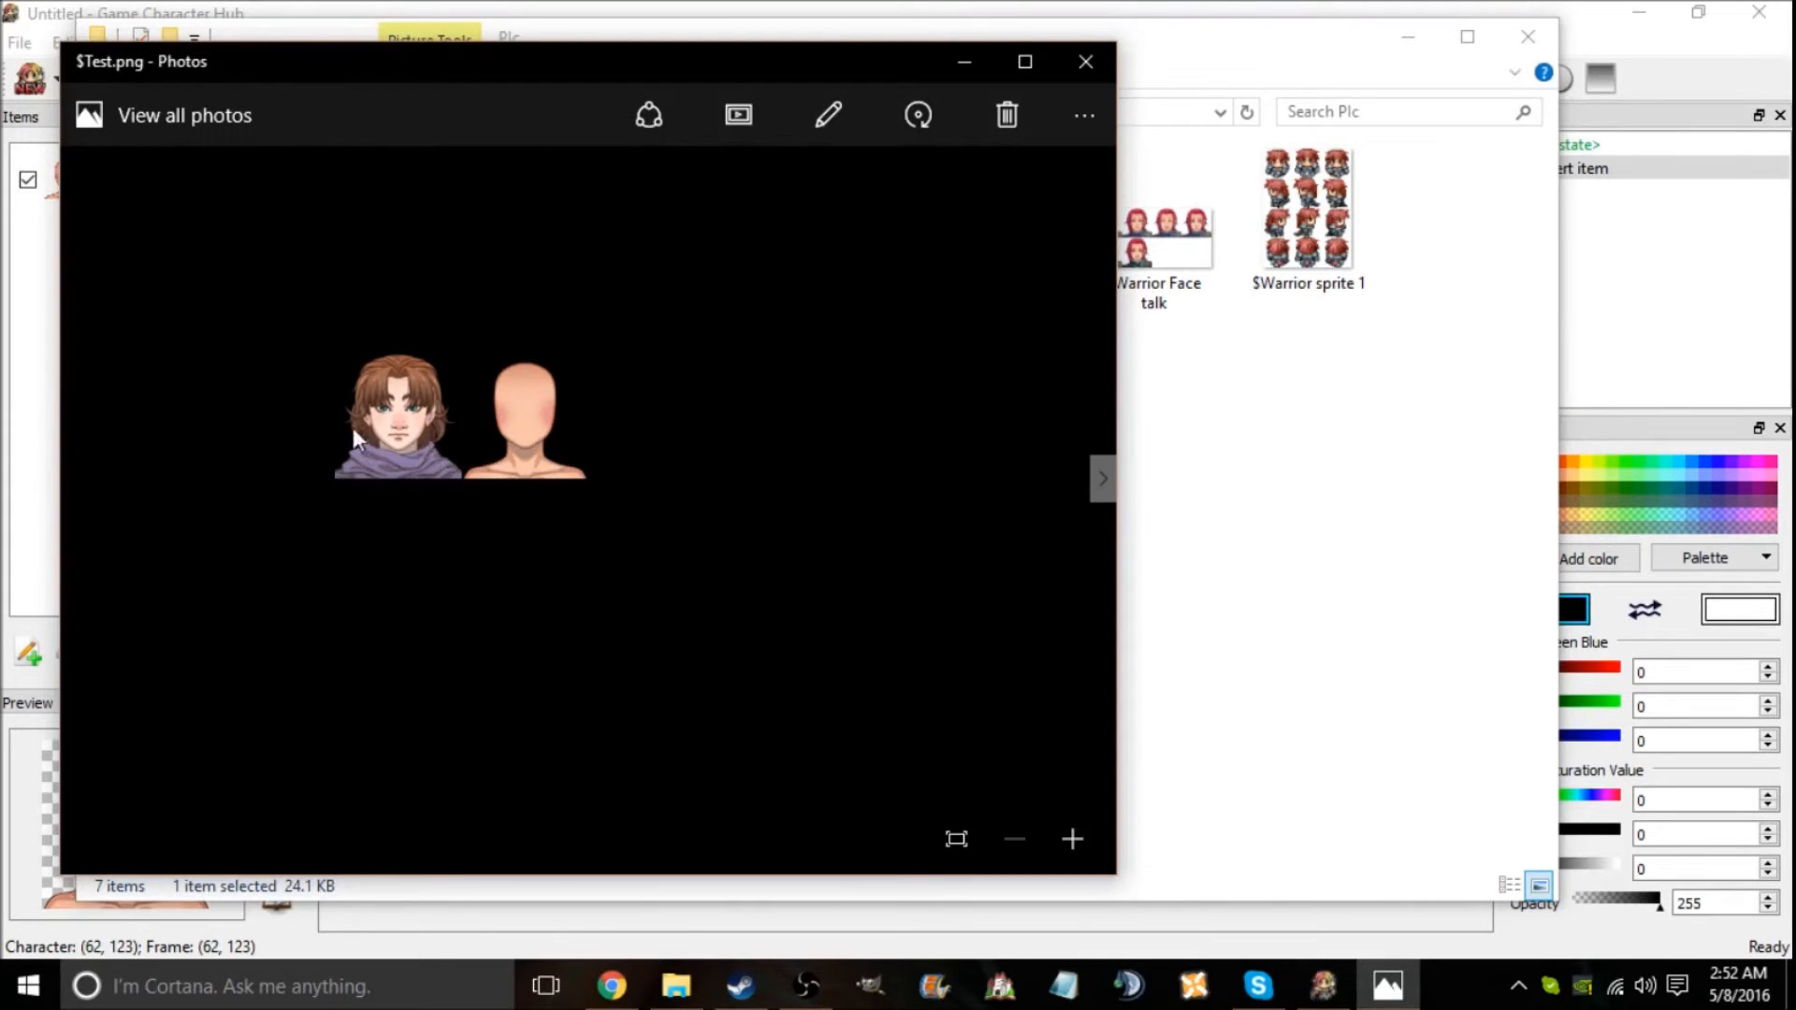
{"action": "mouse_move", "coordinate": [458, 432]}
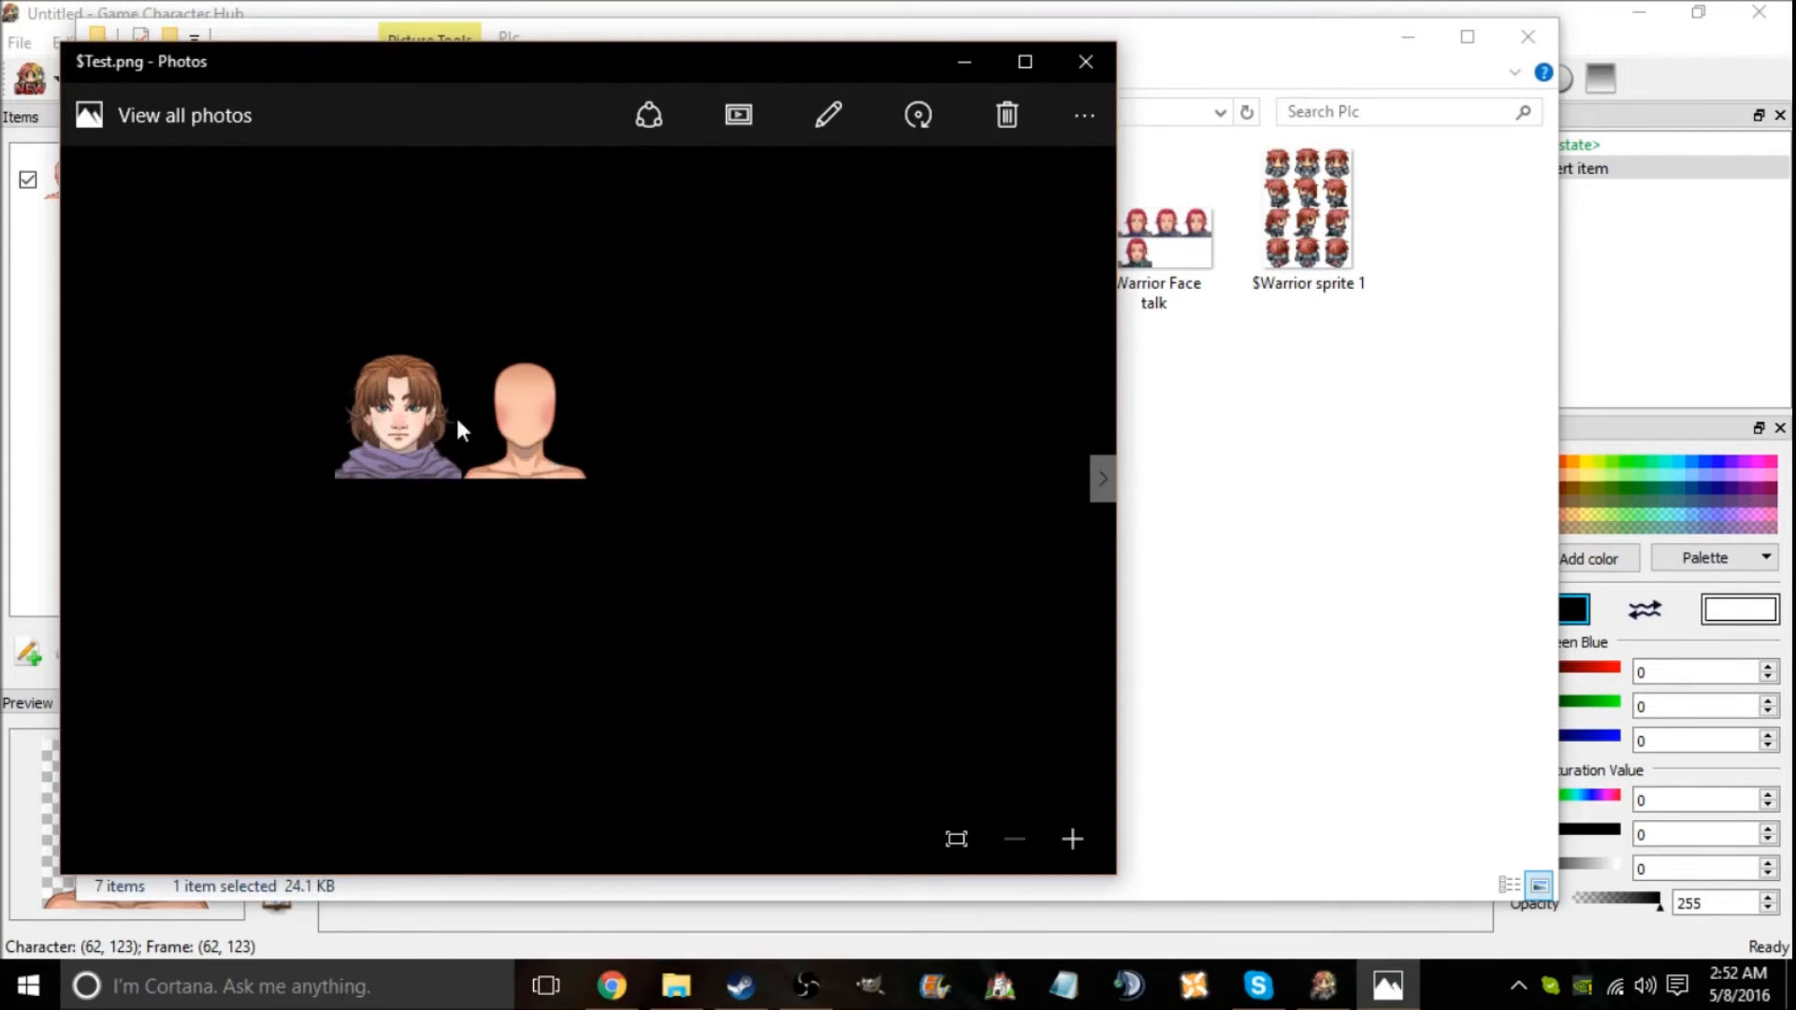
{"action": "mouse_move", "coordinate": [432, 447]}
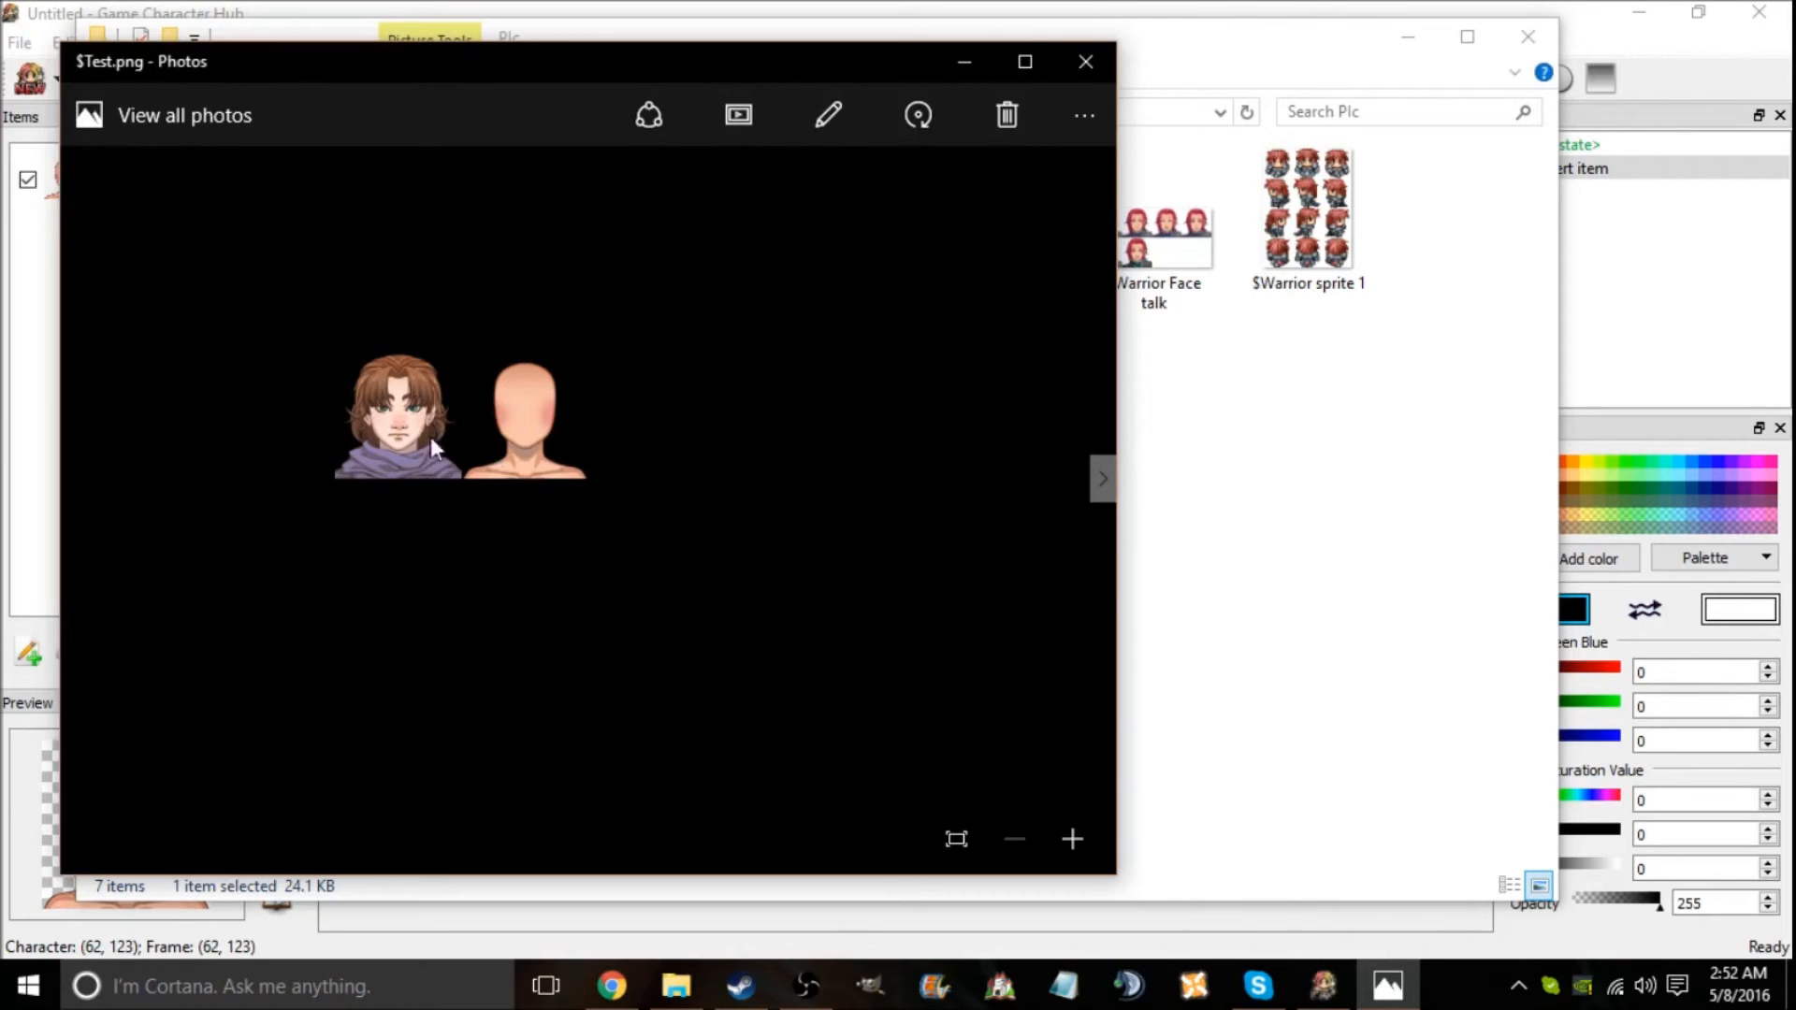
{"action": "mouse_move", "coordinate": [524, 459]}
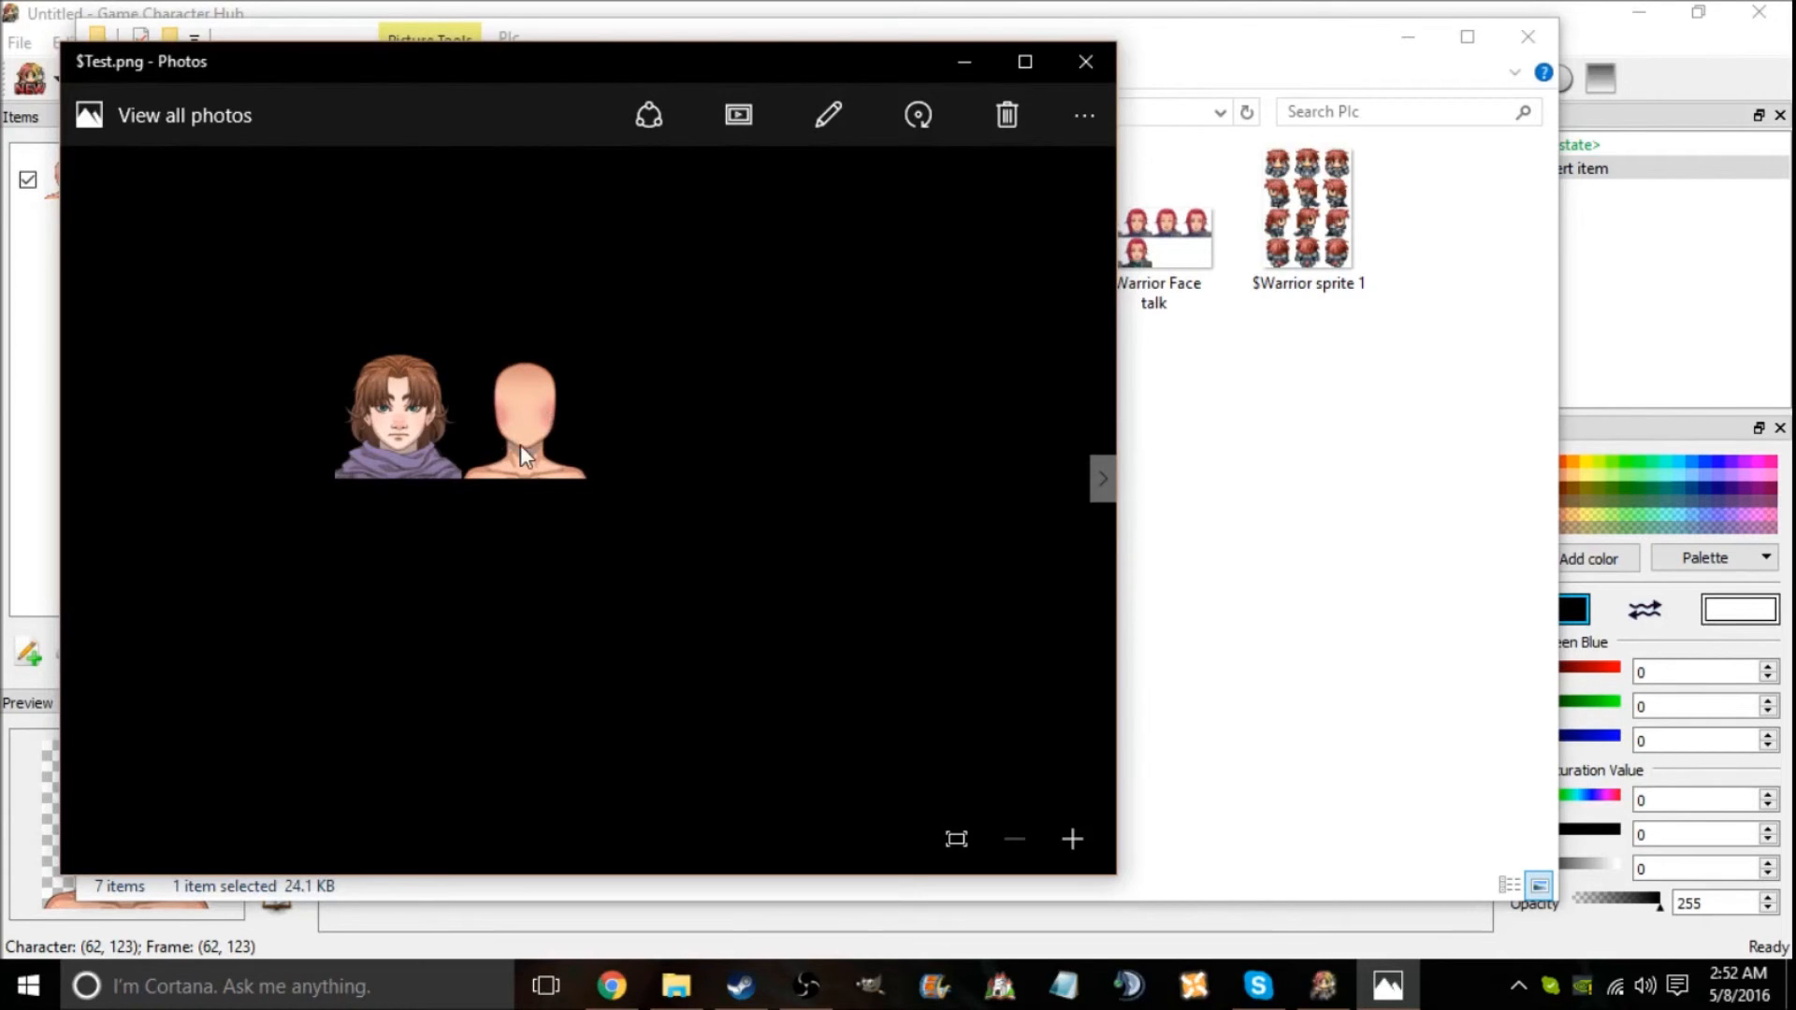
{"action": "mouse_move", "coordinate": [556, 453]}
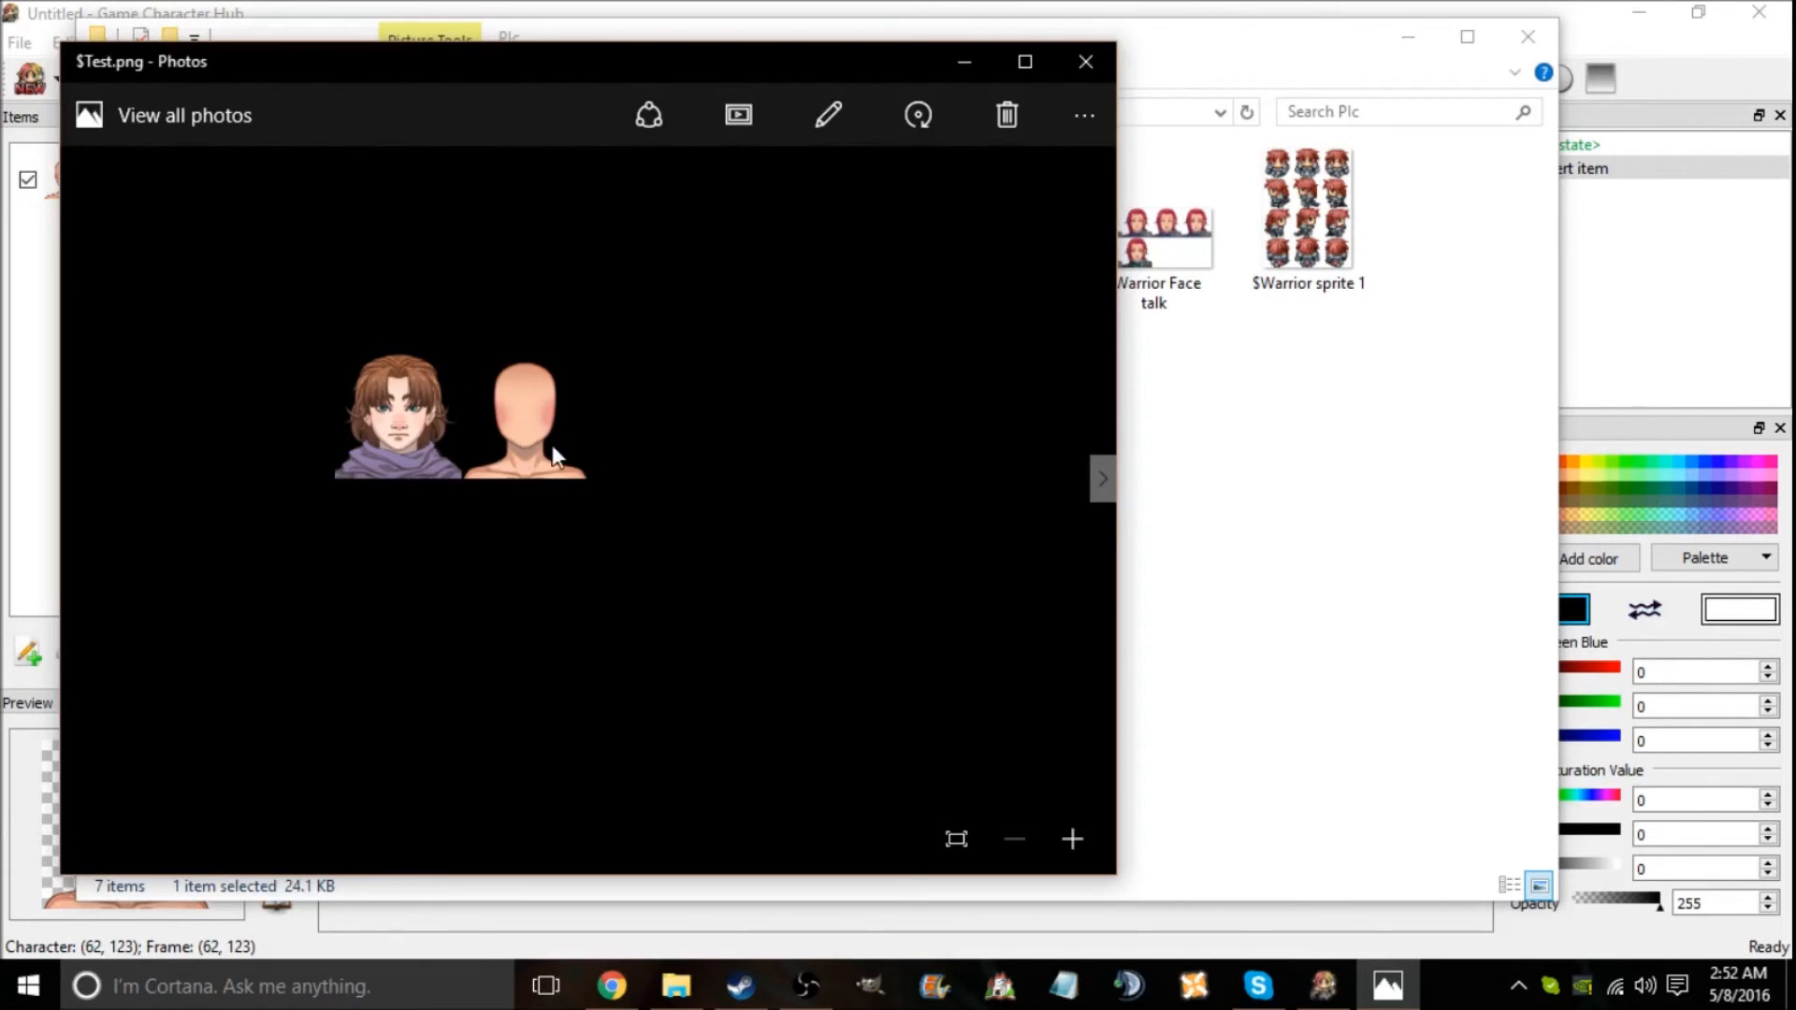
{"action": "mouse_move", "coordinate": [673, 471]}
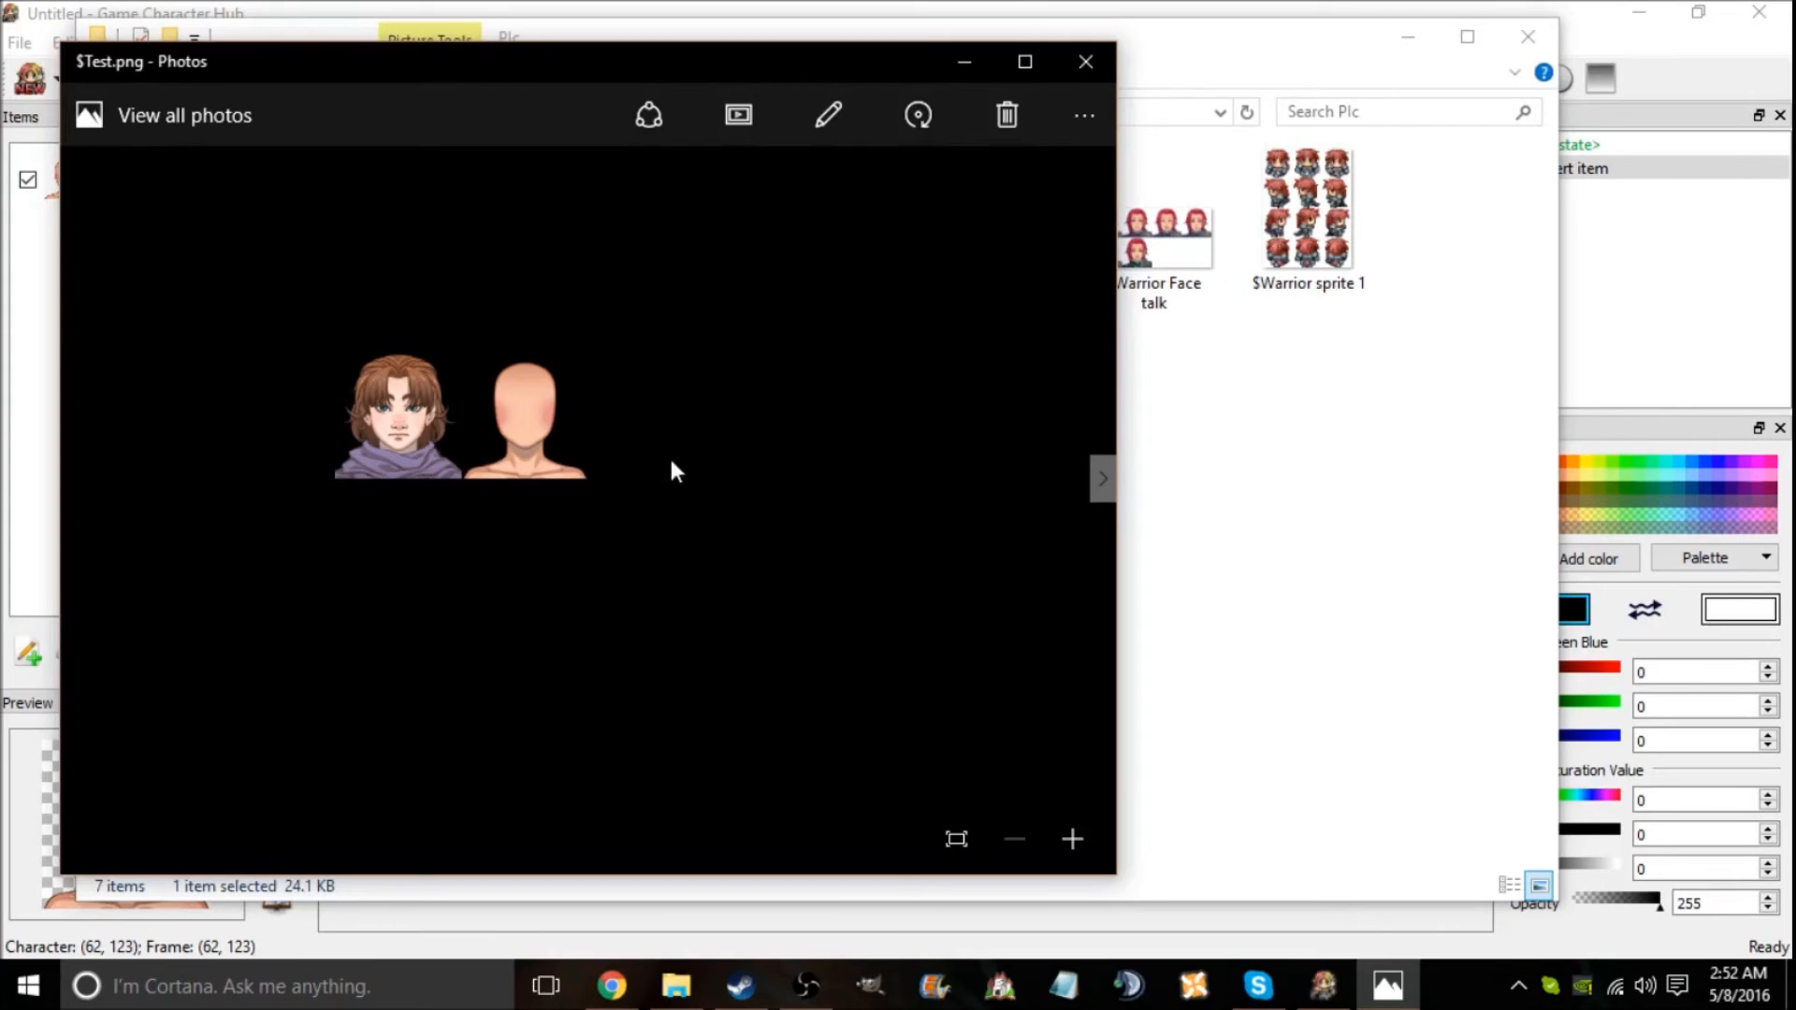
{"action": "mouse_move", "coordinate": [458, 433]}
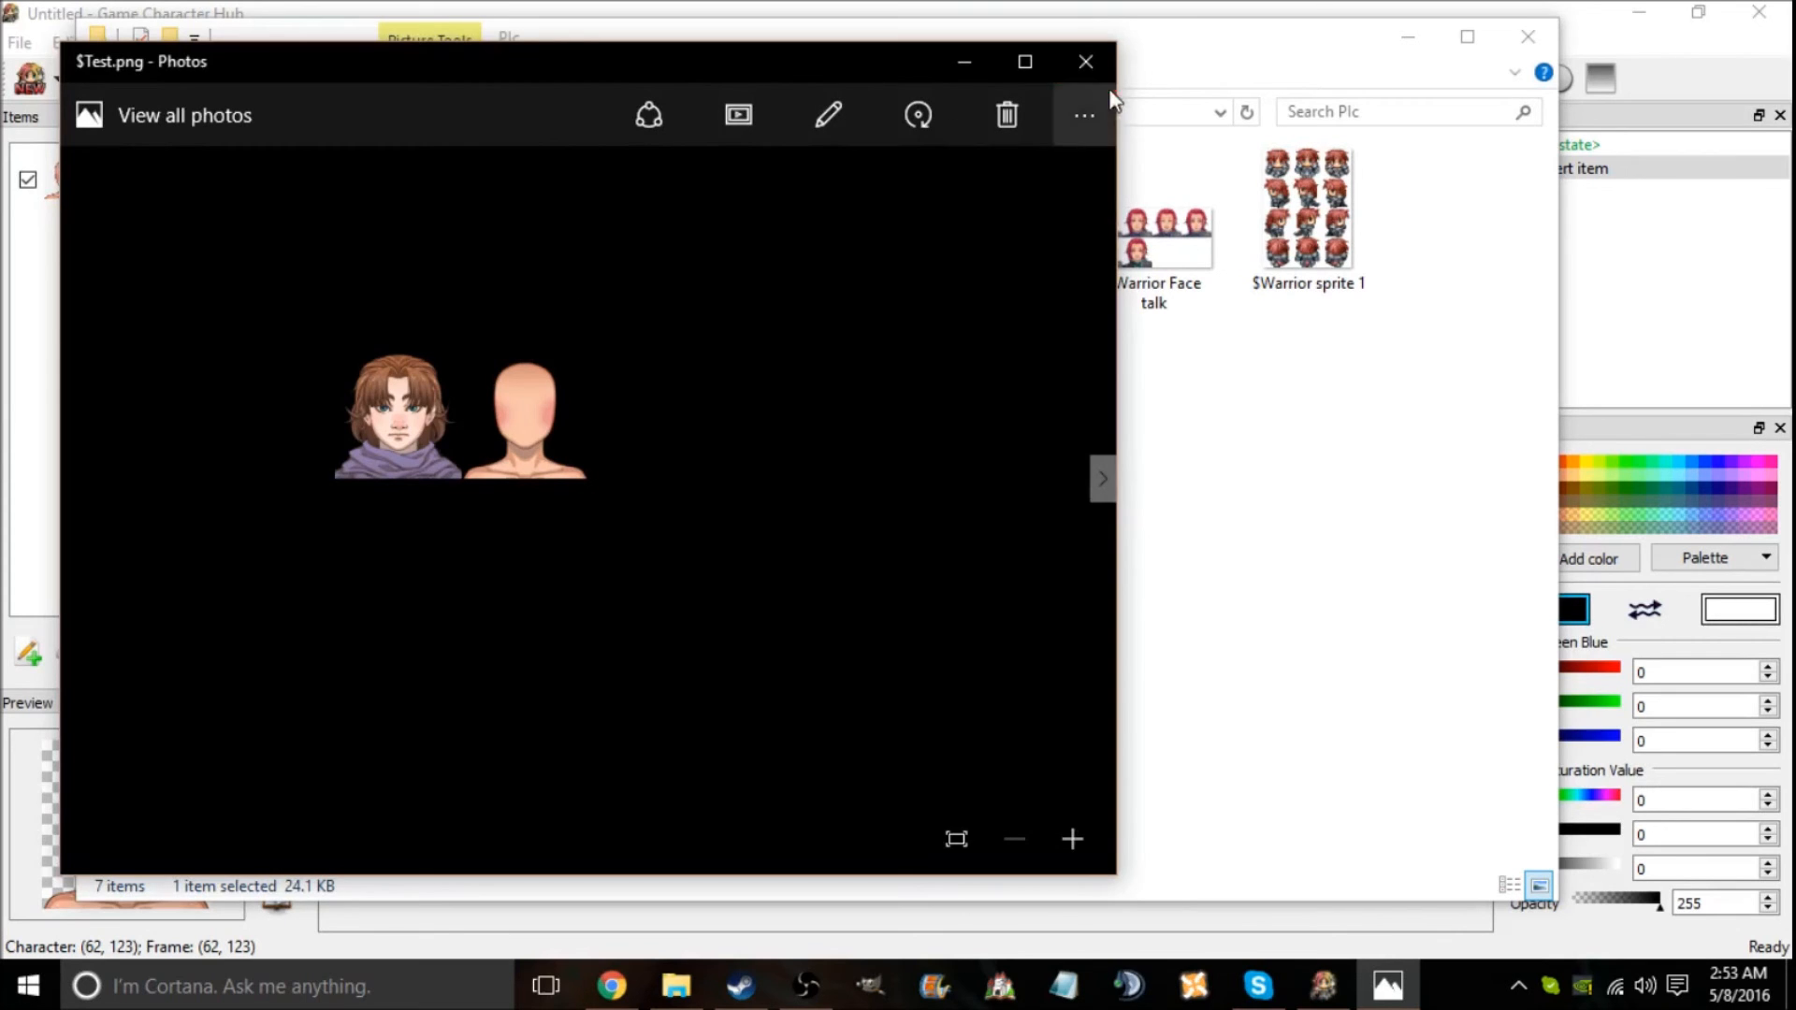
{"action": "left_click", "coordinate": [1085, 61]}
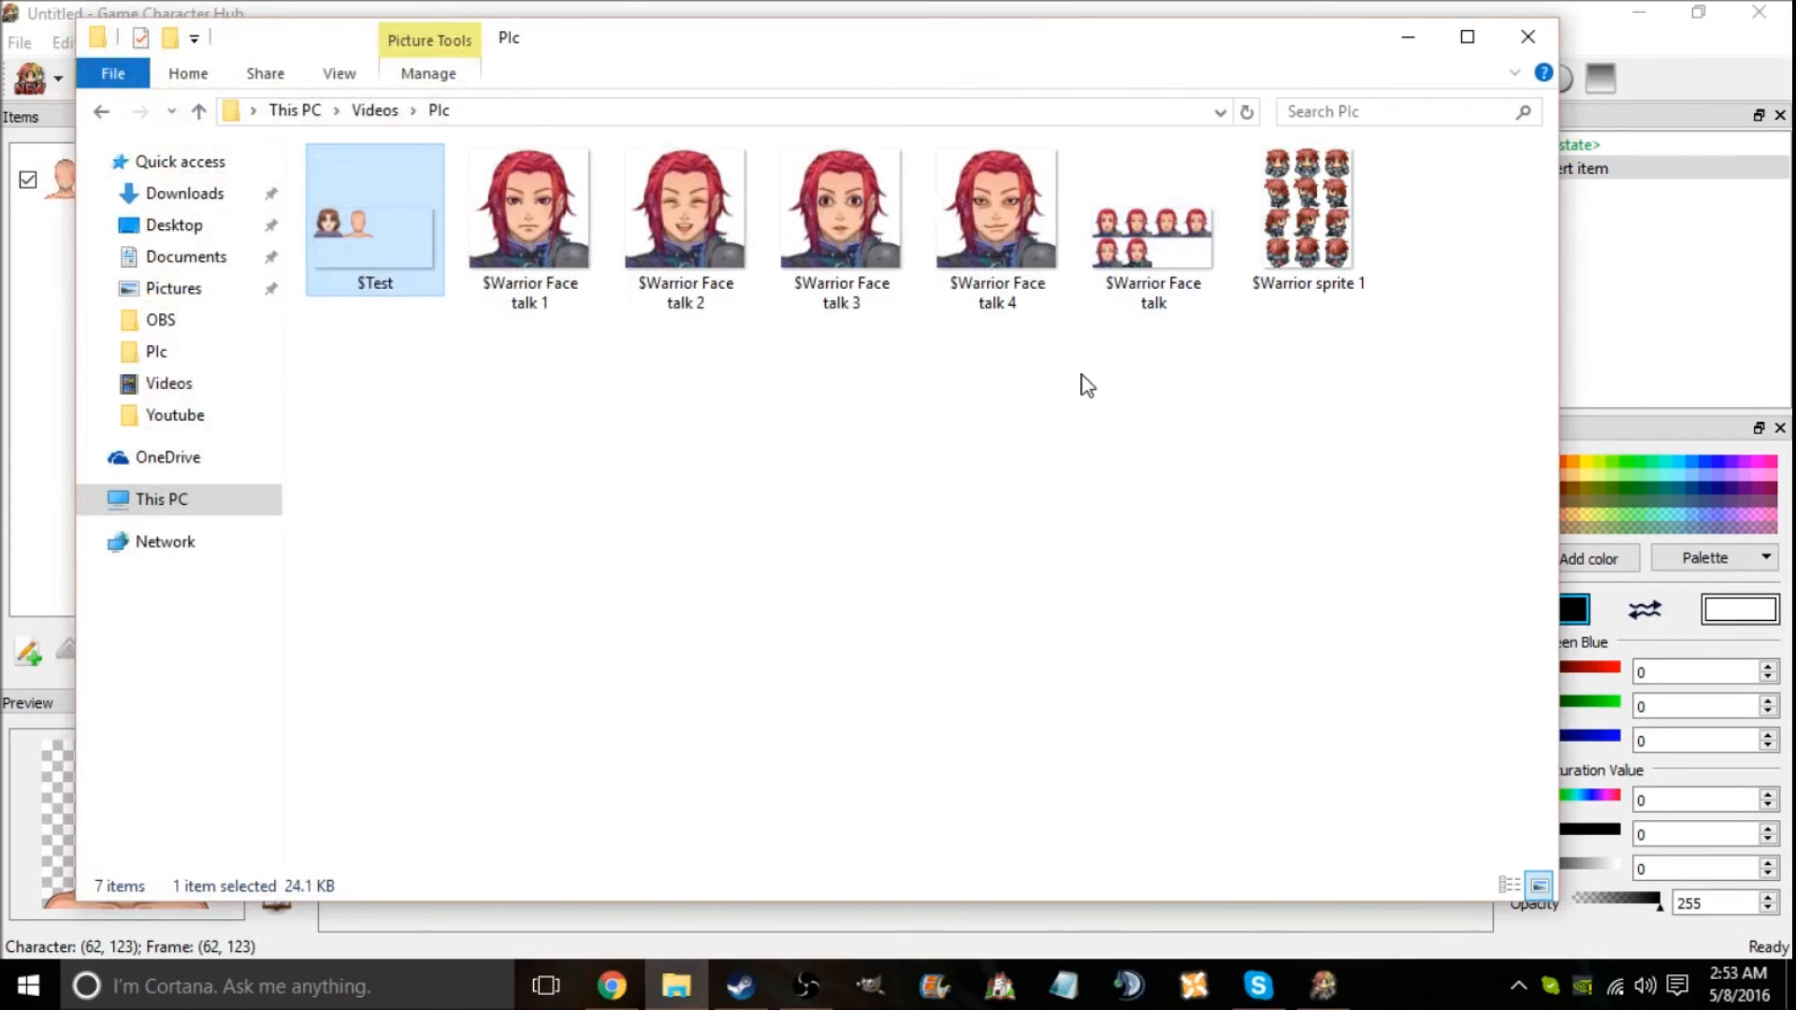
{"action": "mouse_move", "coordinate": [967, 864]}
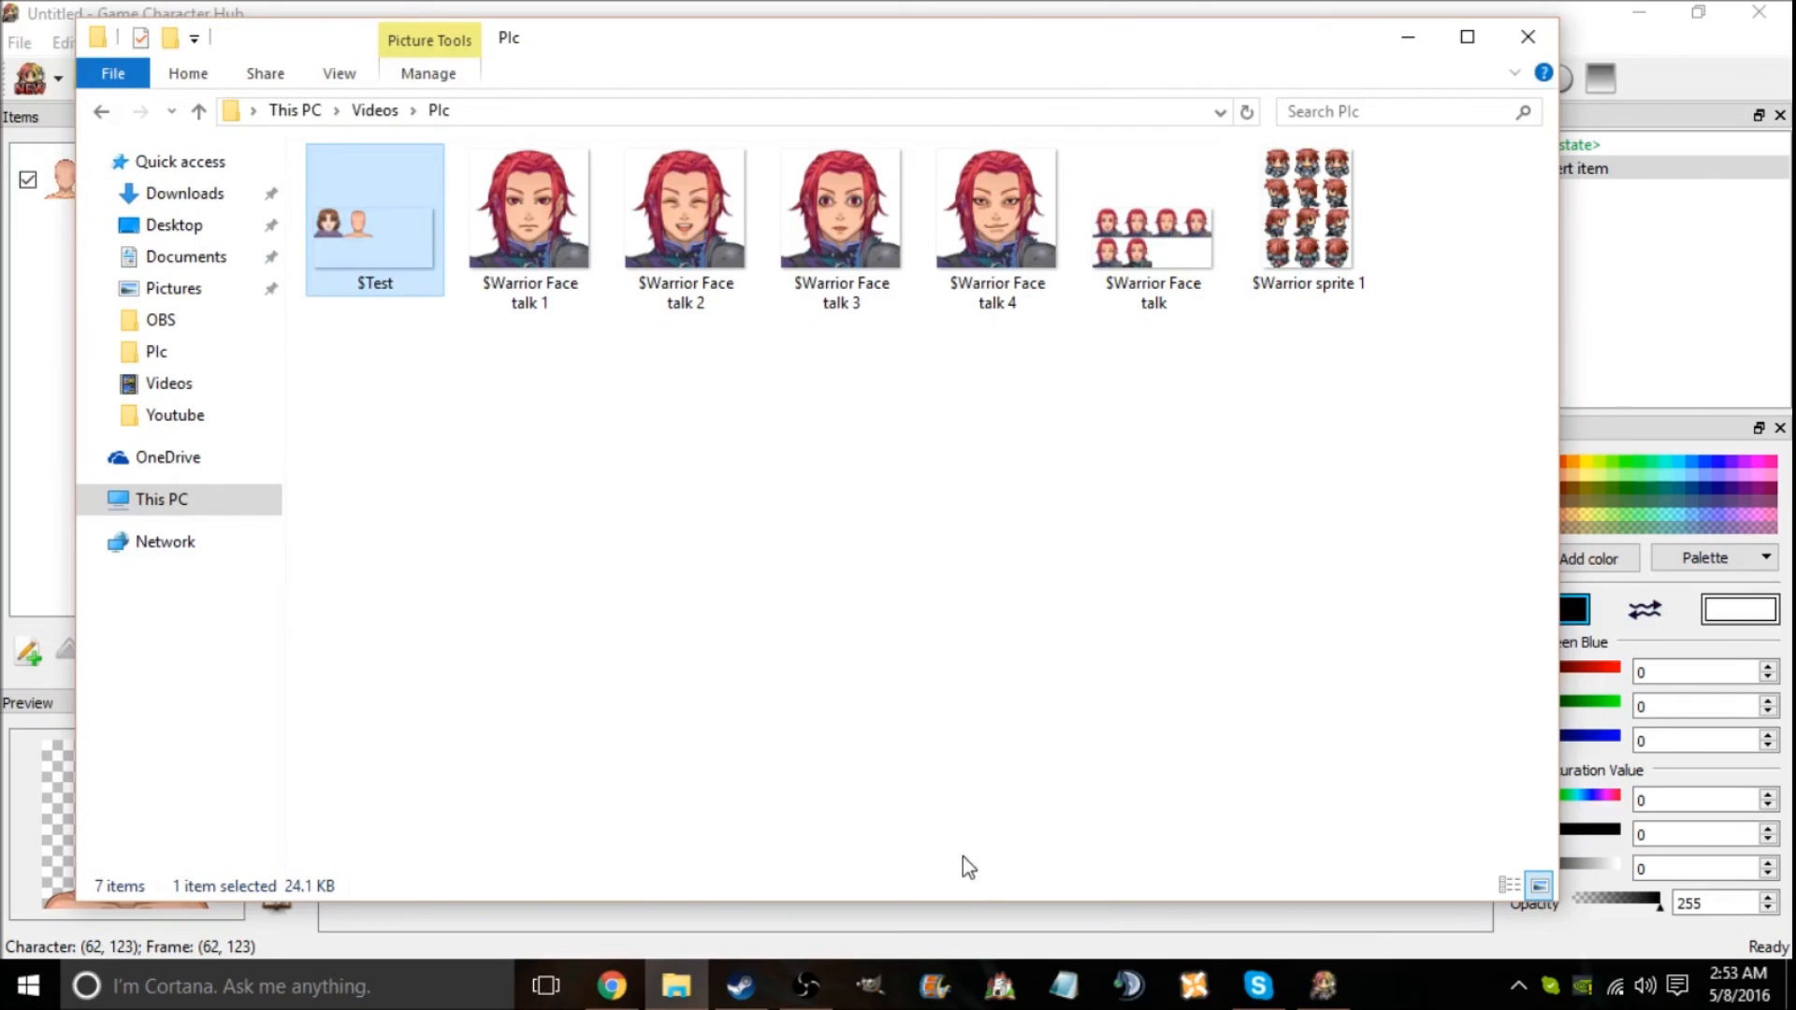